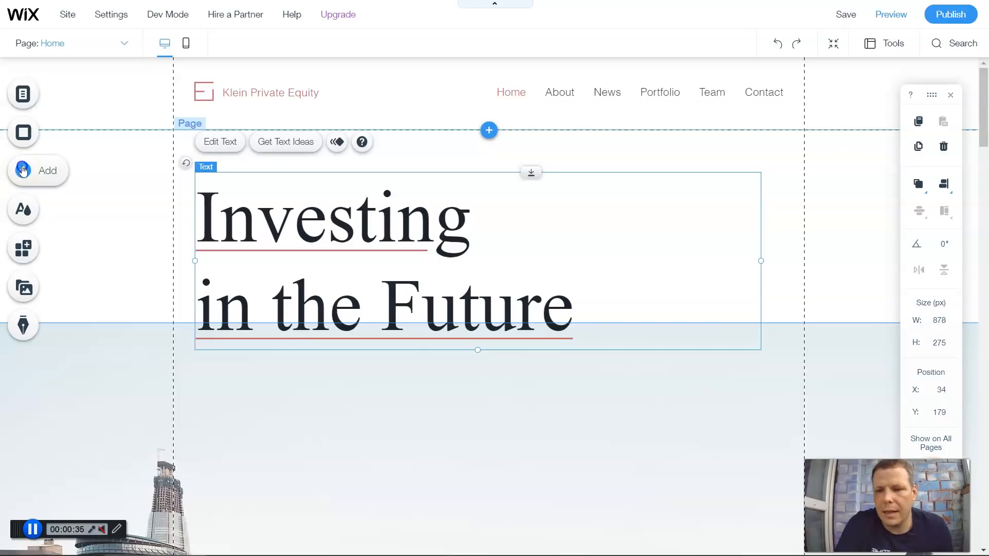
- Open Add > Contact & Forms, browse job application and Google Maps designs, then return to Contact
{"action": "left_click", "coordinate": [23, 171]}
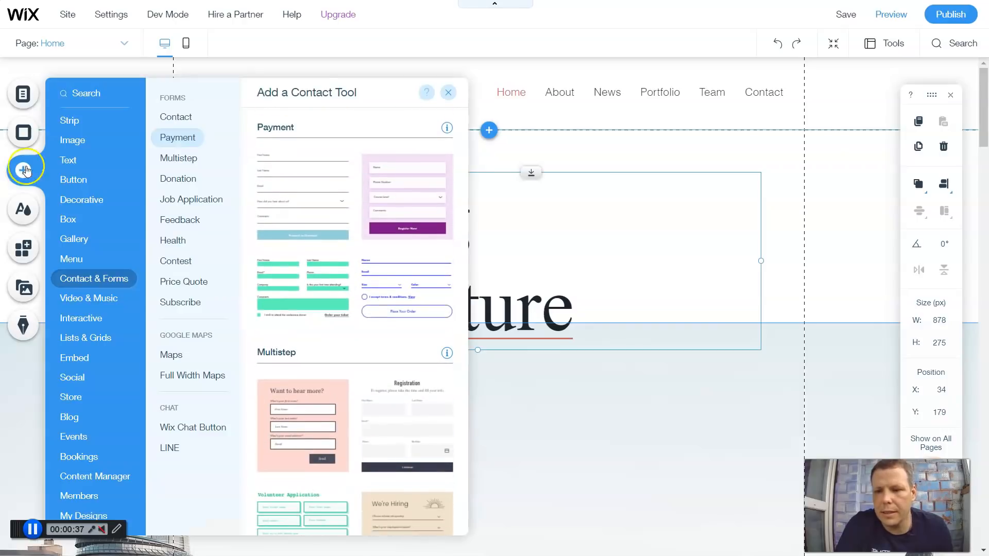
{"action": "left_click", "coordinate": [68, 160]}
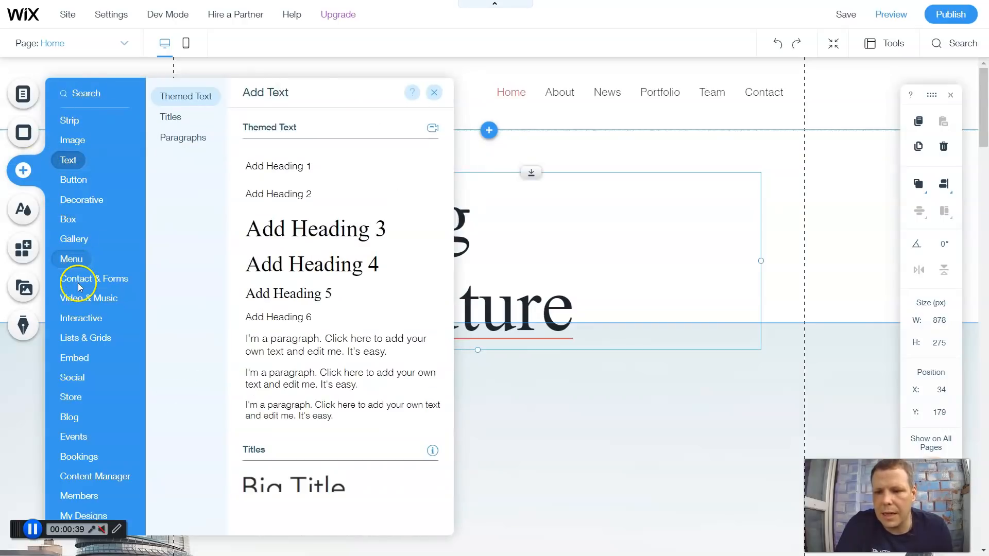
{"action": "left_click", "coordinate": [93, 279]}
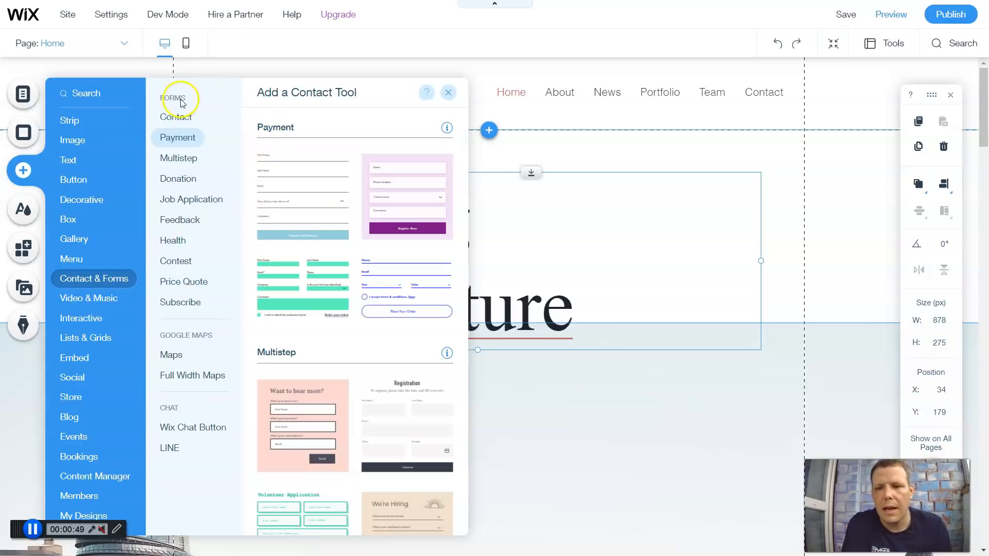
{"action": "left_click", "coordinate": [176, 117]}
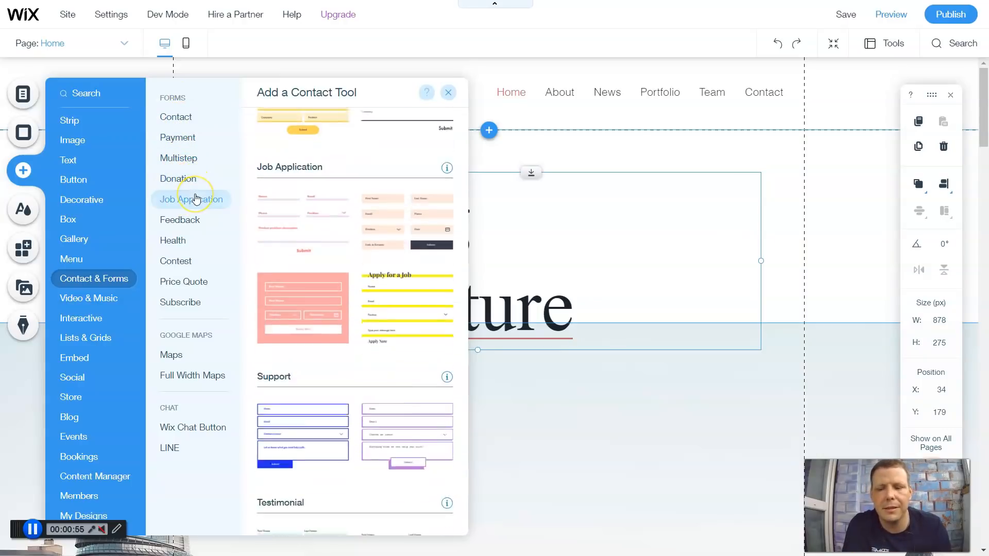
{"action": "left_click", "coordinate": [172, 240]}
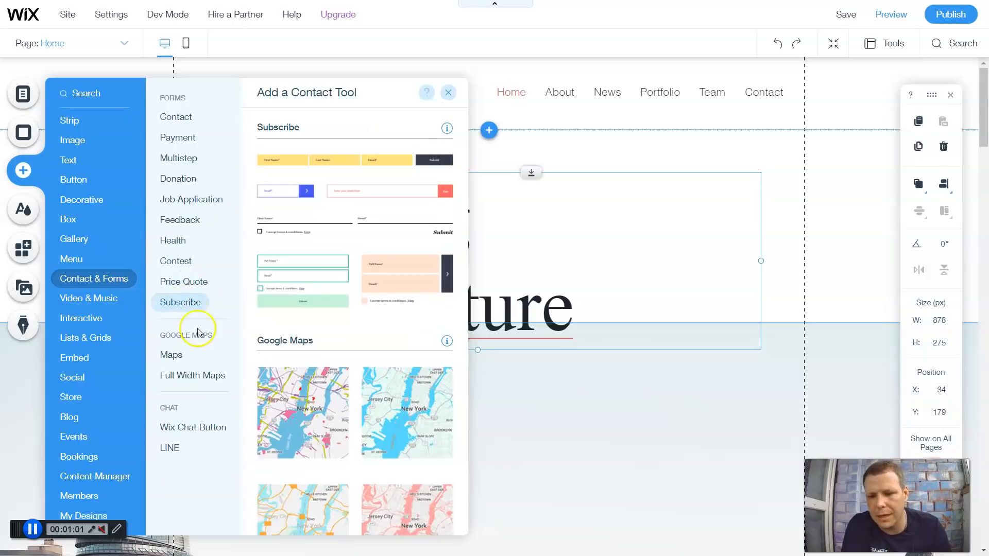
{"action": "left_click", "coordinate": [193, 376]}
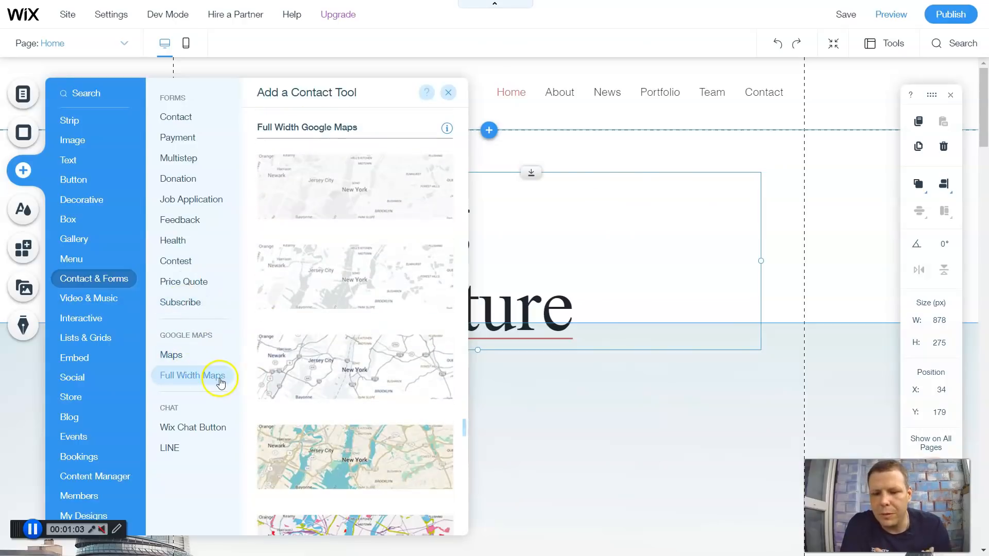
{"action": "mouse_move", "coordinate": [212, 435]}
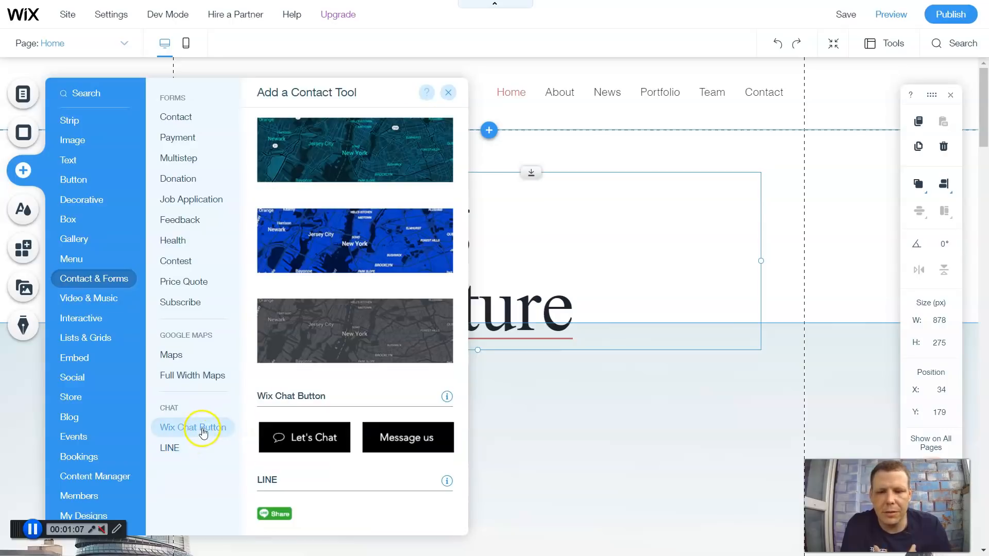
{"action": "mouse_move", "coordinate": [262, 206]}
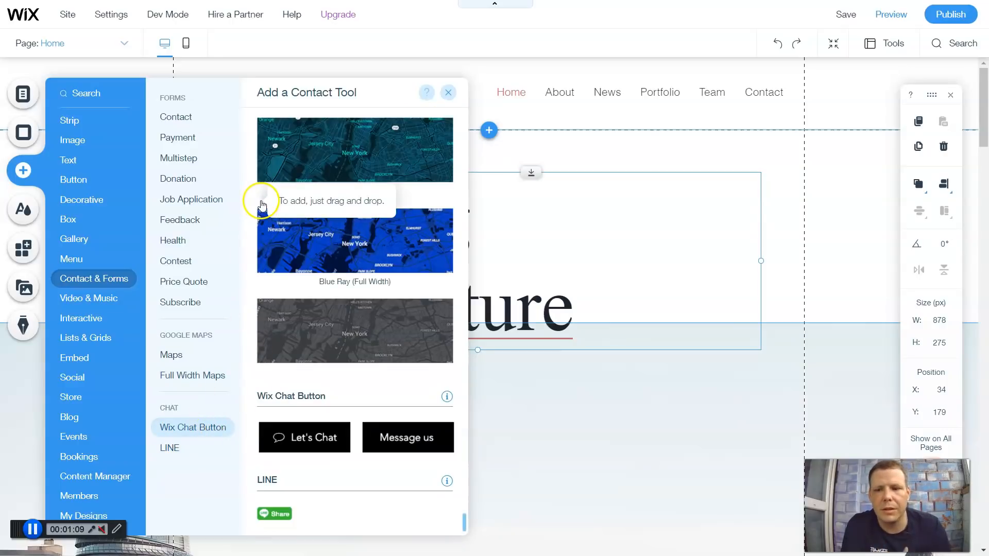
{"action": "mouse_move", "coordinate": [219, 141]}
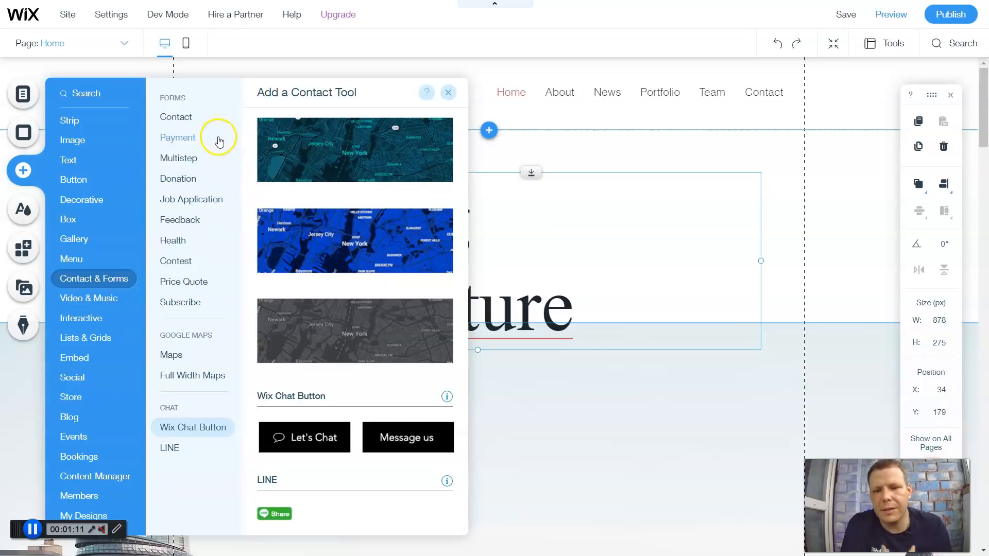
{"action": "left_click", "coordinate": [176, 117]}
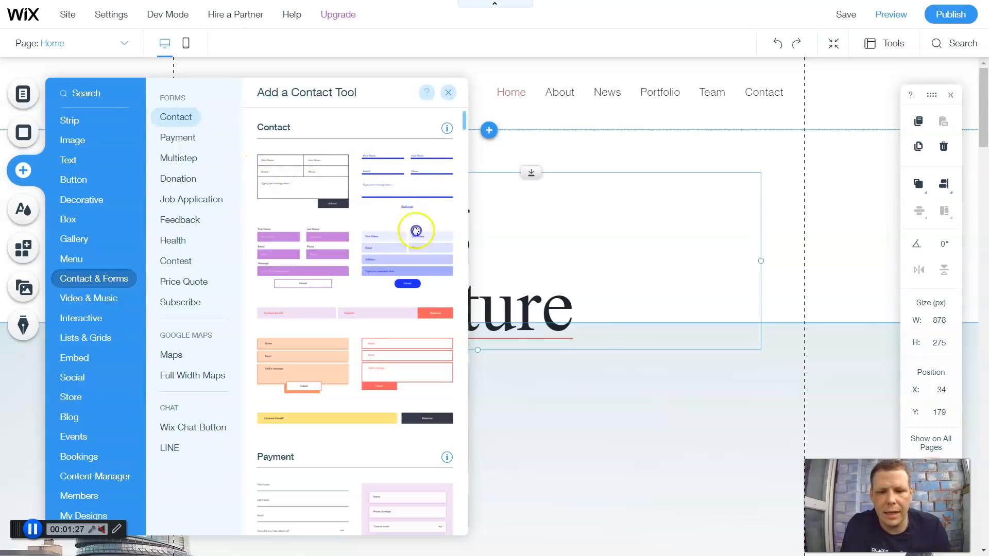
- Add the bordered contact form template to the homepage skyline strip
{"action": "left_click", "coordinate": [448, 93]}
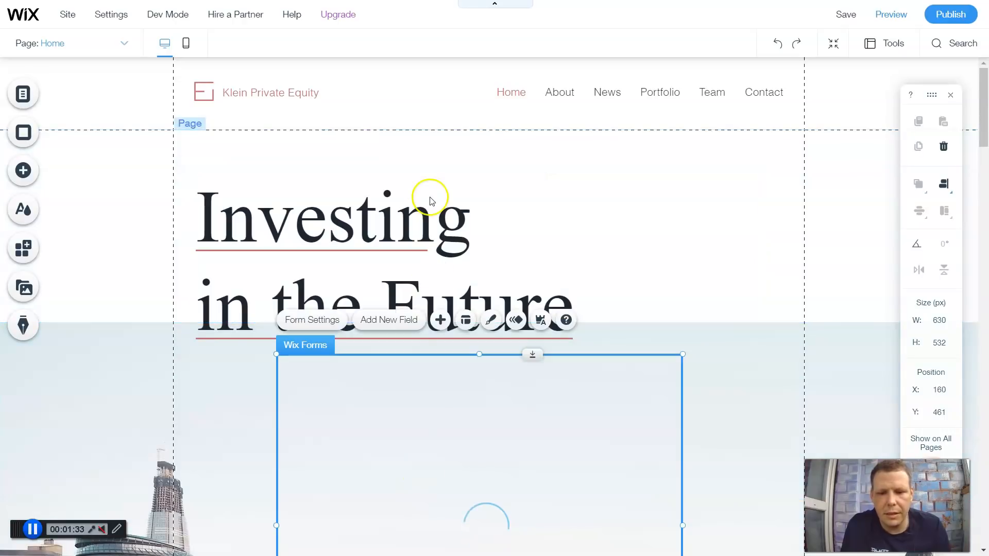
{"action": "scroll", "scroll_direction": "down", "scroll_amount": 3}
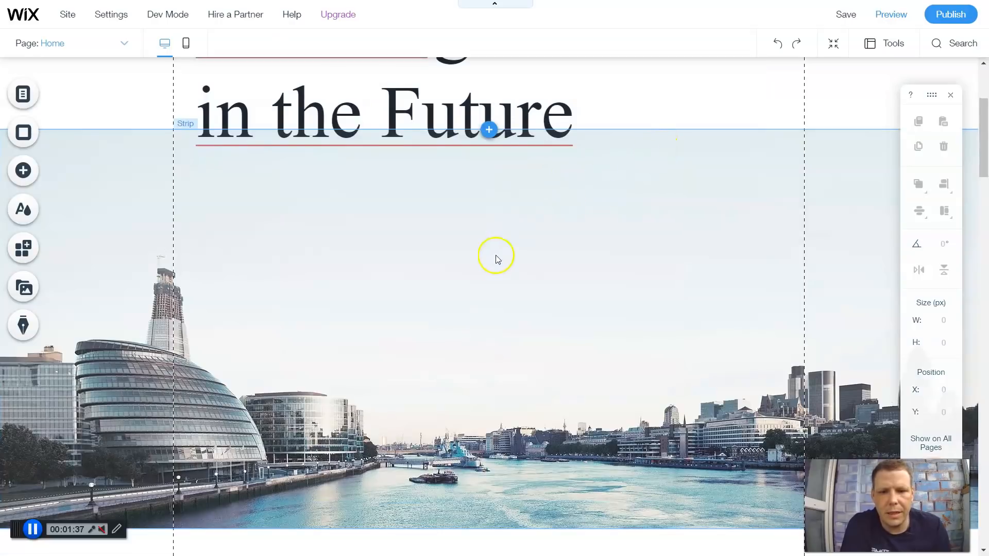
{"action": "scroll", "scroll_direction": "down", "scroll_amount": 3}
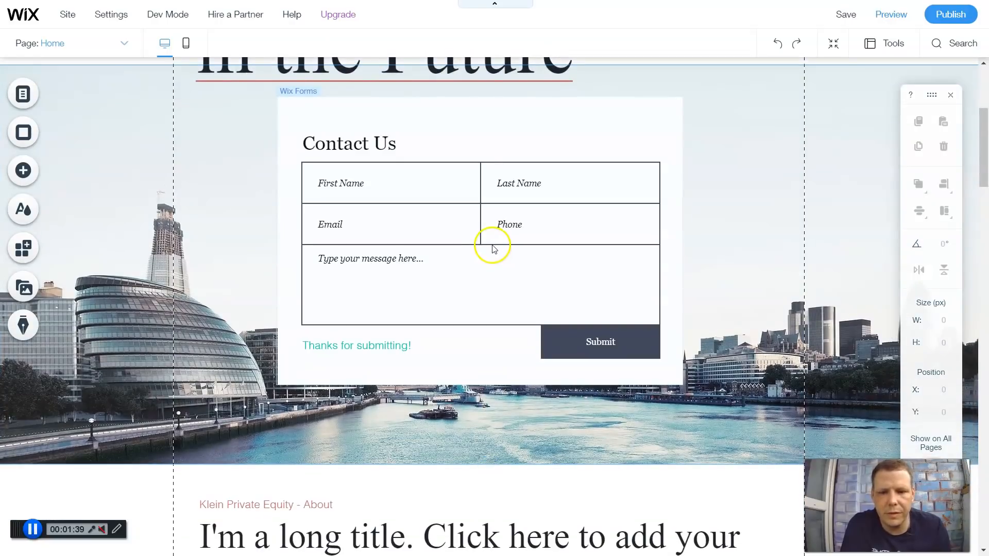
- Inspect the form's First Name and message fields and the whole form
{"action": "left_click", "coordinate": [845, 14]}
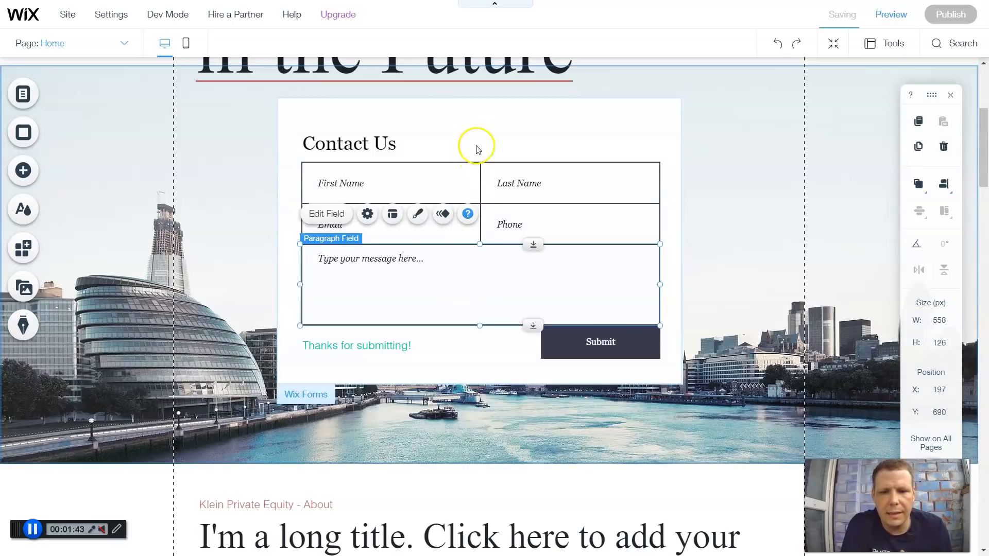
{"action": "left_click", "coordinate": [348, 143]}
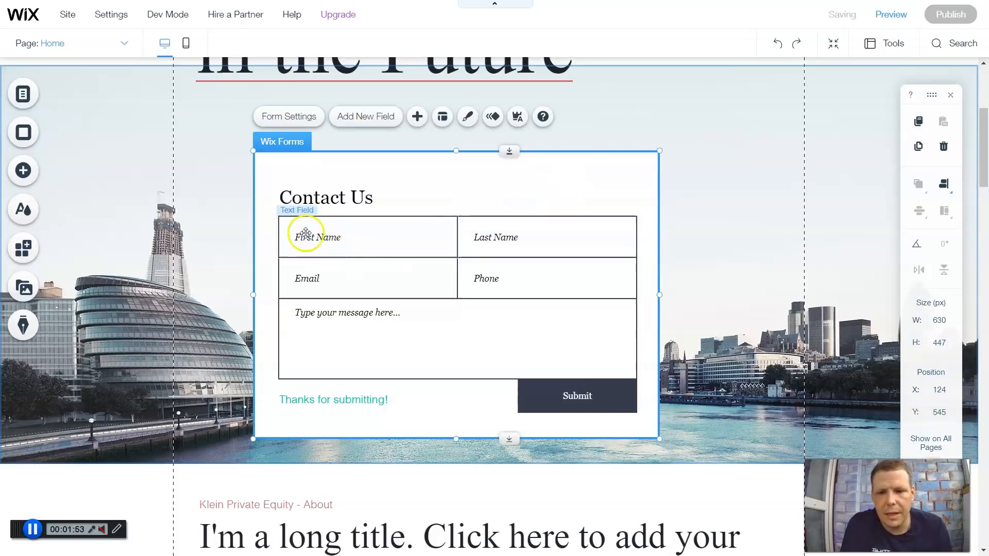
{"action": "left_click", "coordinate": [325, 236]}
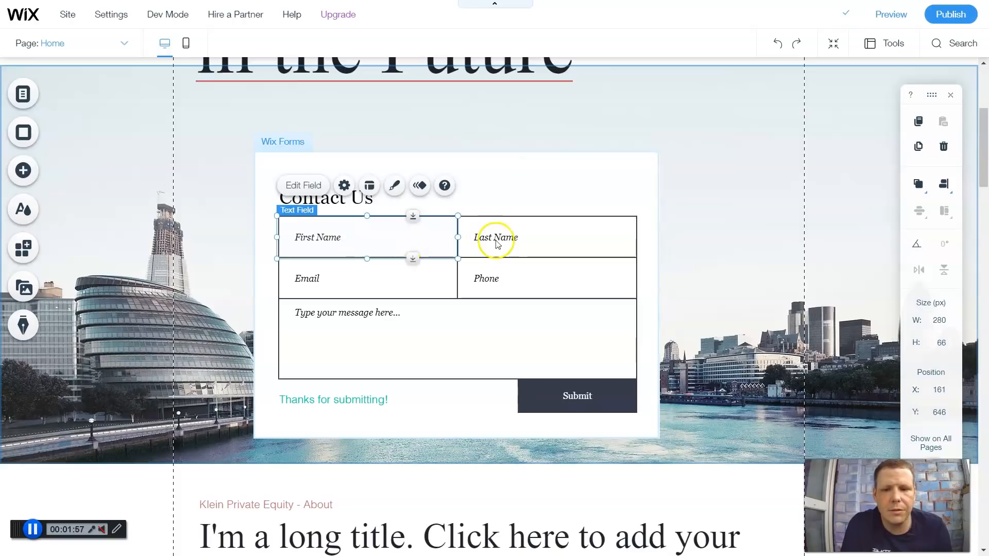
{"action": "left_click", "coordinate": [508, 278]}
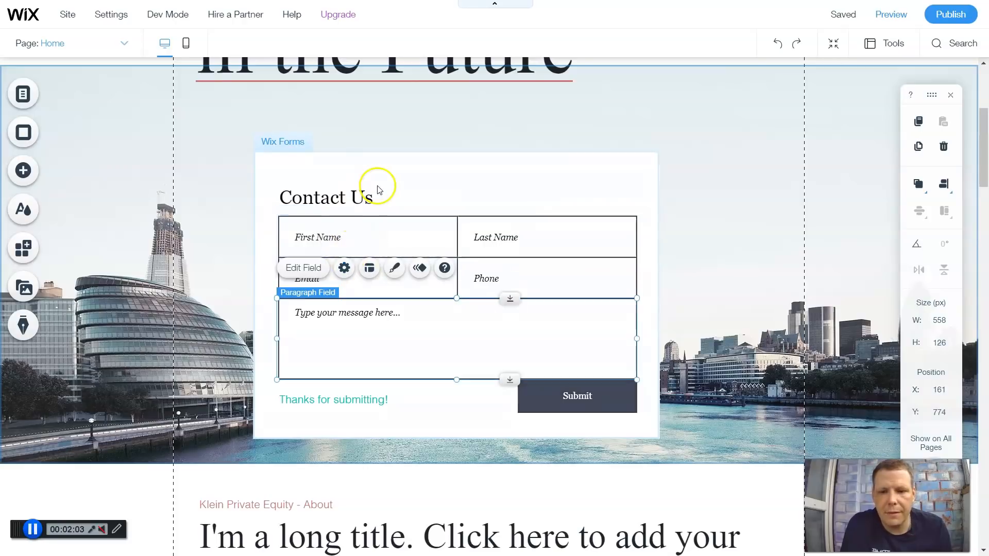
{"action": "left_click", "coordinate": [326, 197]}
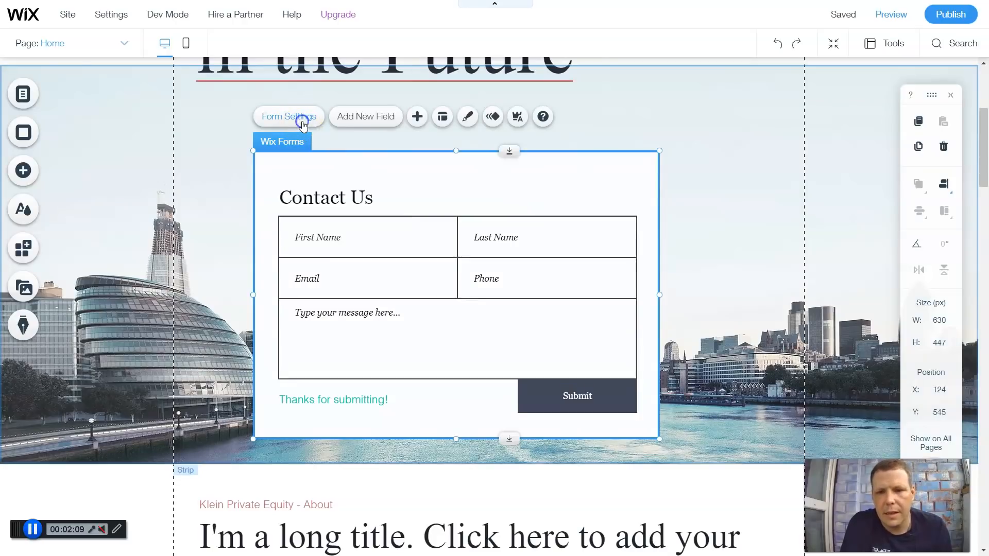
- Rename the contact form to 'hit me up' and switch off its email notifications
{"action": "left_click", "coordinate": [289, 117]}
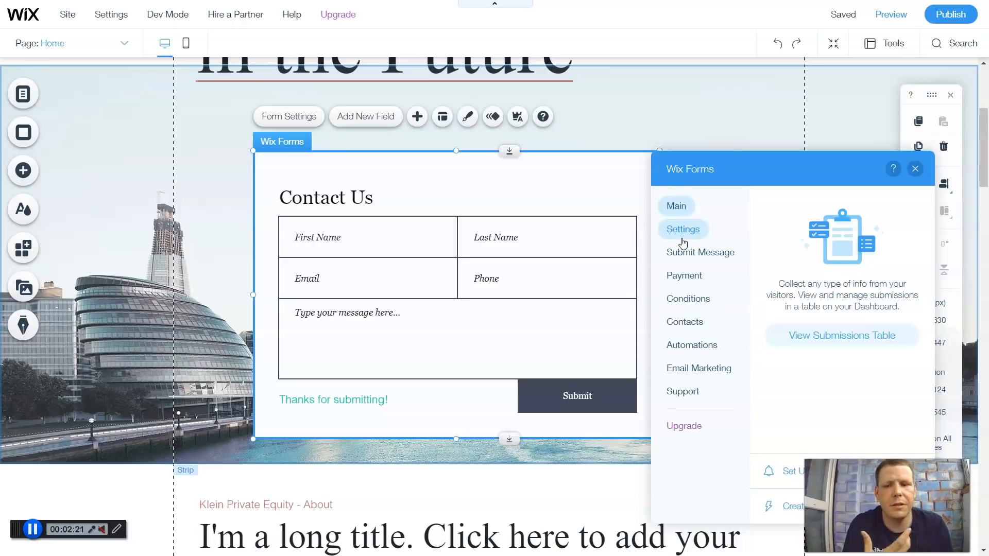
{"action": "left_click", "coordinate": [683, 229]}
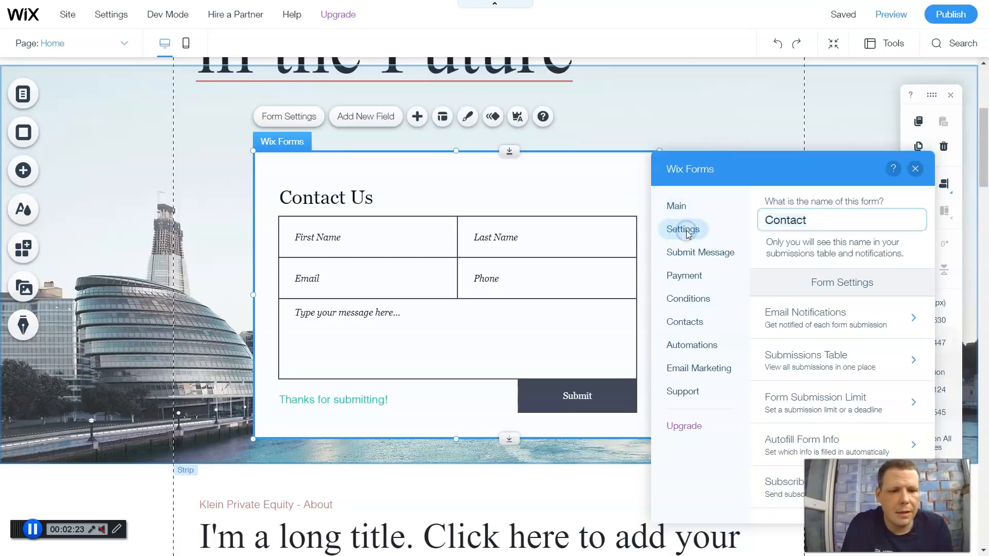
{"action": "left_click", "coordinate": [820, 220]}
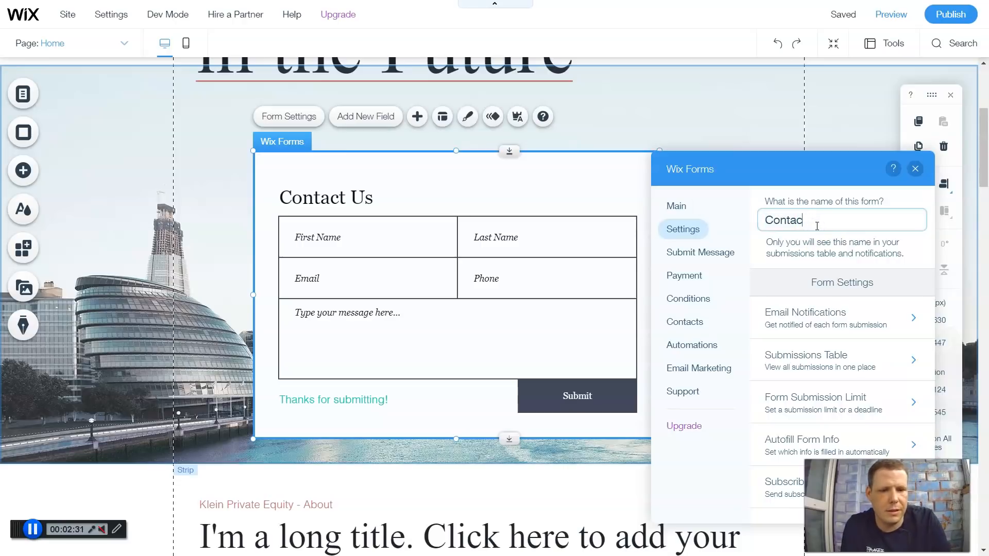
{"action": "type", "text": "hit"}
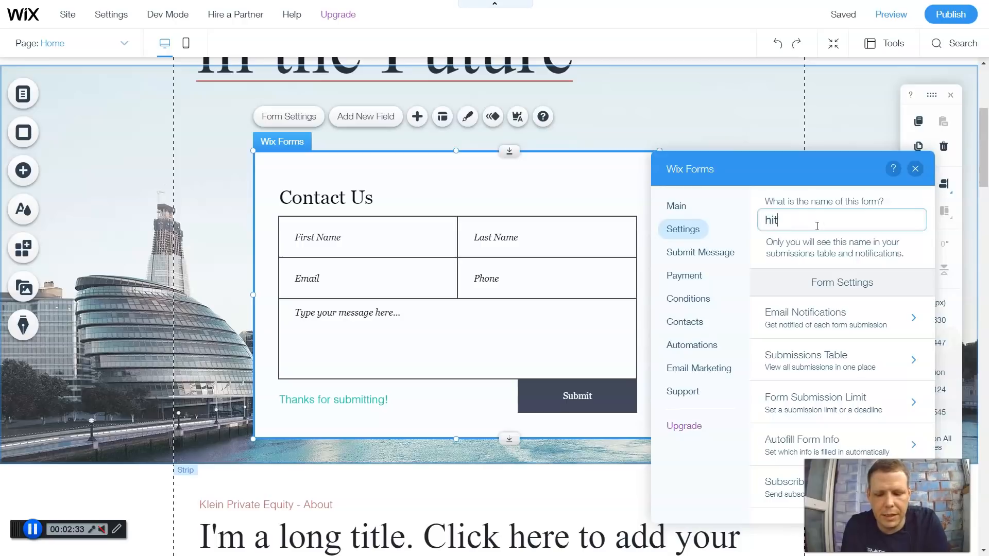
{"action": "type", "text": "me u"}
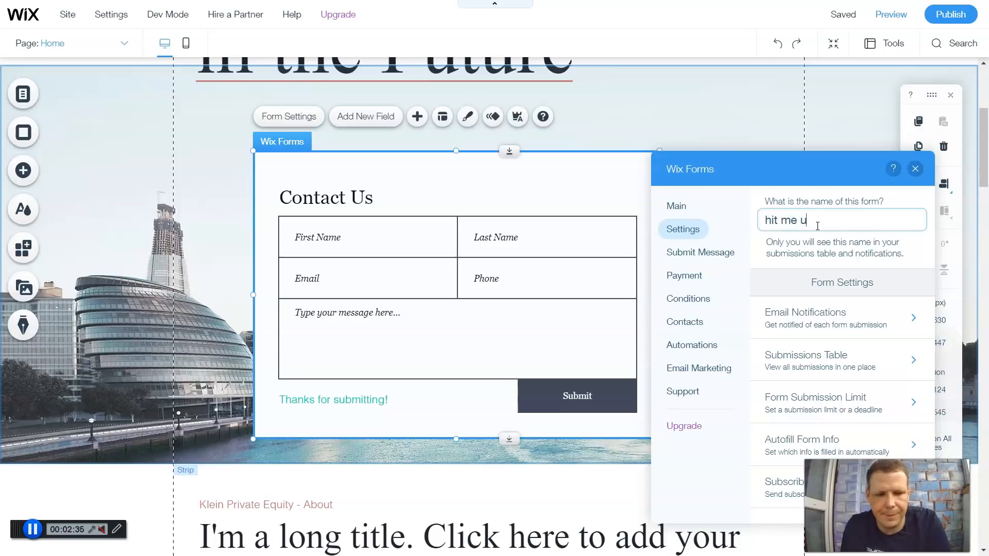
{"action": "type", "text": "p"}
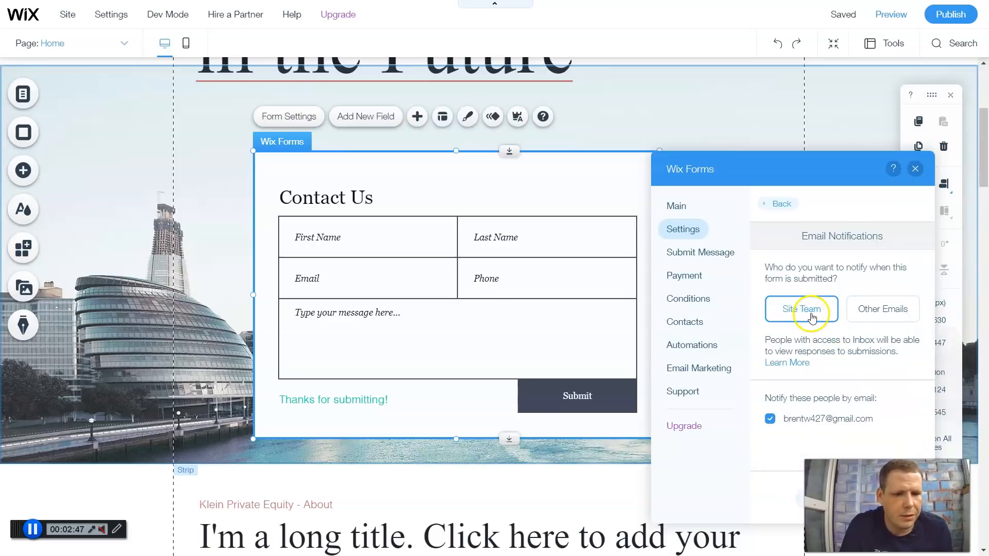
{"action": "mouse_move", "coordinate": [875, 328]}
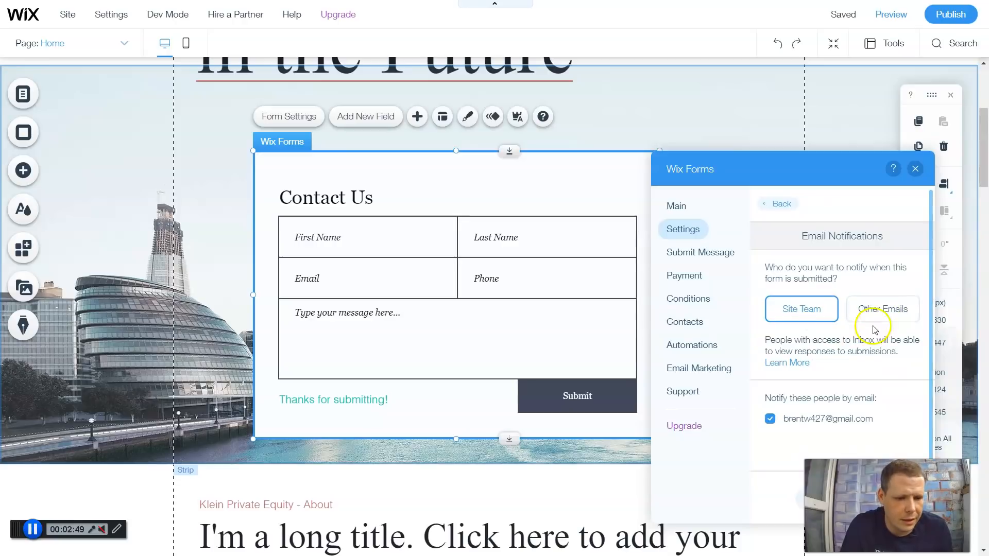
{"action": "mouse_move", "coordinate": [807, 413]}
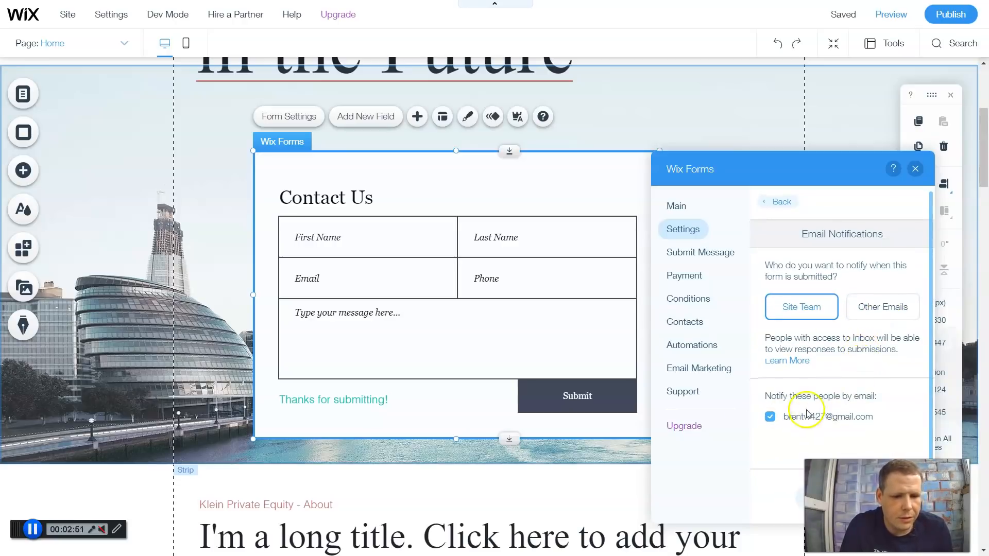
{"action": "left_click", "coordinate": [769, 417]}
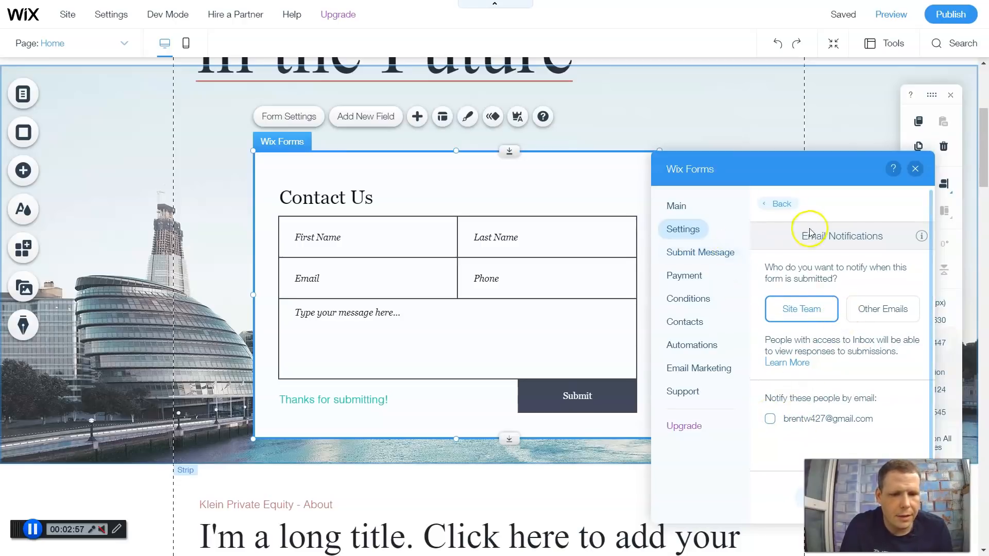
{"action": "left_click", "coordinate": [779, 204]}
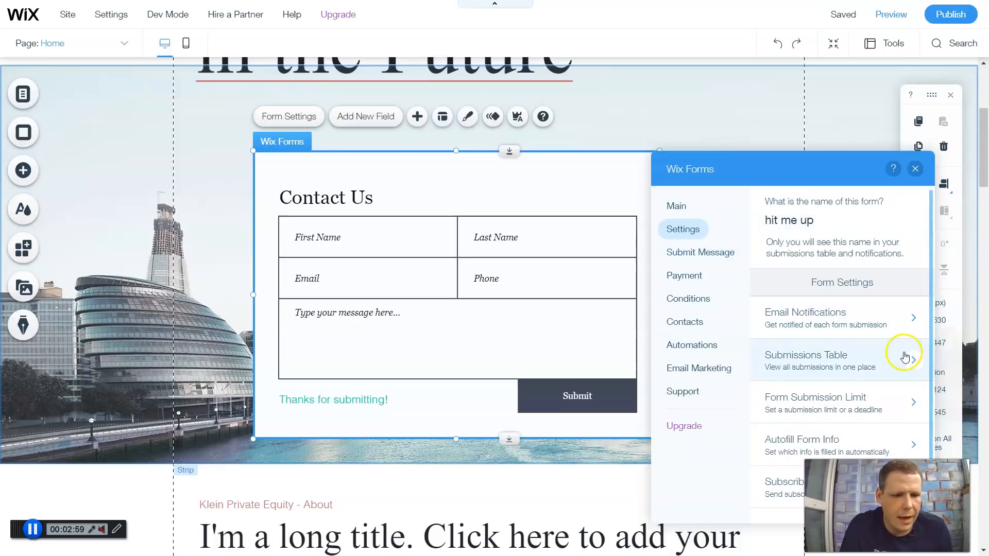
{"action": "mouse_move", "coordinate": [829, 396]}
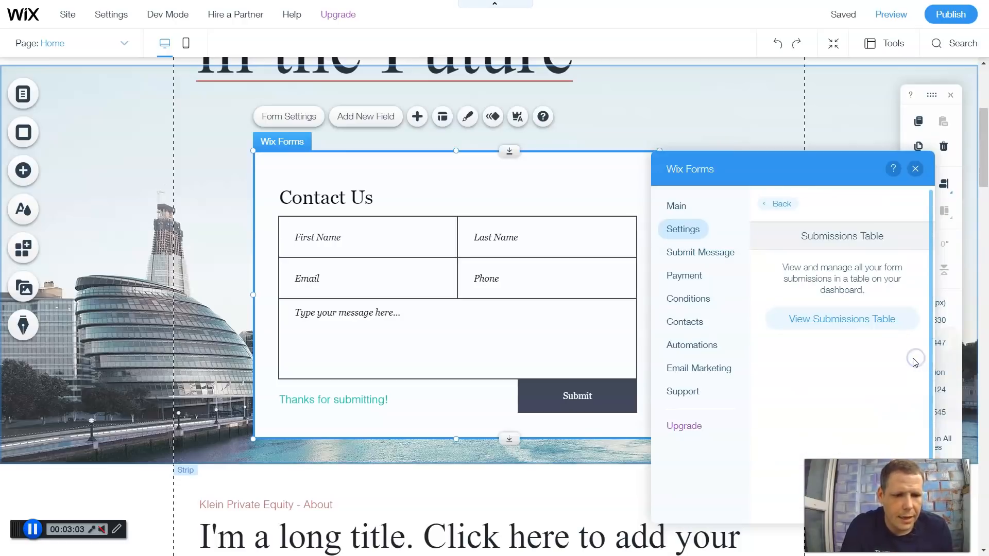
- View the empty 'hit me up' submissions table in the Dashboard, then return to the editor
{"action": "left_click", "coordinate": [843, 318]}
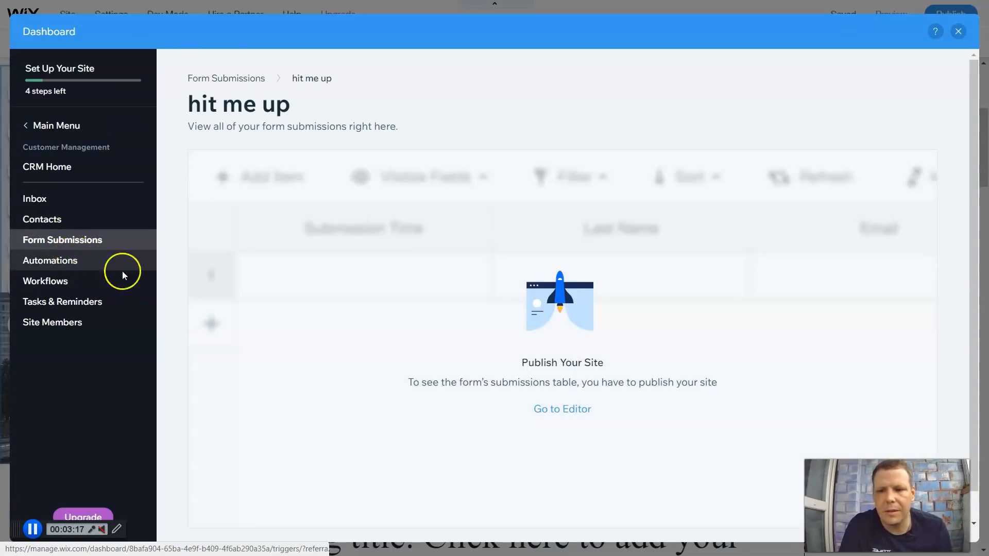
{"action": "mouse_move", "coordinate": [604, 265]}
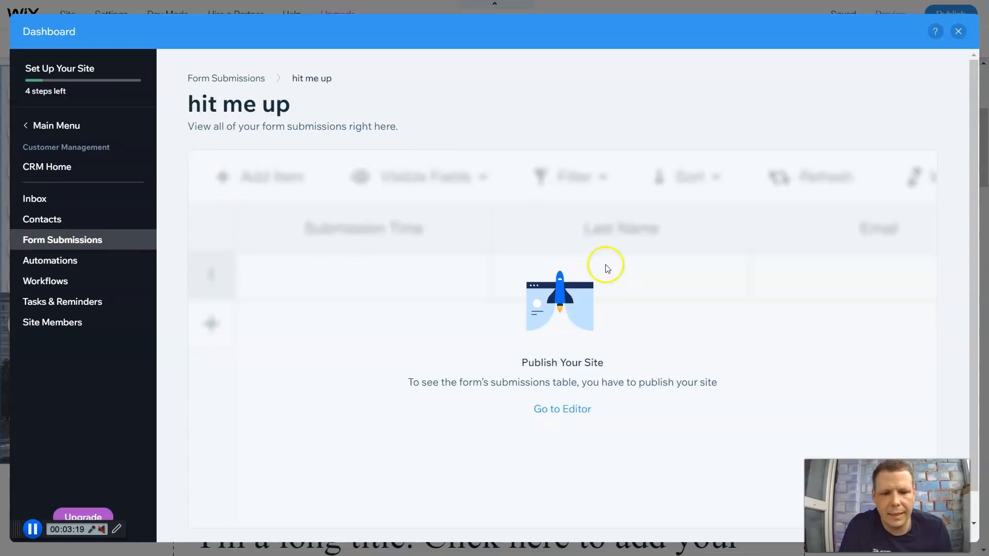
{"action": "mouse_move", "coordinate": [589, 402]}
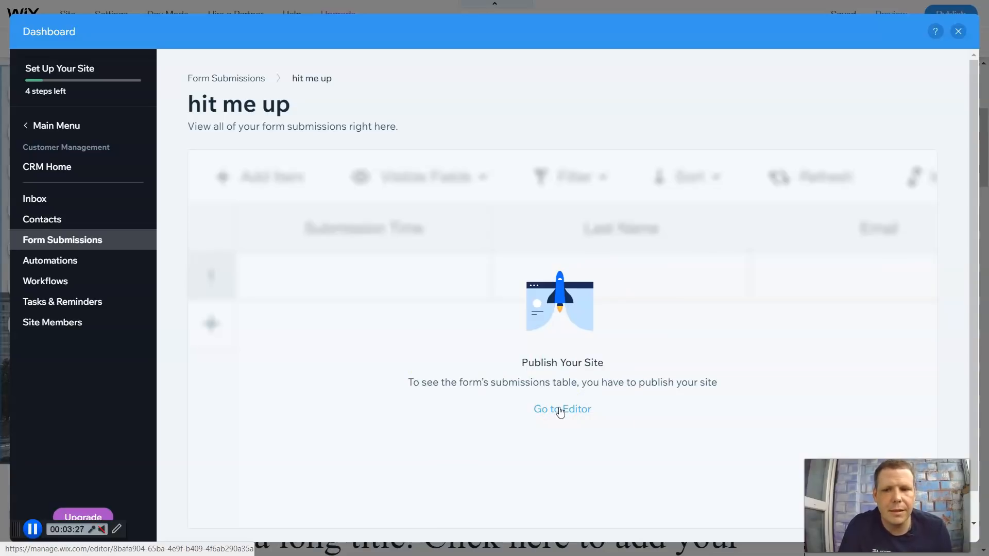
{"action": "left_click", "coordinate": [561, 408]}
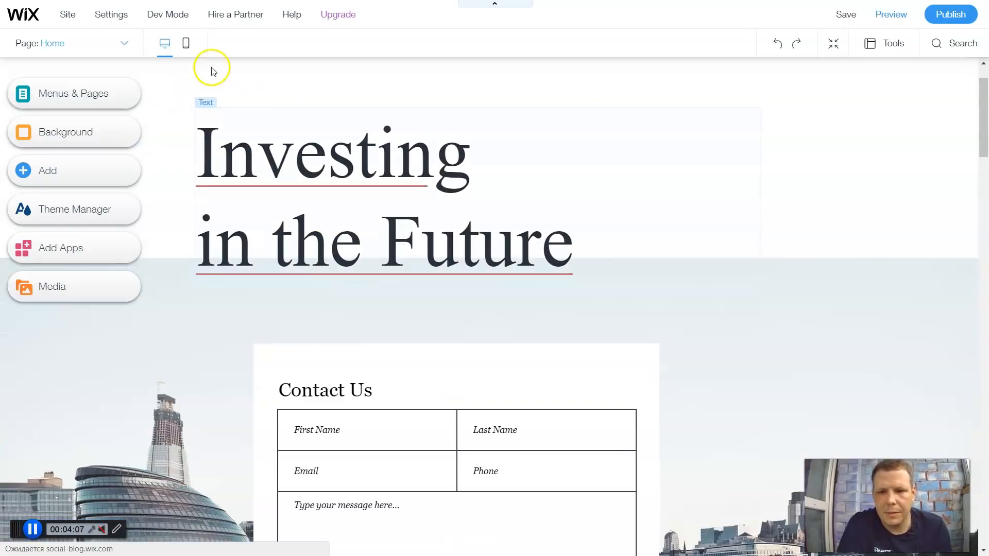
{"action": "left_click", "coordinate": [846, 14]}
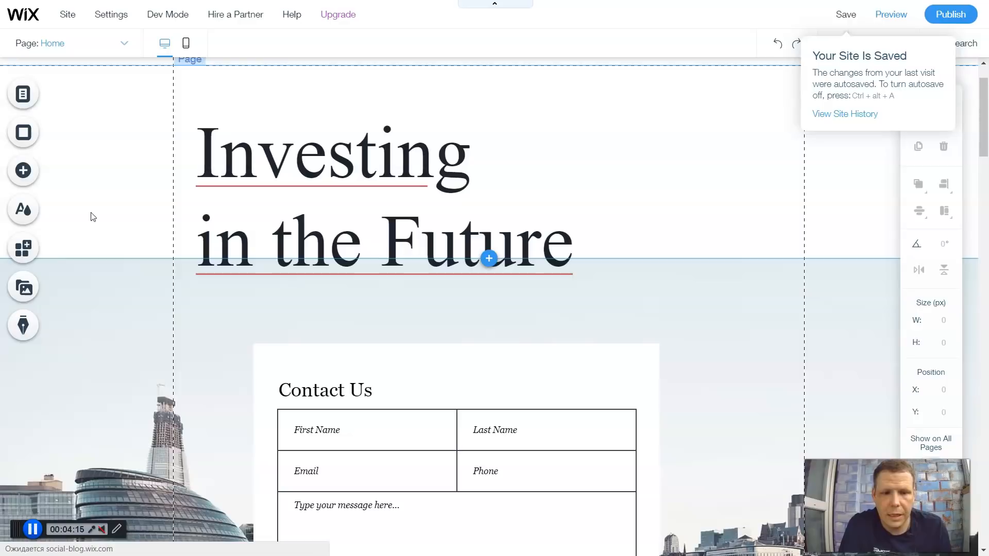
{"action": "left_click", "coordinate": [23, 171]}
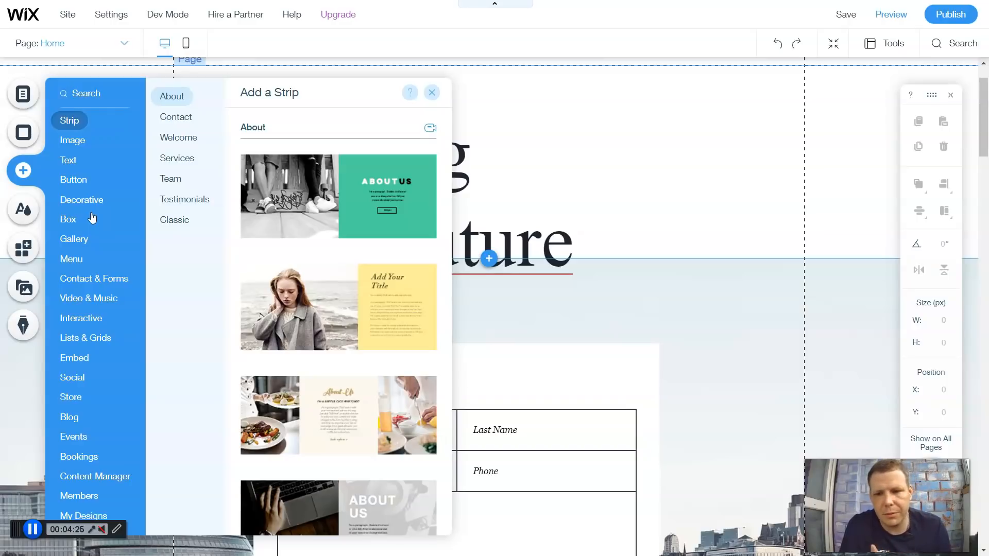
{"action": "left_click", "coordinate": [74, 239]}
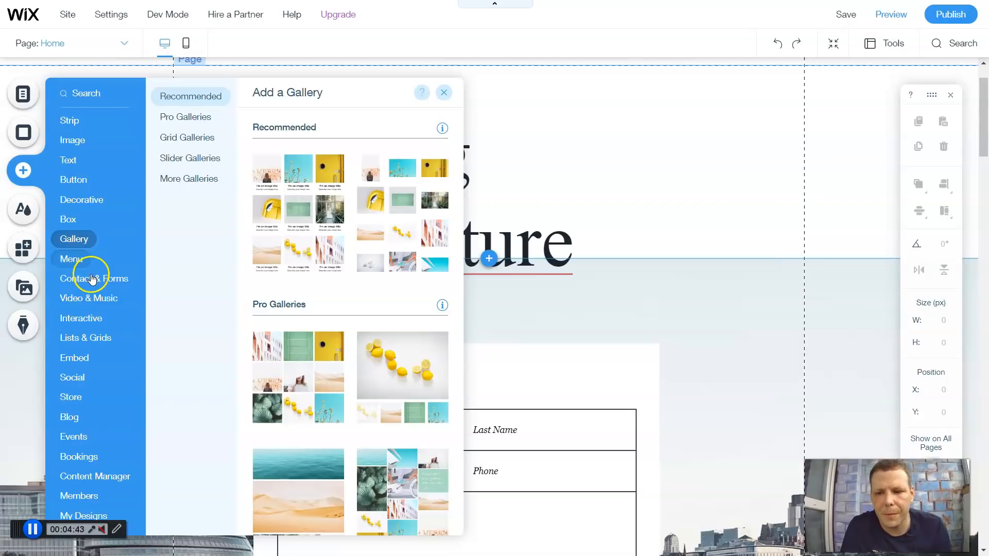
{"action": "mouse_move", "coordinate": [596, 316]}
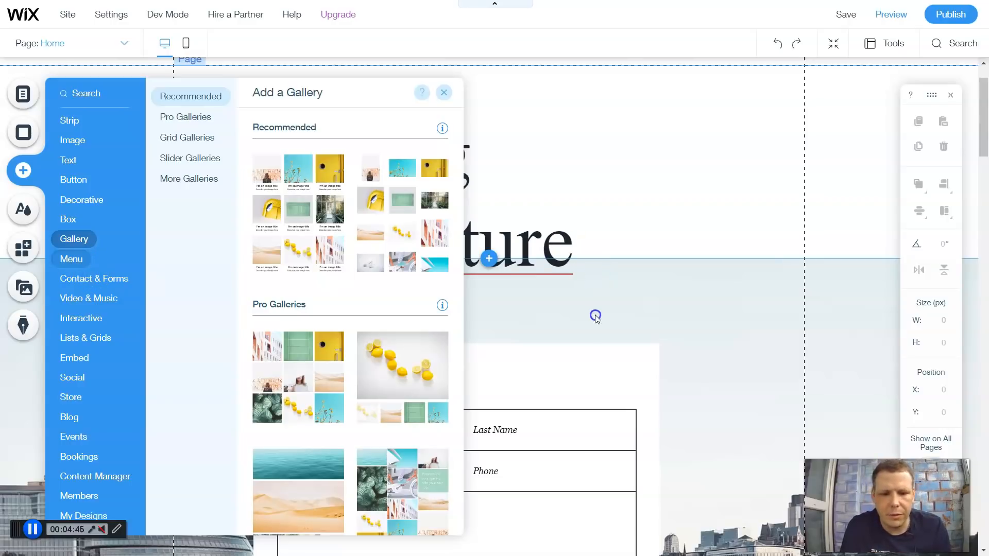
{"action": "left_click", "coordinate": [93, 278]}
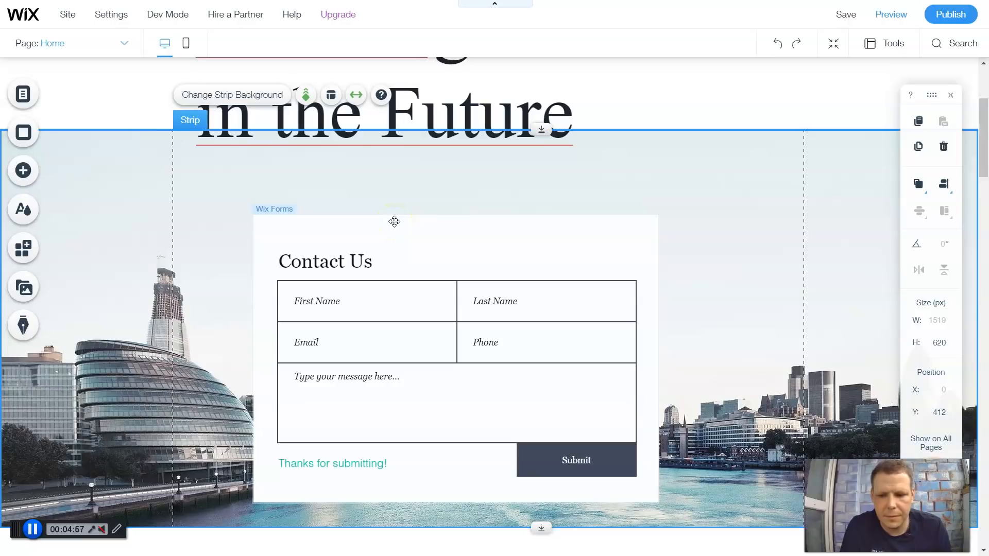
- Open the Contact Us form's settings and review its unlimited Form Submission Limit
{"action": "left_click", "coordinate": [394, 222]}
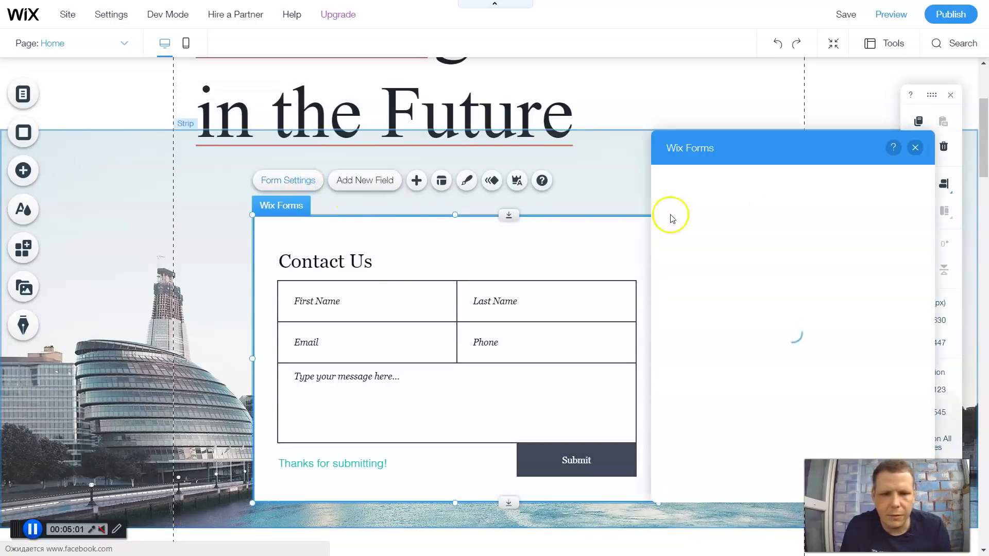
{"action": "mouse_move", "coordinate": [748, 226]}
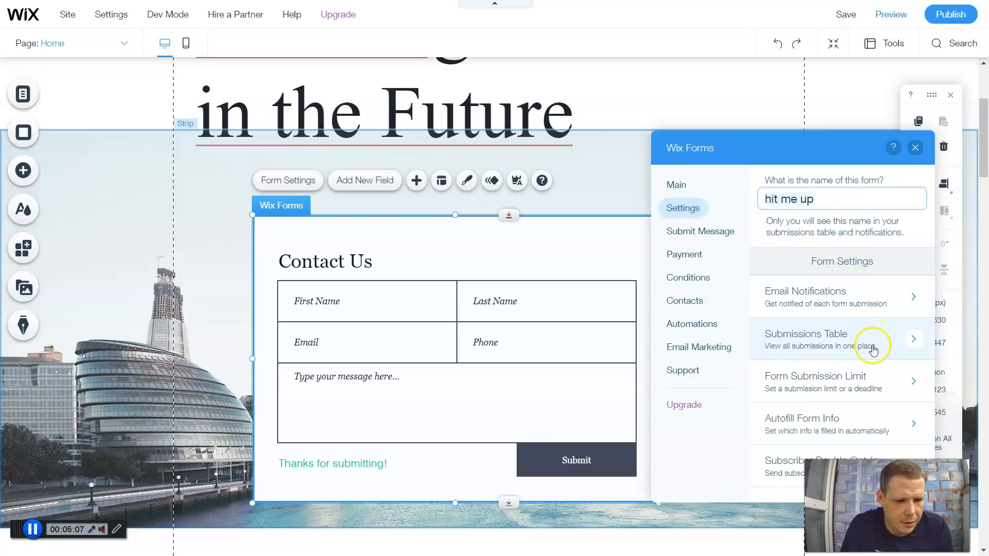
{"action": "mouse_move", "coordinate": [893, 391]}
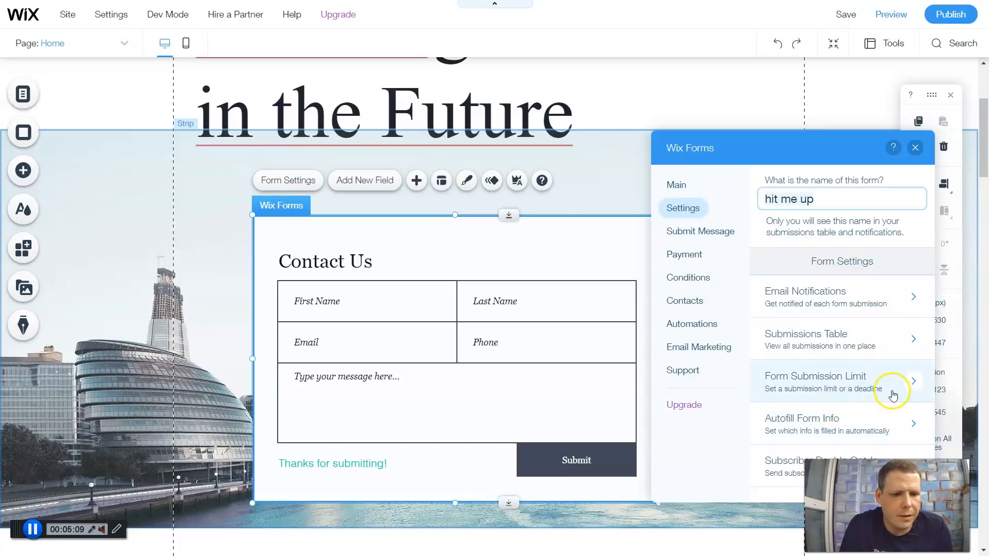
{"action": "mouse_move", "coordinate": [876, 386]}
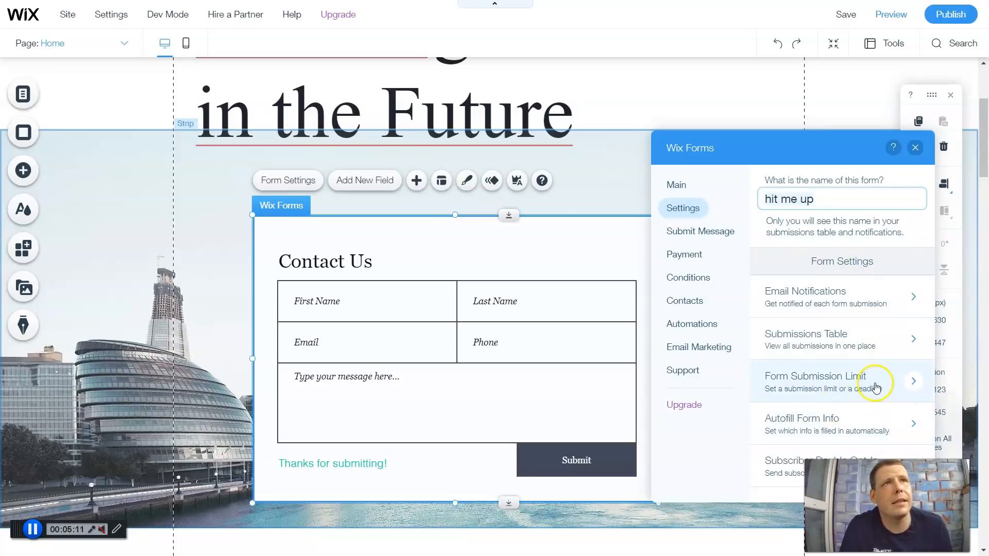
{"action": "left_click", "coordinate": [814, 381]}
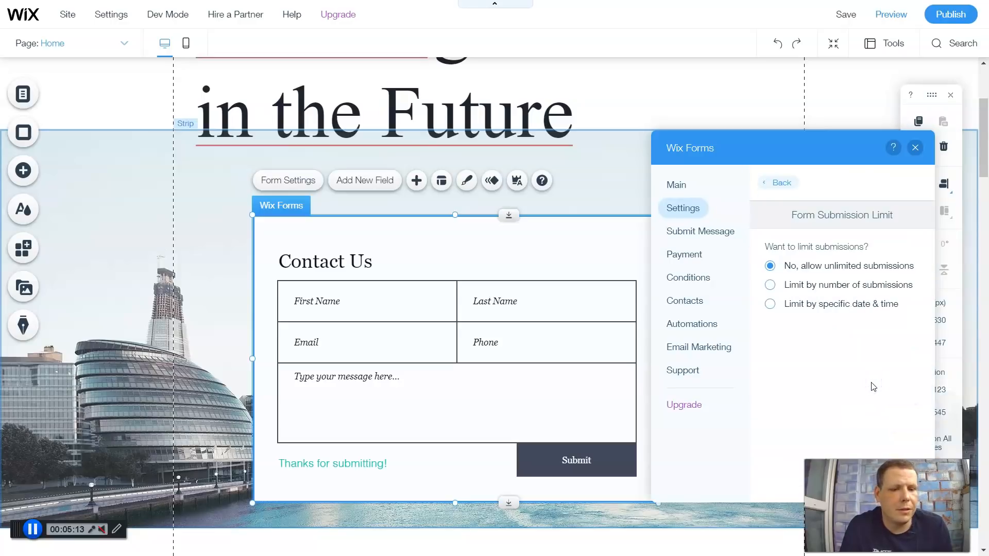
{"action": "mouse_move", "coordinate": [821, 279]}
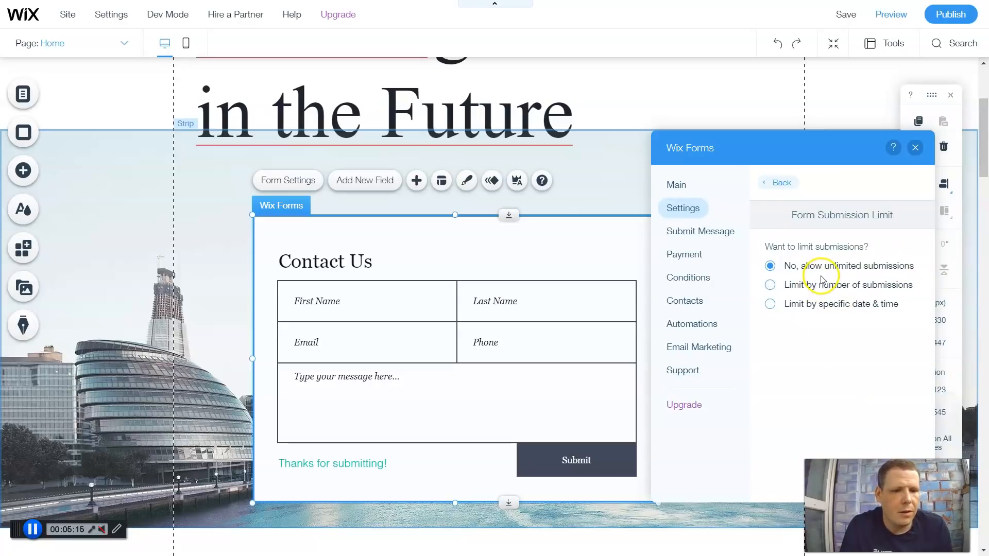
{"action": "mouse_move", "coordinate": [821, 293]}
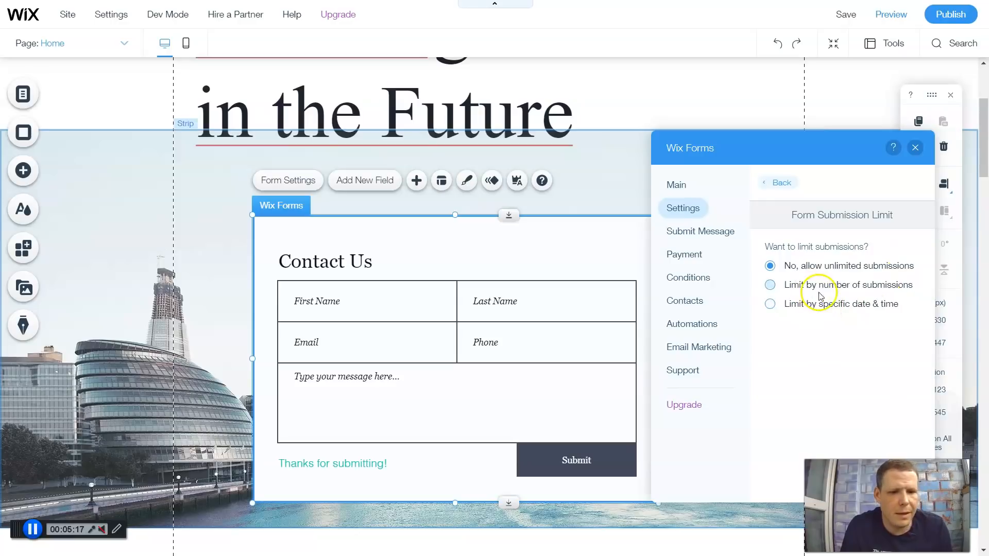
{"action": "mouse_move", "coordinate": [806, 315]}
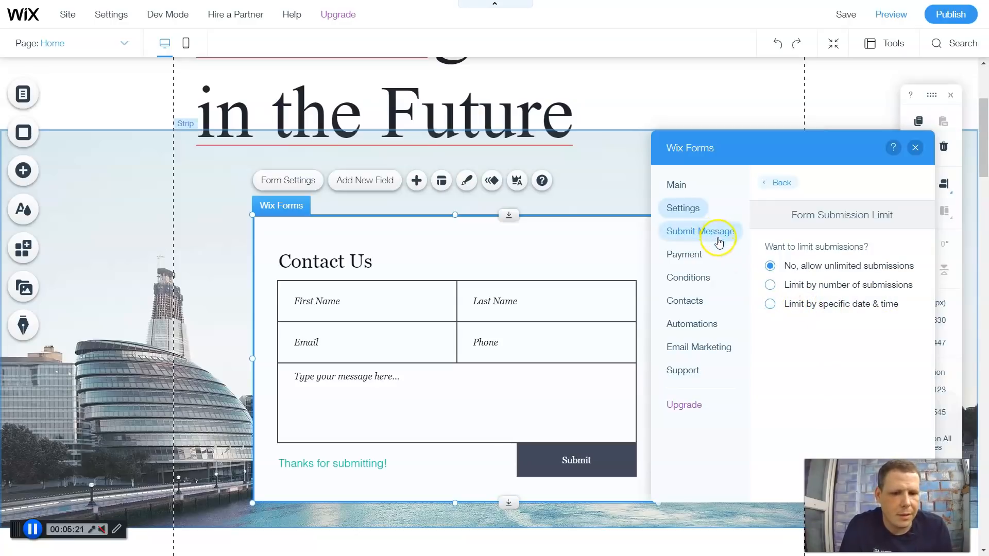
- Set the 'Thanks for submitting!' submit message to show Always
{"action": "left_click", "coordinate": [699, 231]}
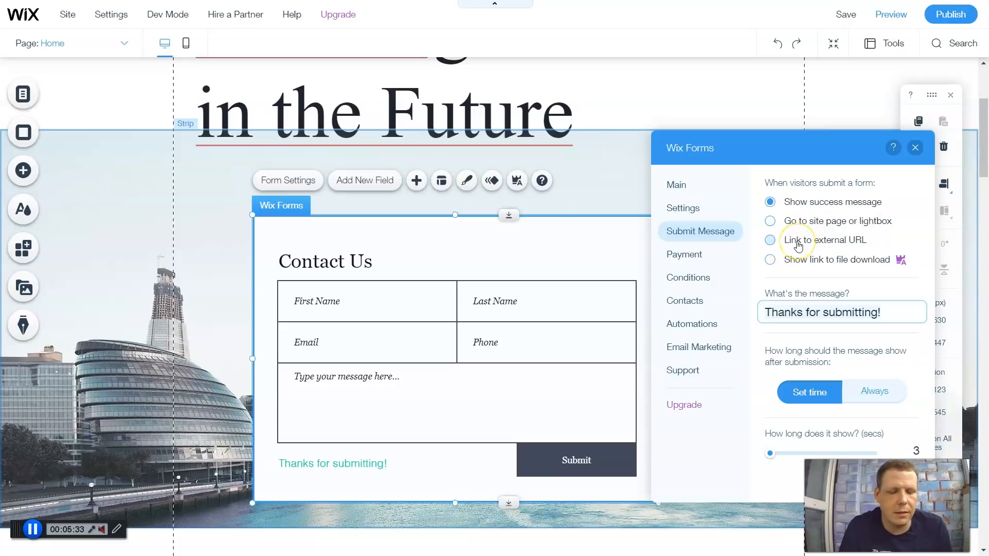
{"action": "mouse_move", "coordinate": [815, 265]}
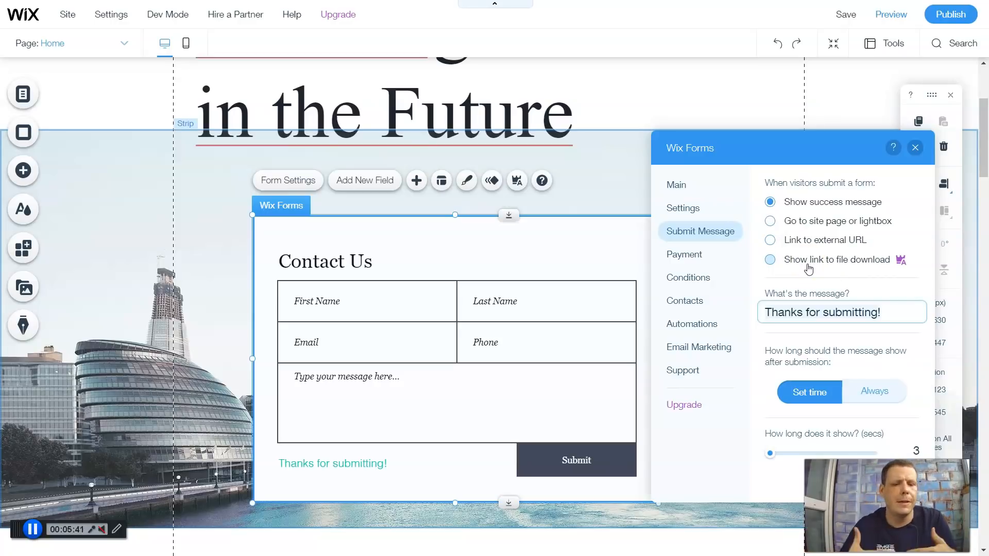
{"action": "mouse_move", "coordinate": [876, 175]}
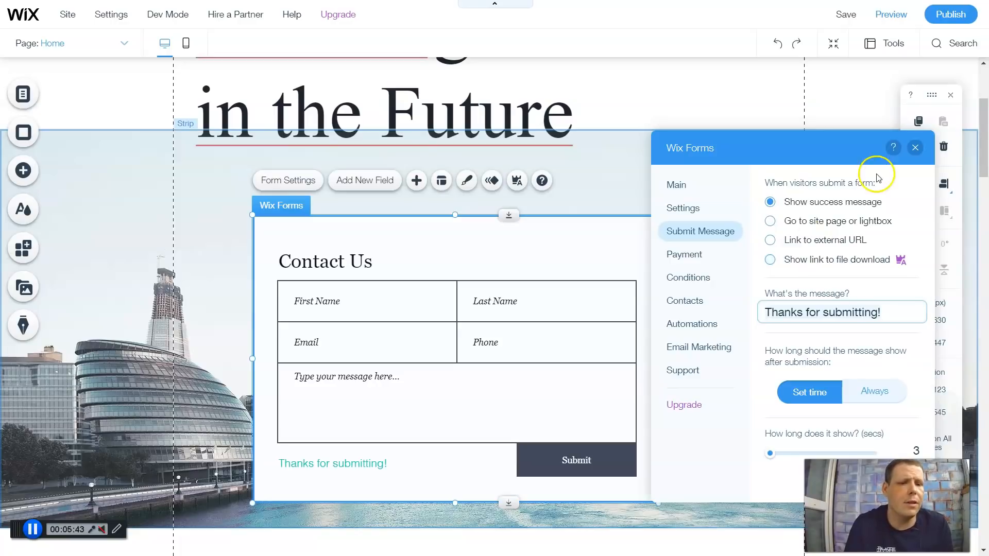
{"action": "mouse_move", "coordinate": [872, 265]}
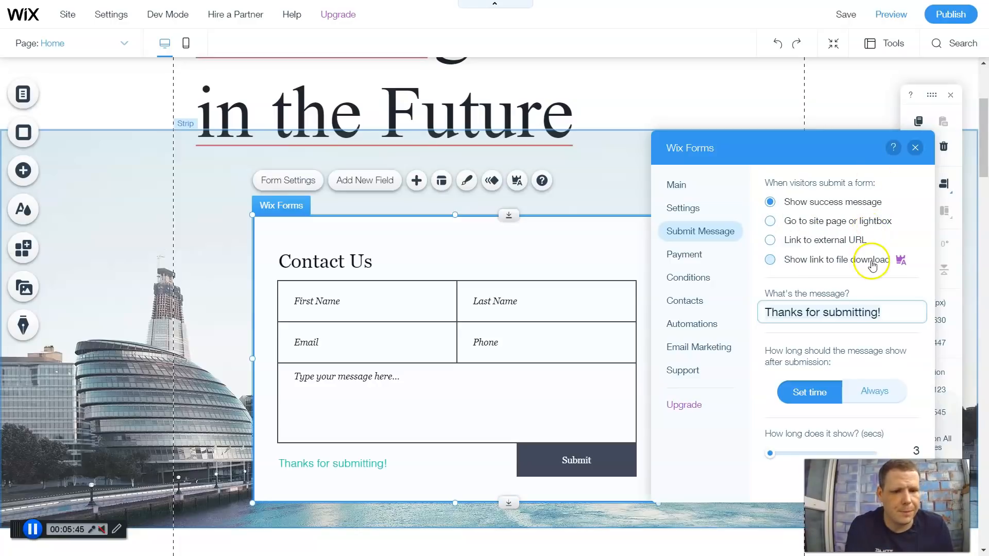
{"action": "mouse_move", "coordinate": [815, 228]}
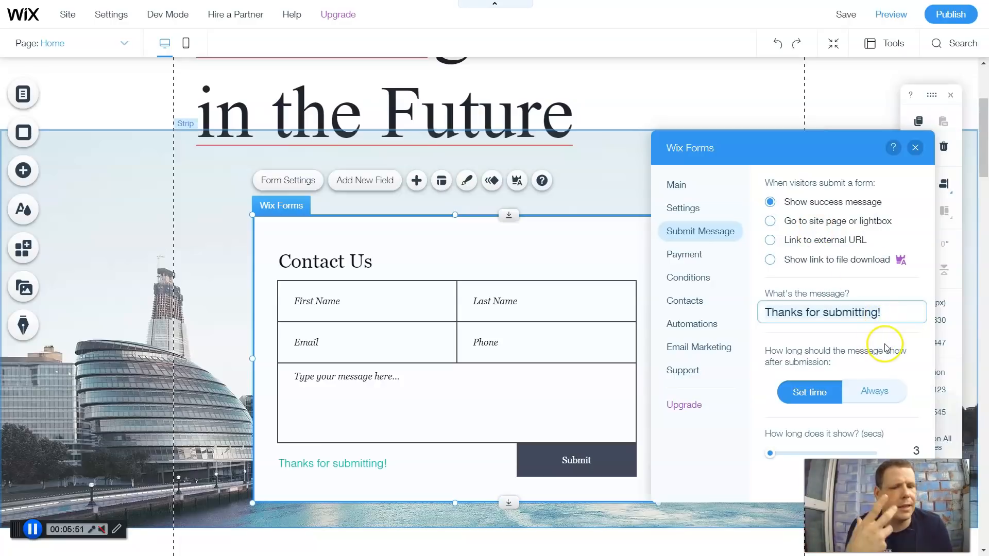
{"action": "mouse_move", "coordinate": [906, 351]}
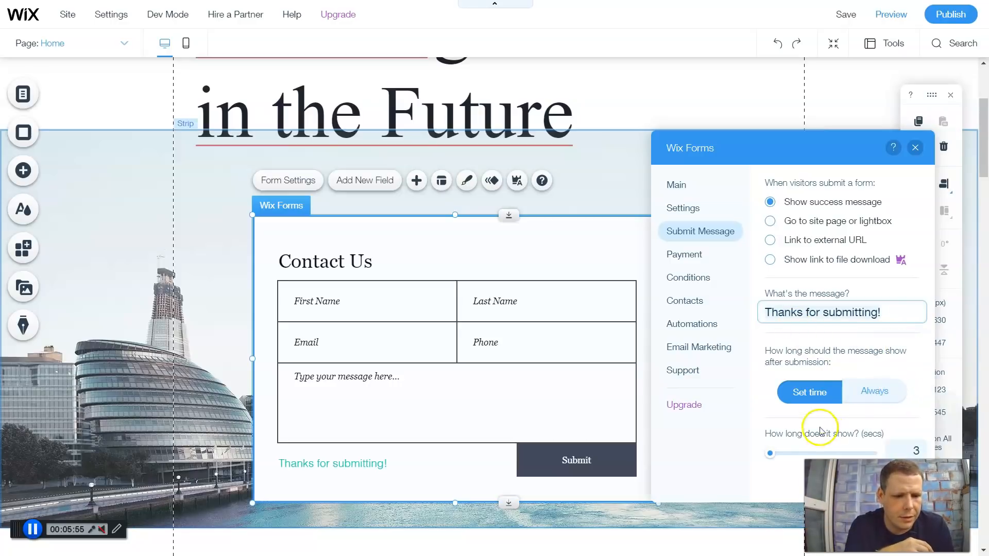
{"action": "left_click", "coordinate": [874, 392]}
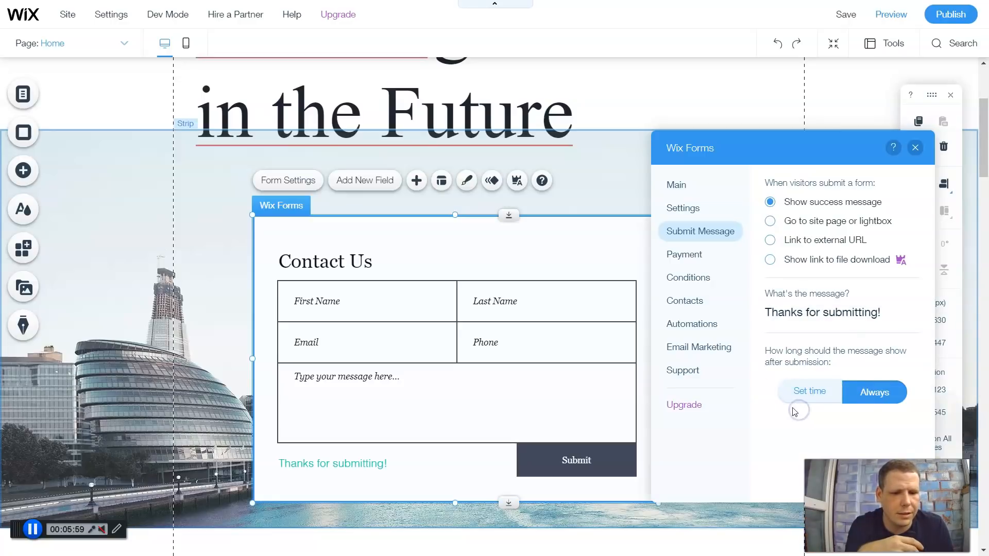
{"action": "mouse_move", "coordinate": [706, 264]}
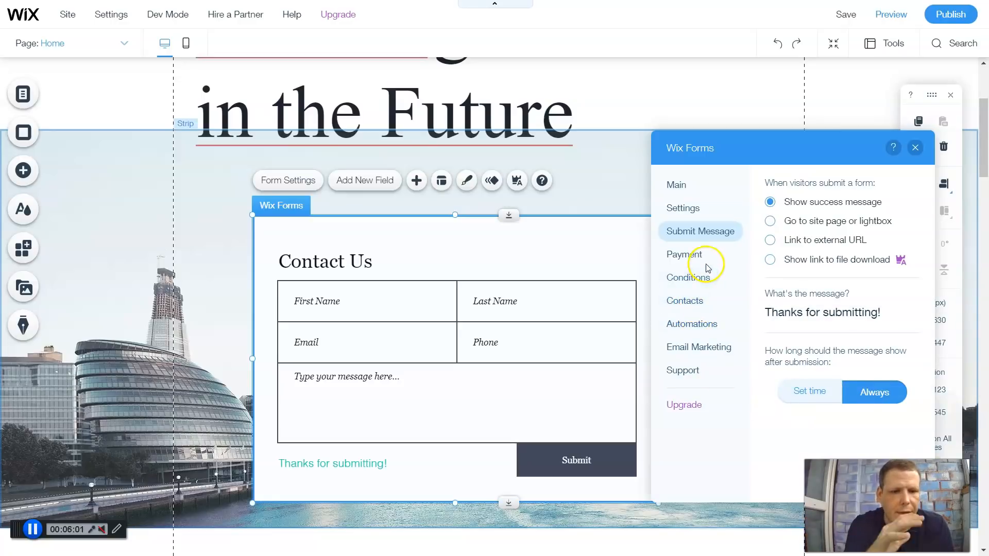
- Review the form's Payment options: checkout, item selection and visitor-set price
{"action": "left_click", "coordinate": [683, 254]}
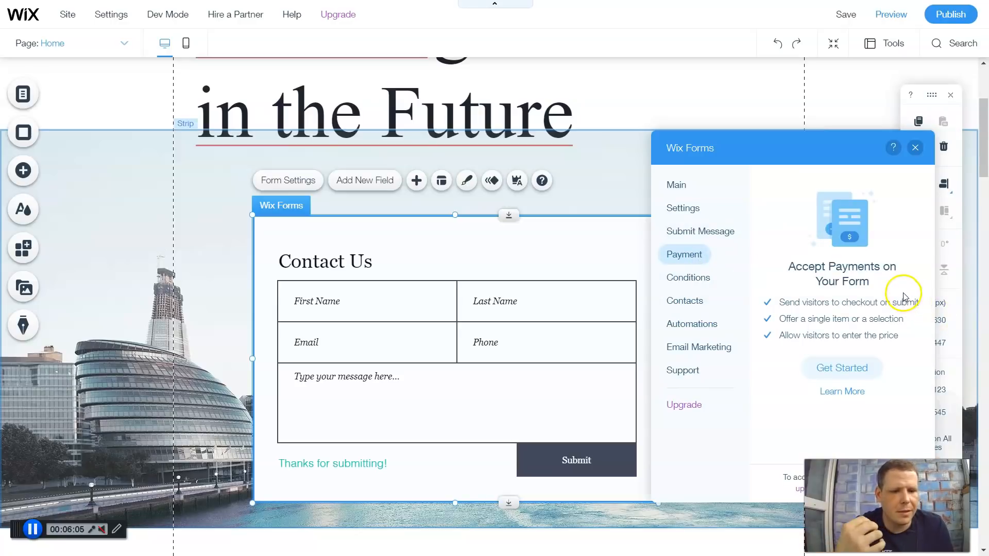
{"action": "mouse_move", "coordinate": [893, 320]}
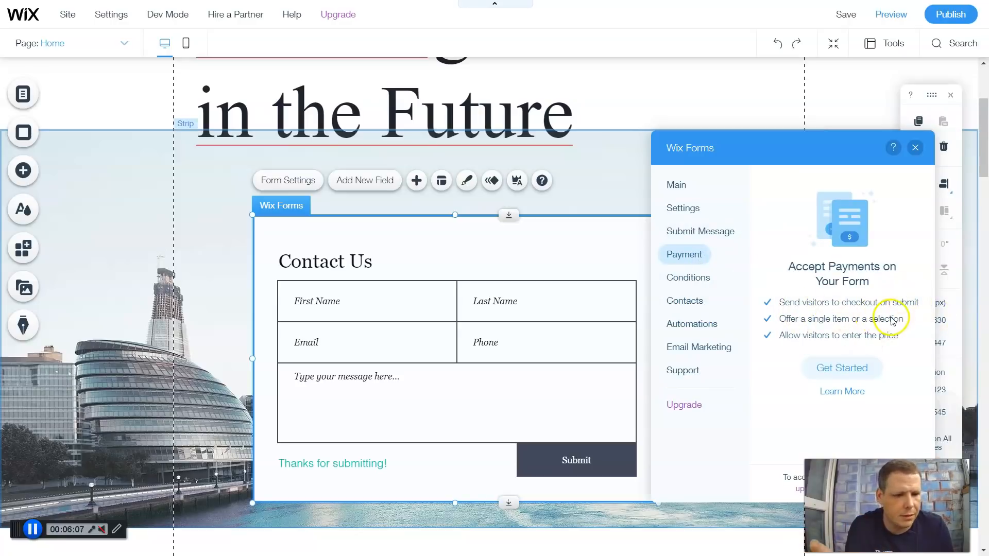
{"action": "mouse_move", "coordinate": [847, 355]}
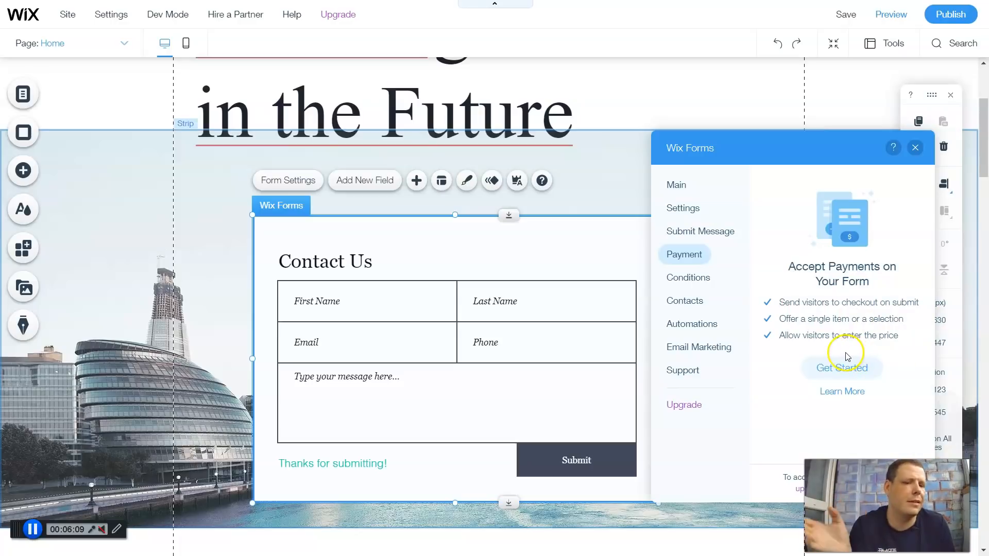
{"action": "mouse_move", "coordinate": [810, 346]}
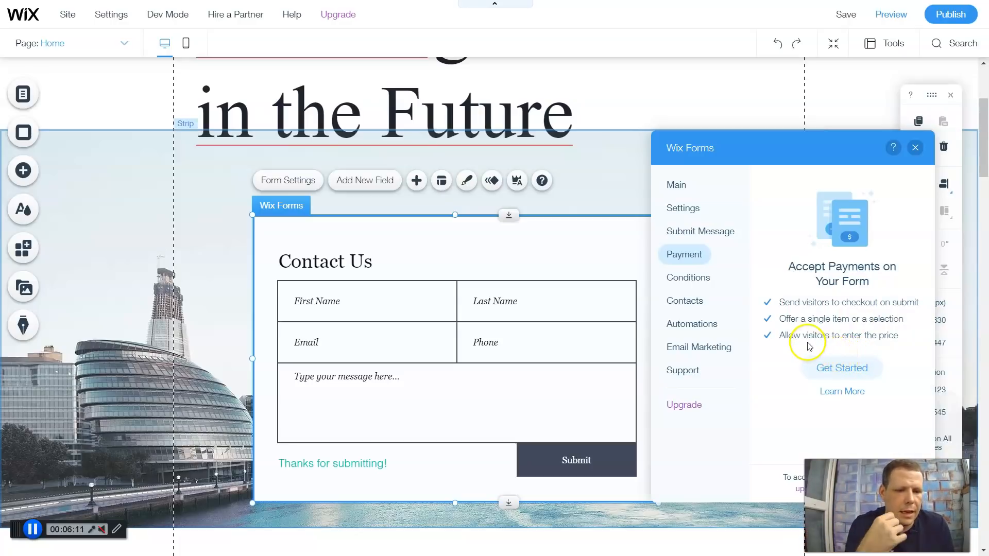
{"action": "mouse_move", "coordinate": [812, 358]}
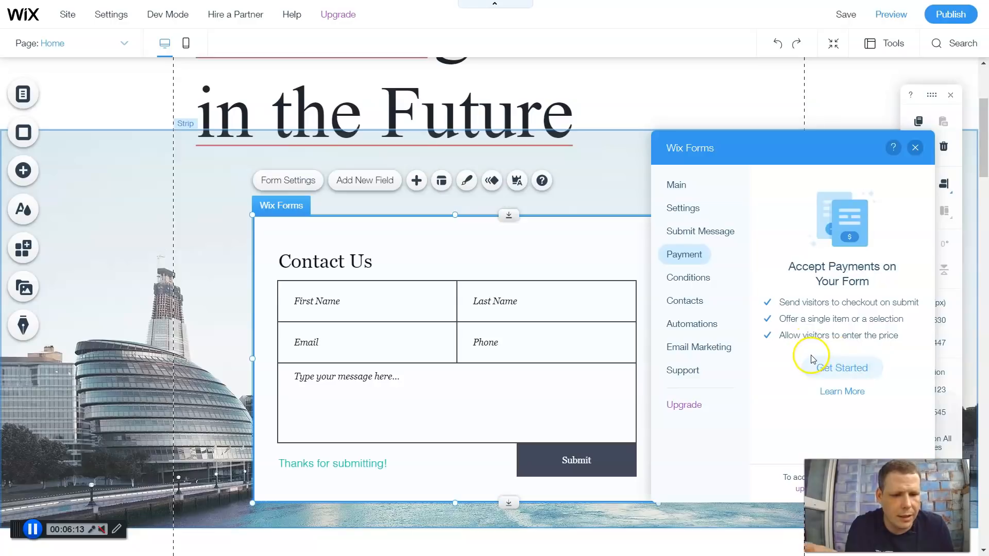
{"action": "mouse_move", "coordinate": [829, 353]}
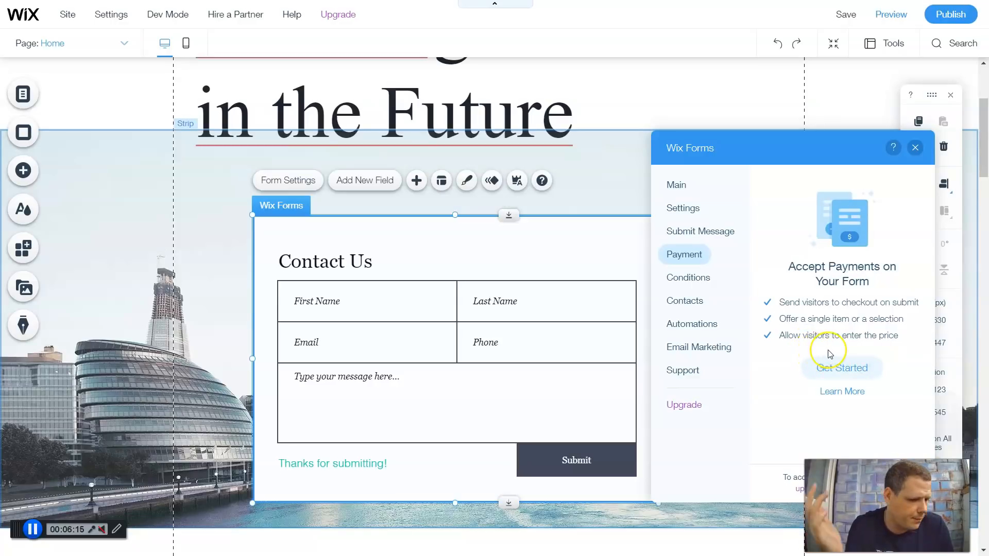
{"action": "mouse_move", "coordinate": [688, 278]}
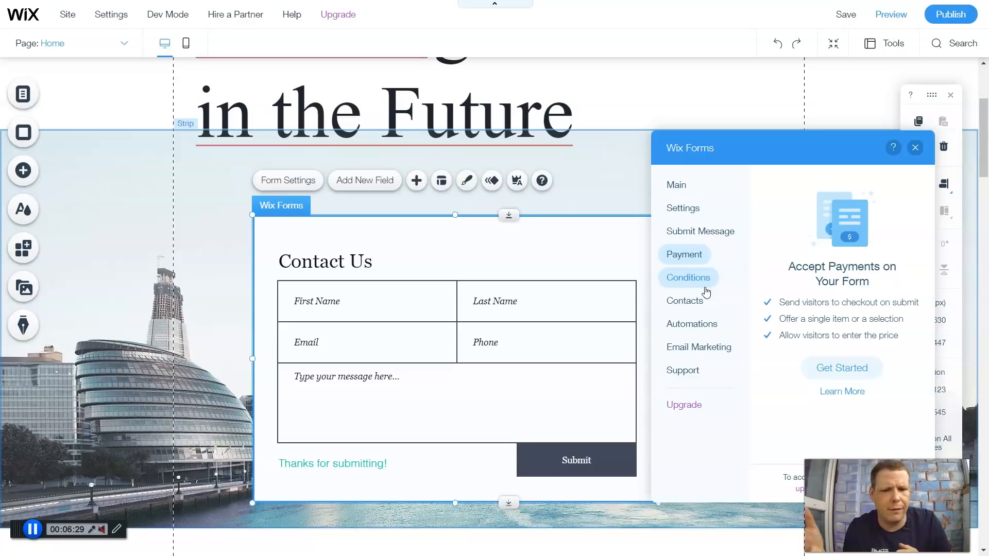
{"action": "left_click", "coordinate": [845, 14]}
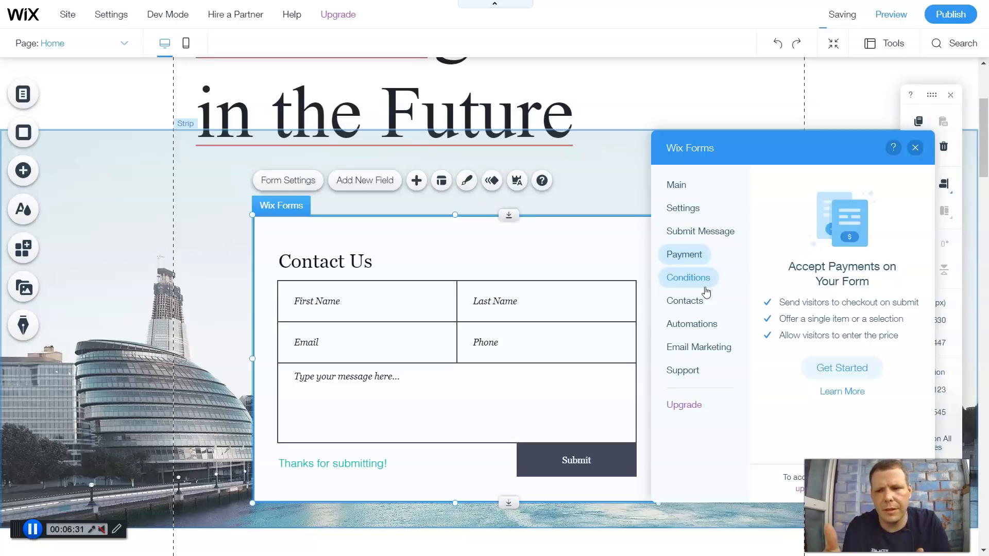
{"action": "mouse_move", "coordinate": [706, 290]}
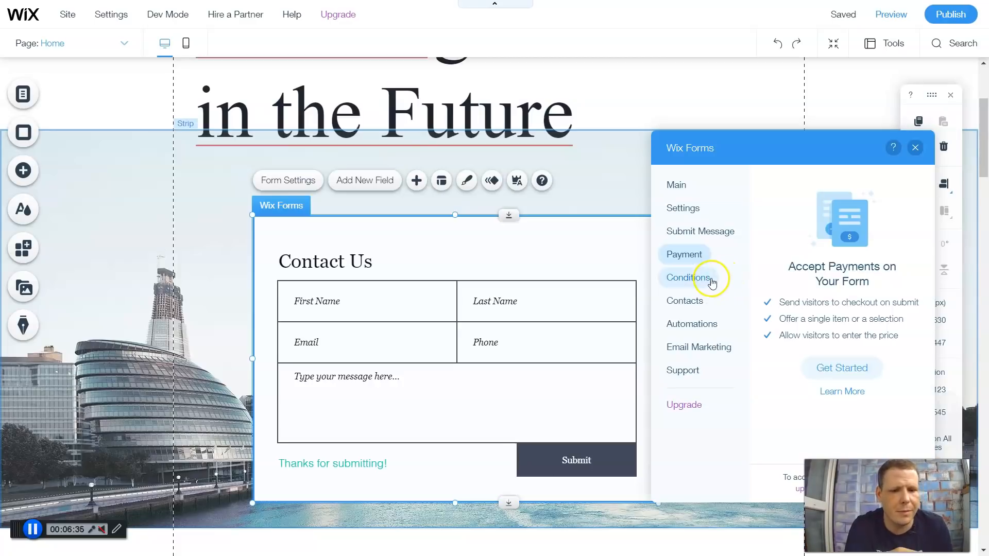
- Add a new conditional rule with its If condition set to Not filled
{"action": "left_click", "coordinate": [689, 278]}
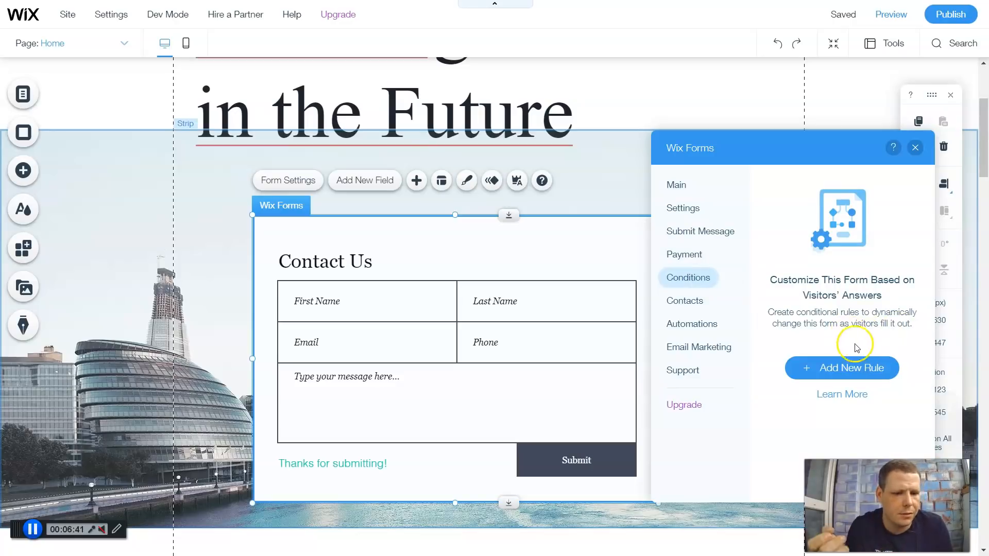
{"action": "left_click", "coordinate": [841, 368]}
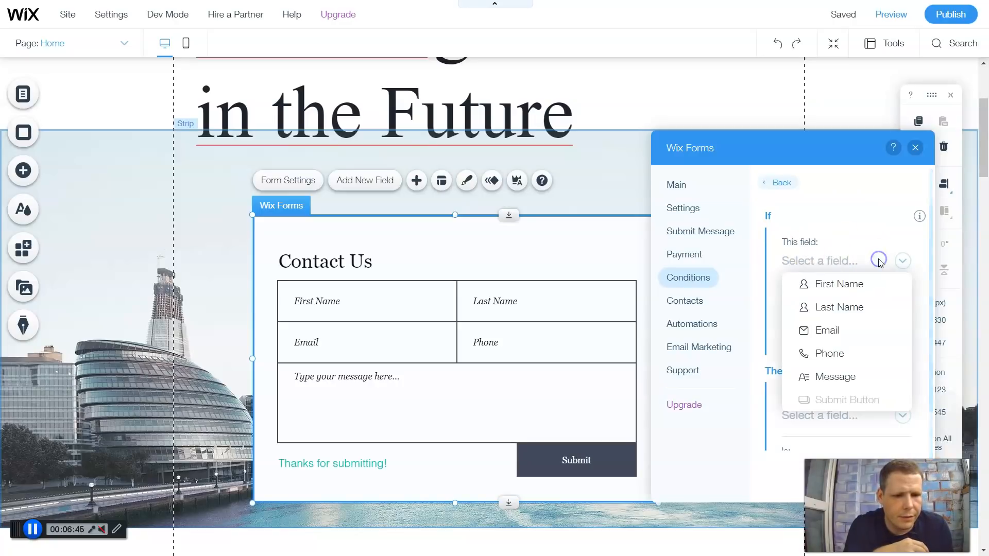
{"action": "mouse_move", "coordinate": [832, 353]}
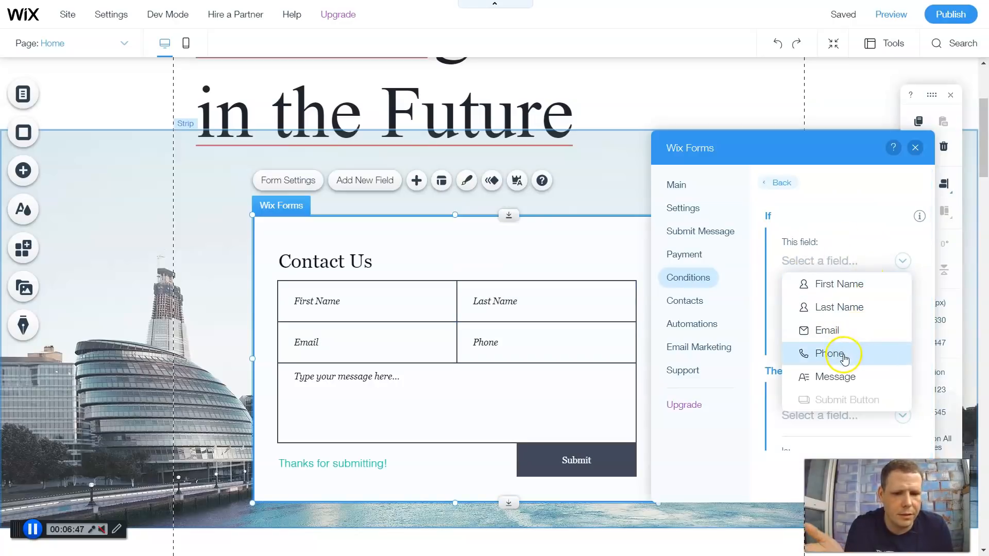
{"action": "mouse_move", "coordinate": [829, 330]}
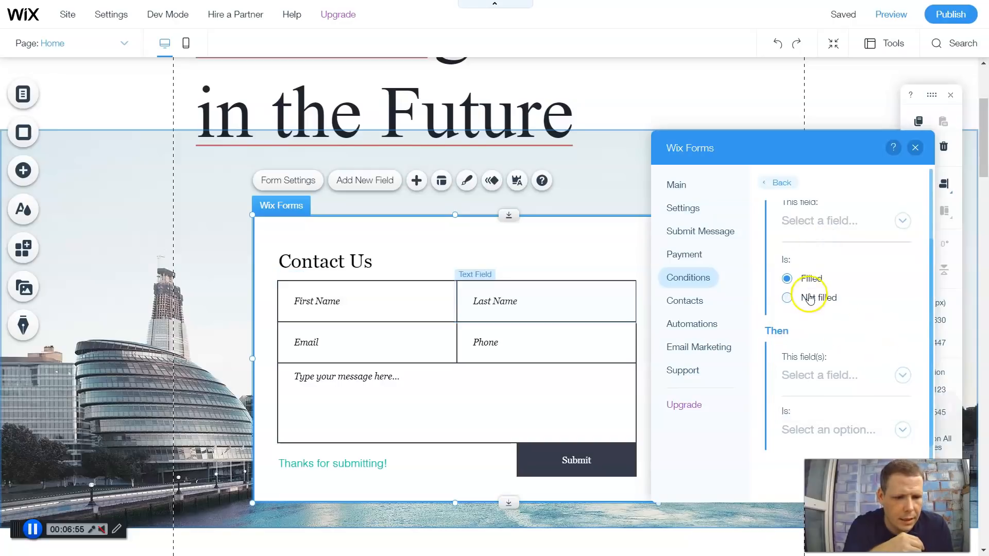
{"action": "left_click", "coordinate": [786, 298]}
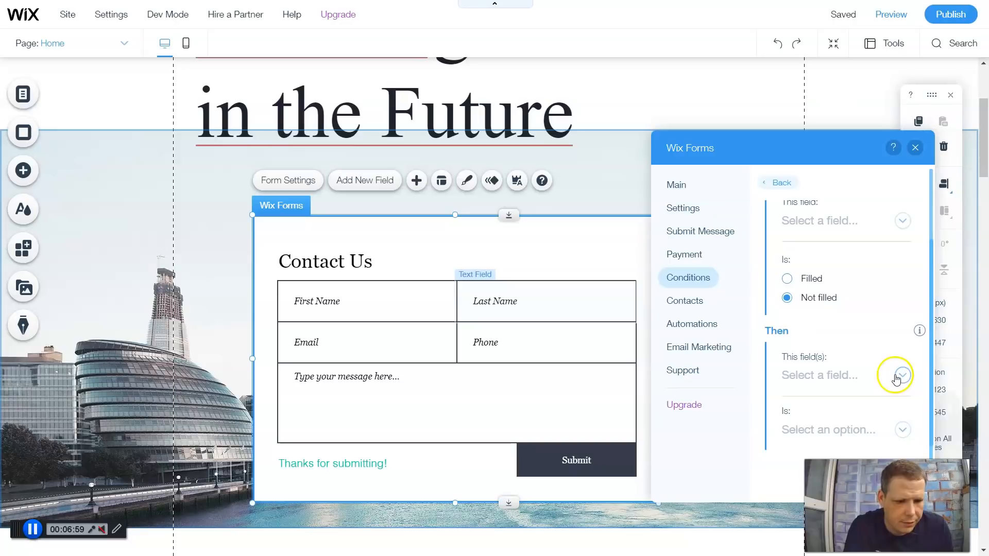
{"action": "left_click", "coordinate": [901, 374]}
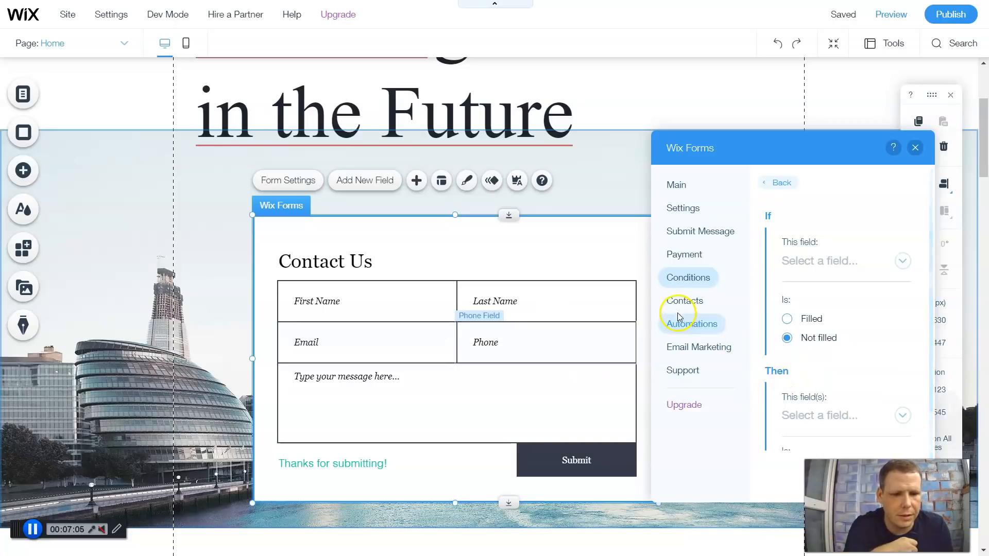
- Review the Contacts options (4/5 fields saved) and the suggested Automations
{"action": "left_click", "coordinate": [685, 301]}
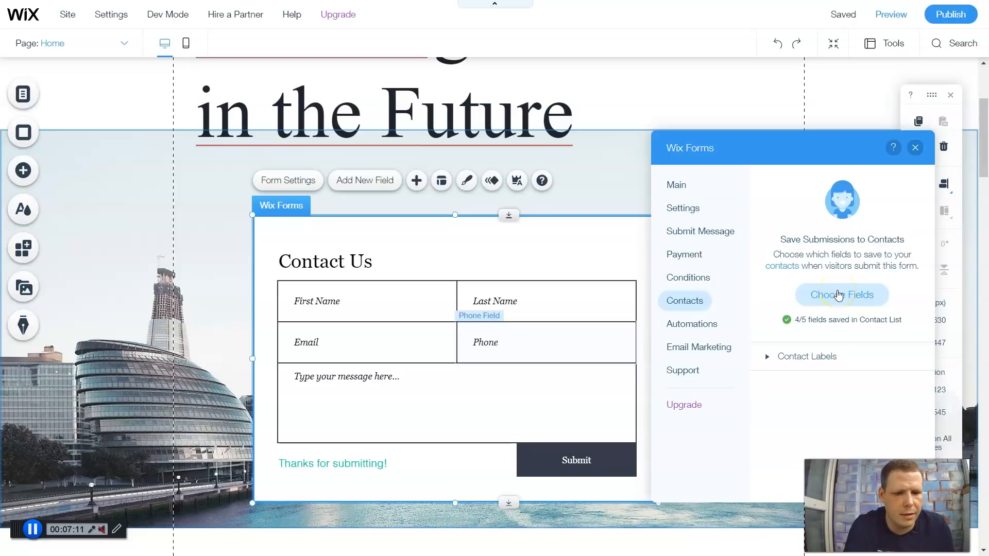
{"action": "left_click", "coordinate": [692, 323]}
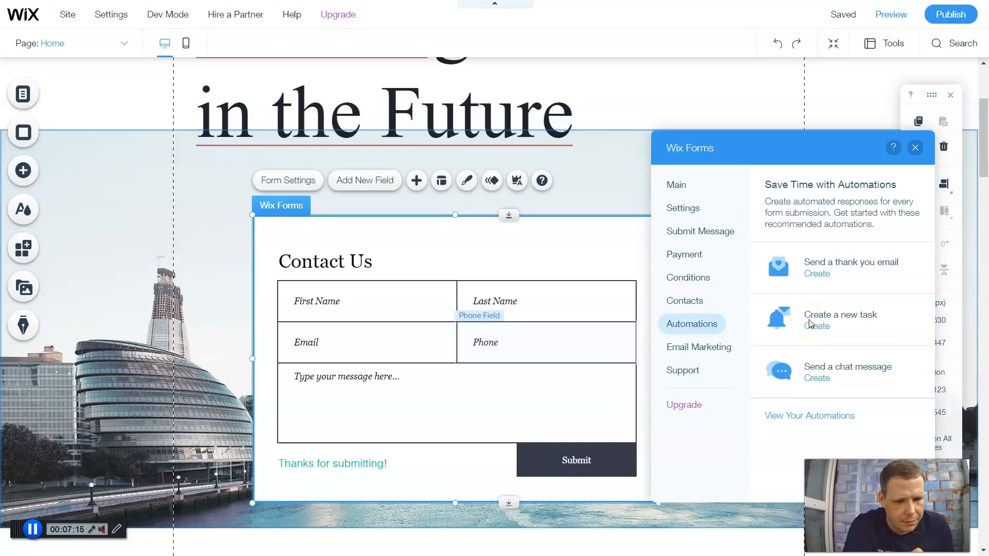
{"action": "mouse_move", "coordinate": [870, 286]}
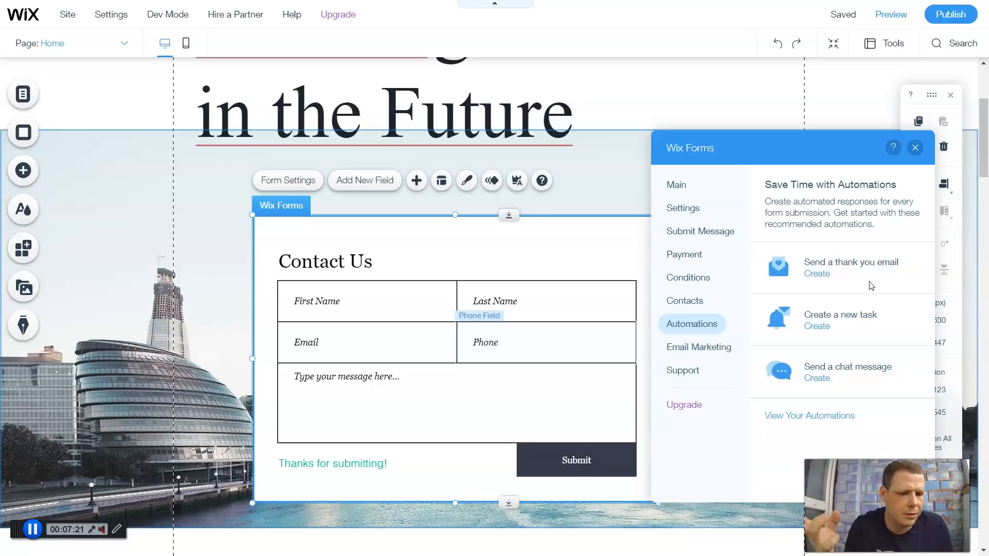
{"action": "mouse_move", "coordinate": [871, 376]}
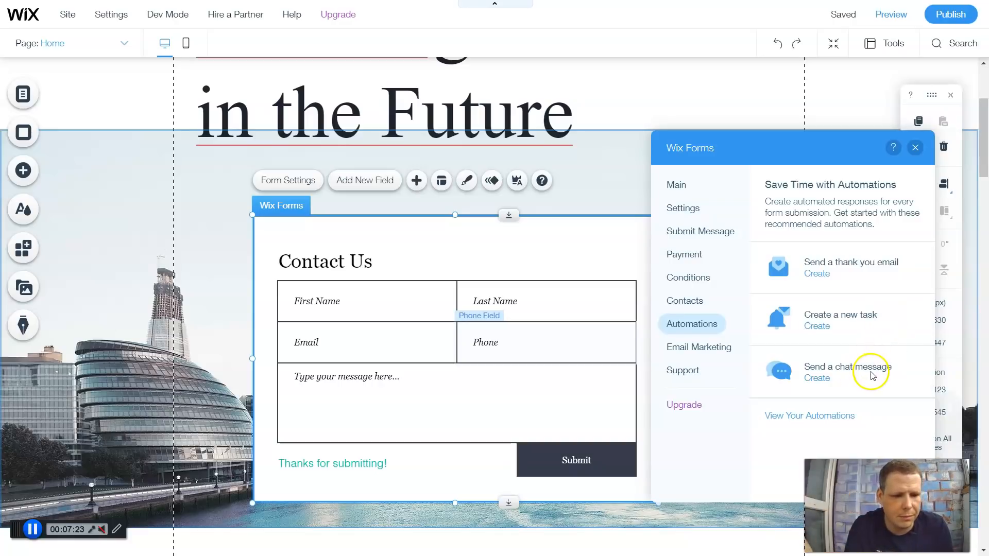
{"action": "mouse_move", "coordinate": [829, 382]}
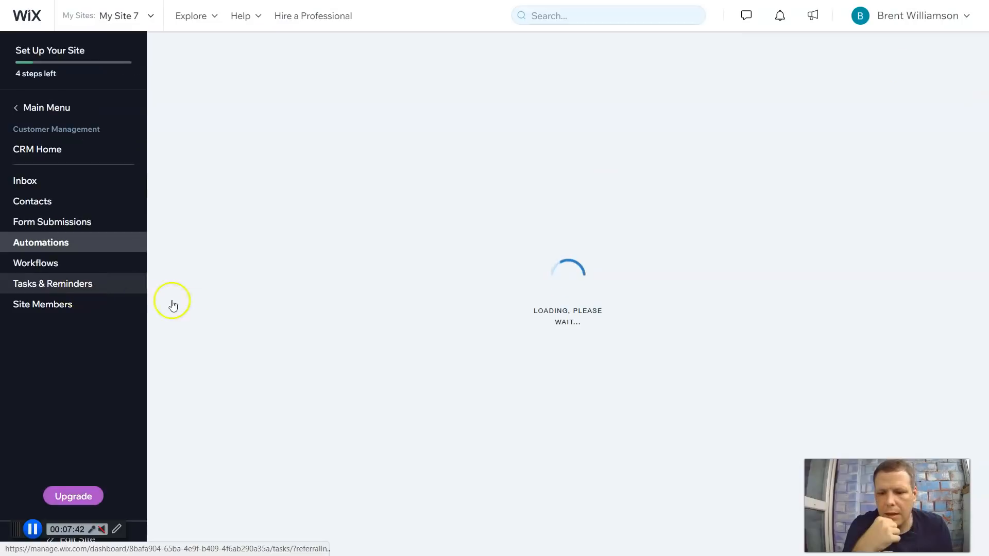
{"action": "mouse_move", "coordinate": [260, 316]}
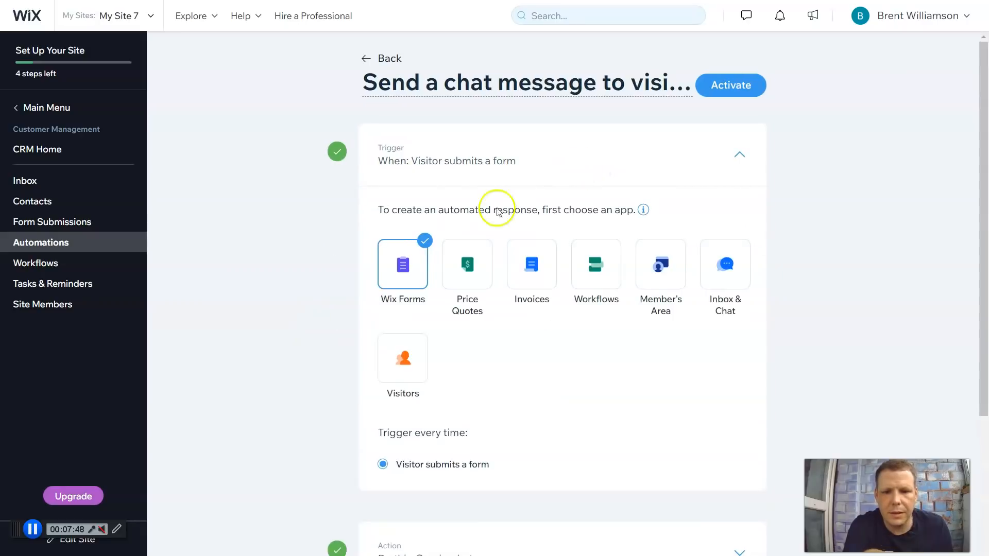
- Collapse and re-expand the form-submitted trigger, then set the action to Get notified by email
{"action": "left_click", "coordinate": [739, 155]}
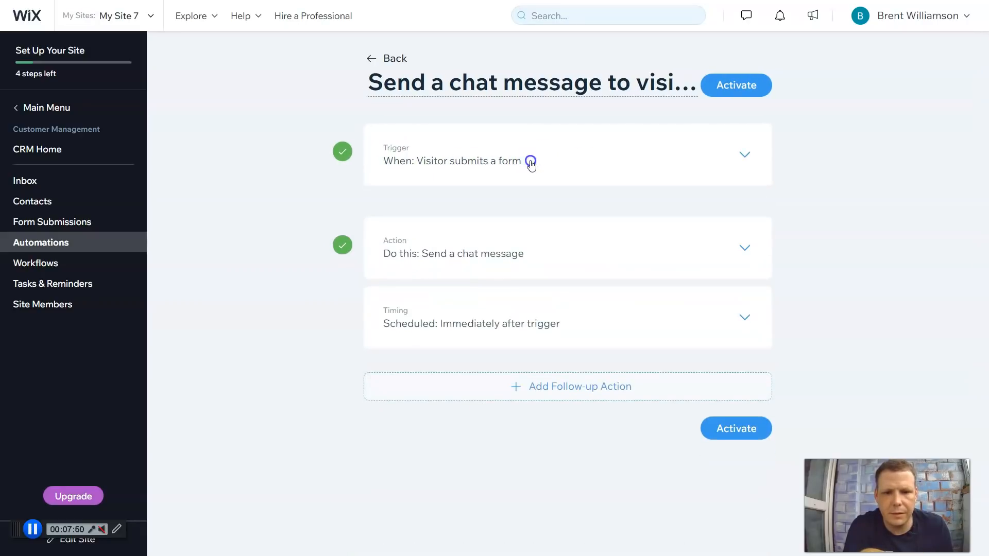
{"action": "left_click", "coordinate": [743, 154]}
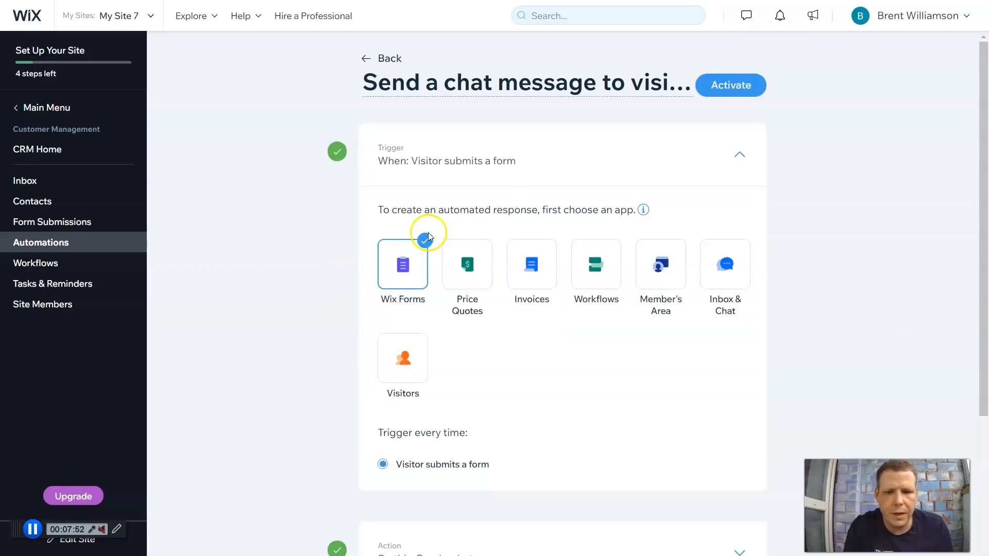
{"action": "mouse_move", "coordinate": [466, 264]}
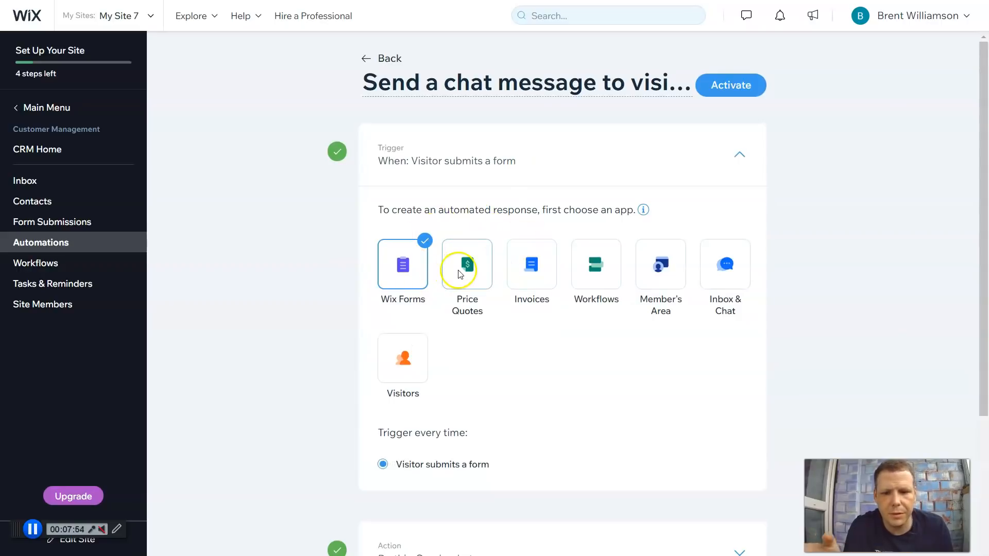
{"action": "mouse_move", "coordinate": [661, 271]}
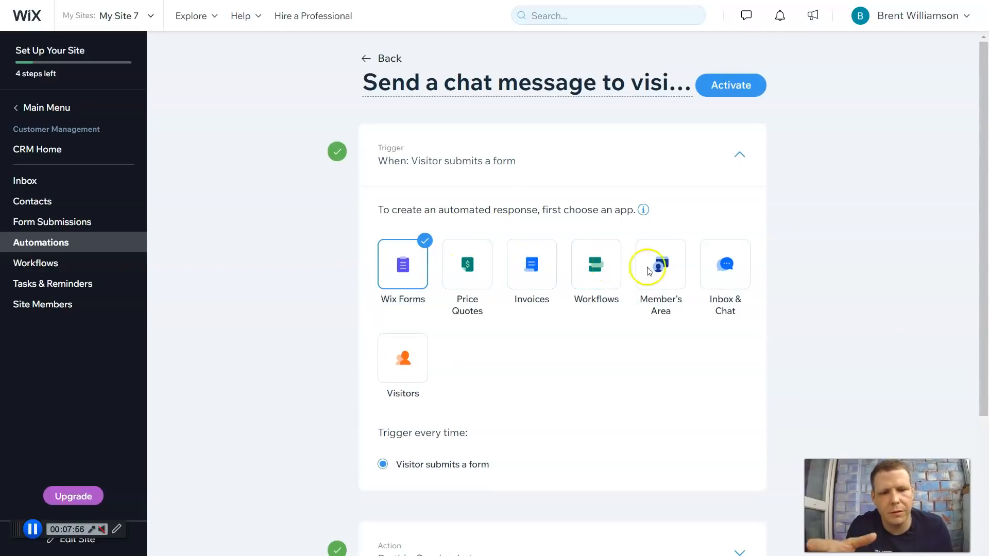
{"action": "scroll", "scroll_direction": "down", "scroll_amount": 3}
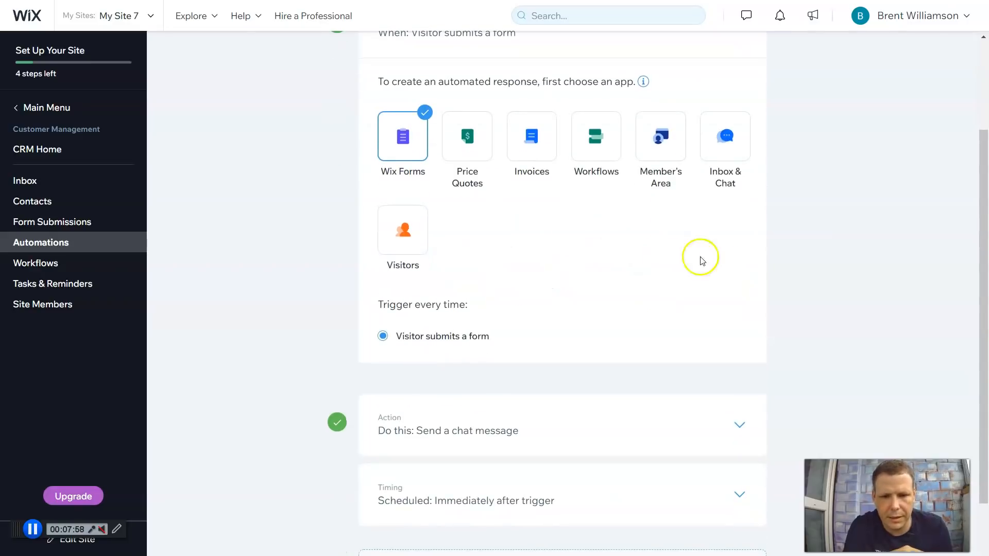
{"action": "mouse_move", "coordinate": [444, 310]}
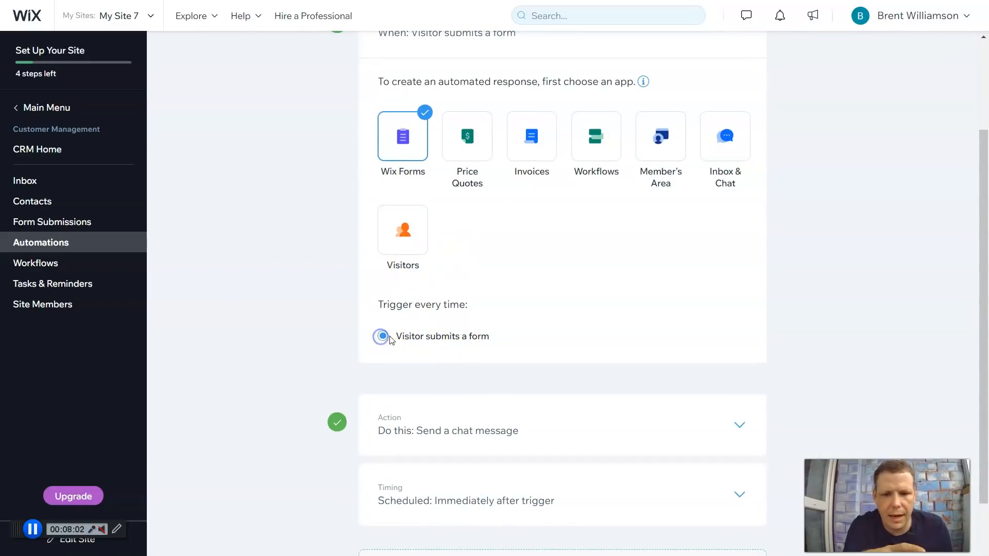
{"action": "scroll", "scroll_direction": "down", "scroll_amount": 3}
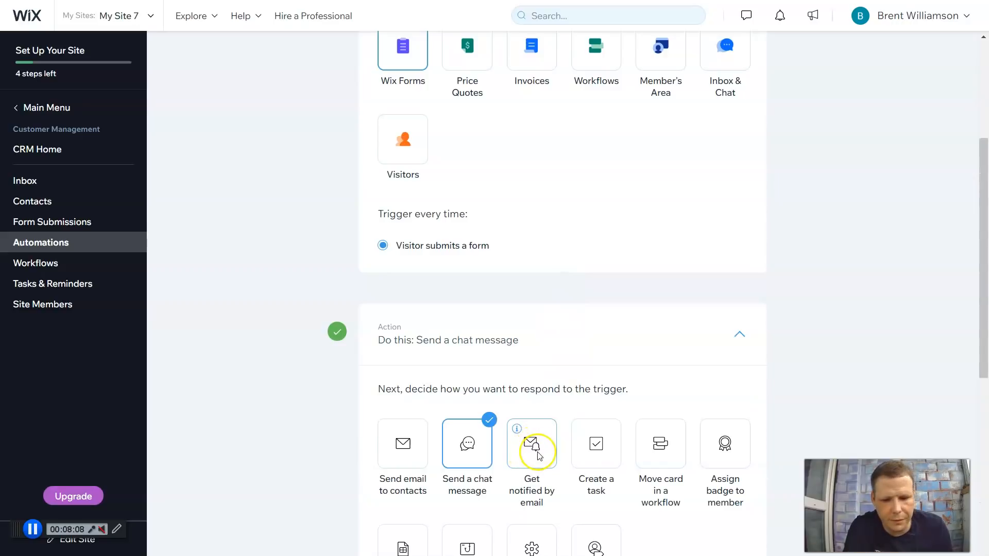
{"action": "left_click", "coordinate": [531, 444]}
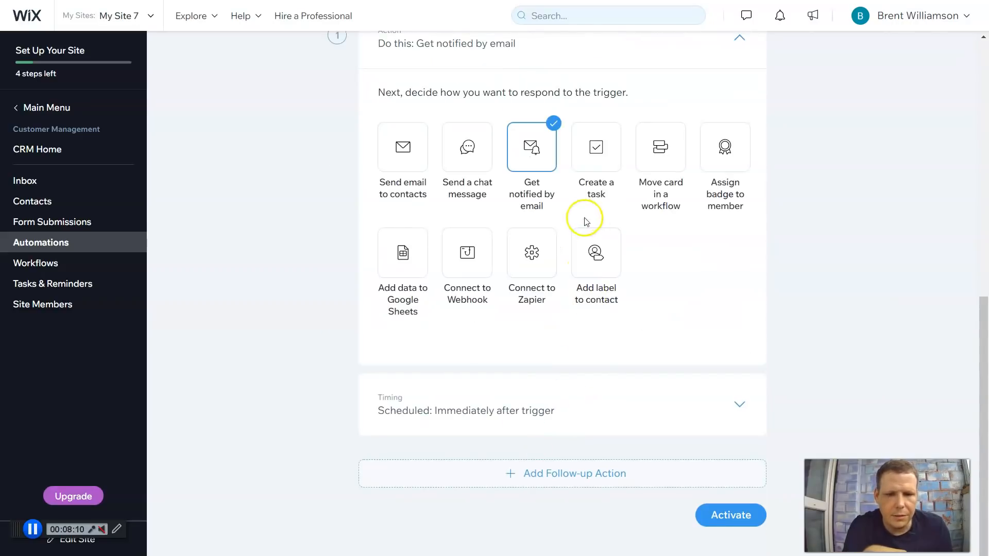
{"action": "scroll", "scroll_direction": "down", "scroll_amount": 3}
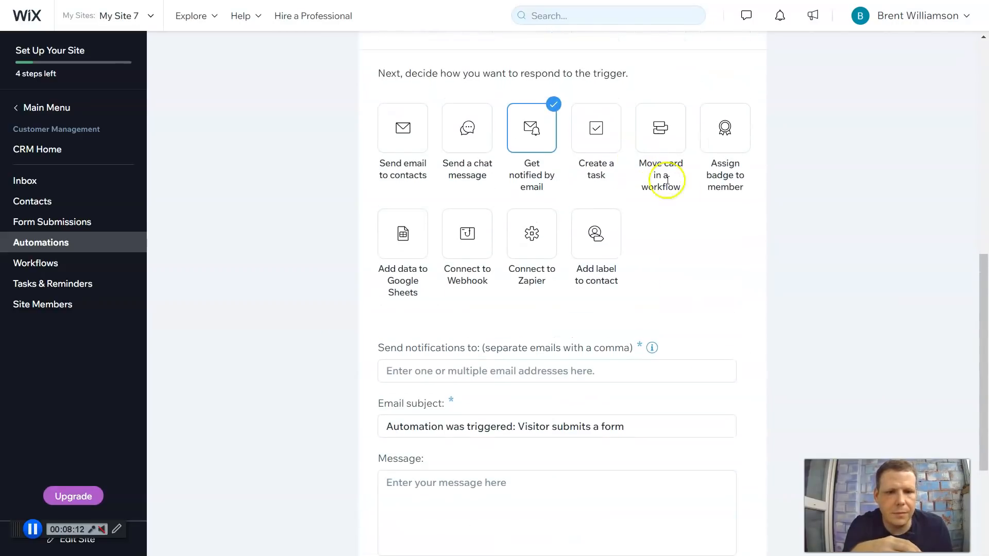
{"action": "mouse_move", "coordinate": [745, 216]}
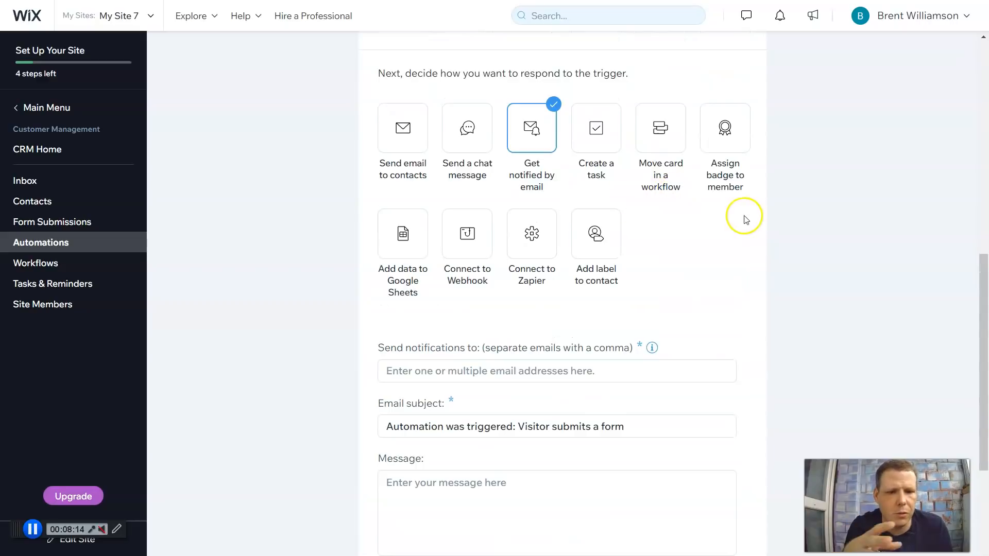
{"action": "mouse_move", "coordinate": [485, 301]}
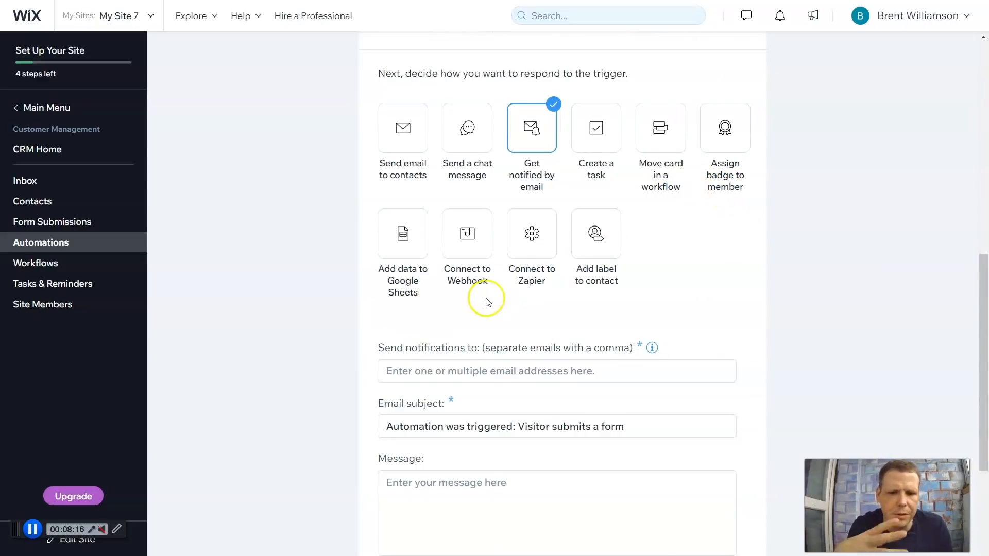
{"action": "mouse_move", "coordinate": [630, 341]}
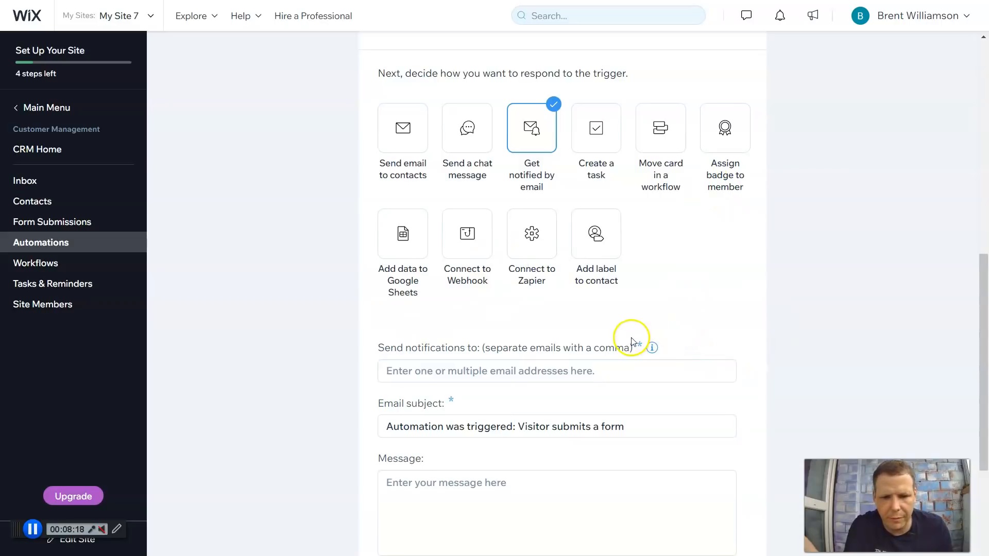
{"action": "mouse_move", "coordinate": [582, 348]}
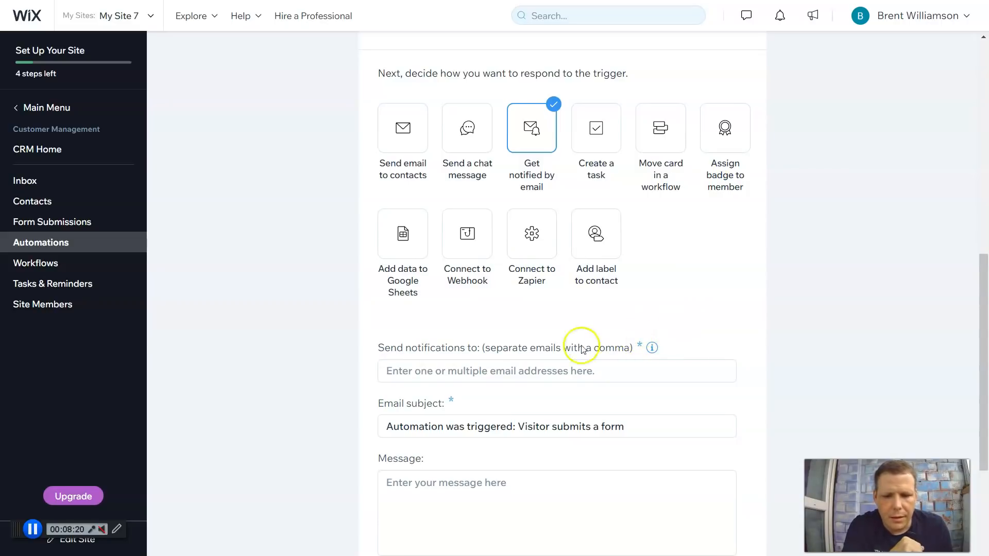
{"action": "mouse_move", "coordinate": [615, 351]}
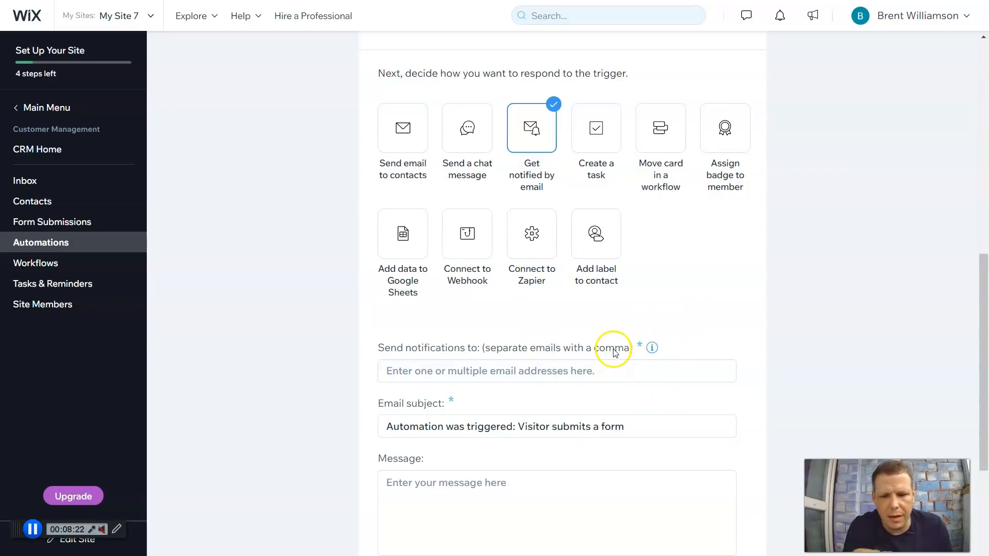
{"action": "scroll", "scroll_direction": "down", "scroll_amount": 3}
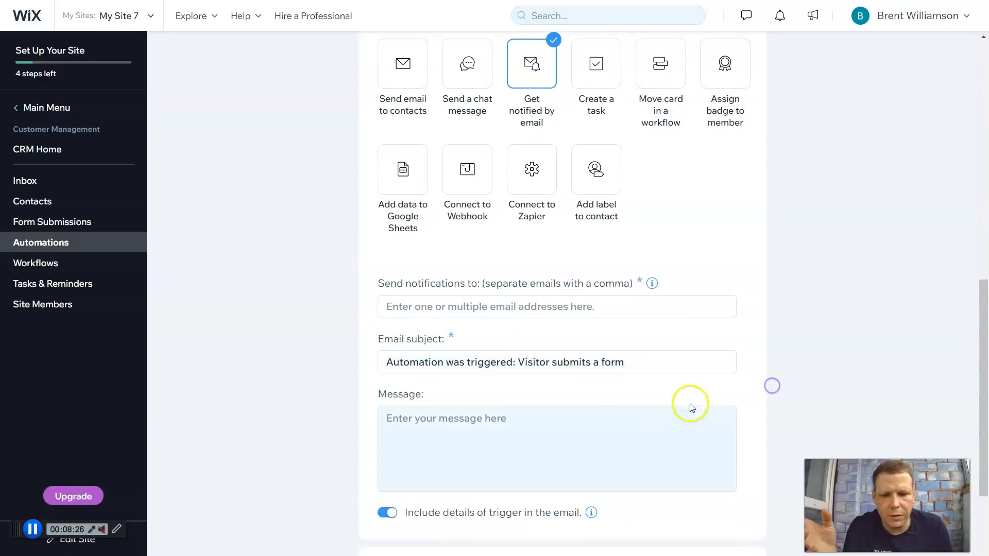
{"action": "scroll", "scroll_direction": "down", "scroll_amount": 3}
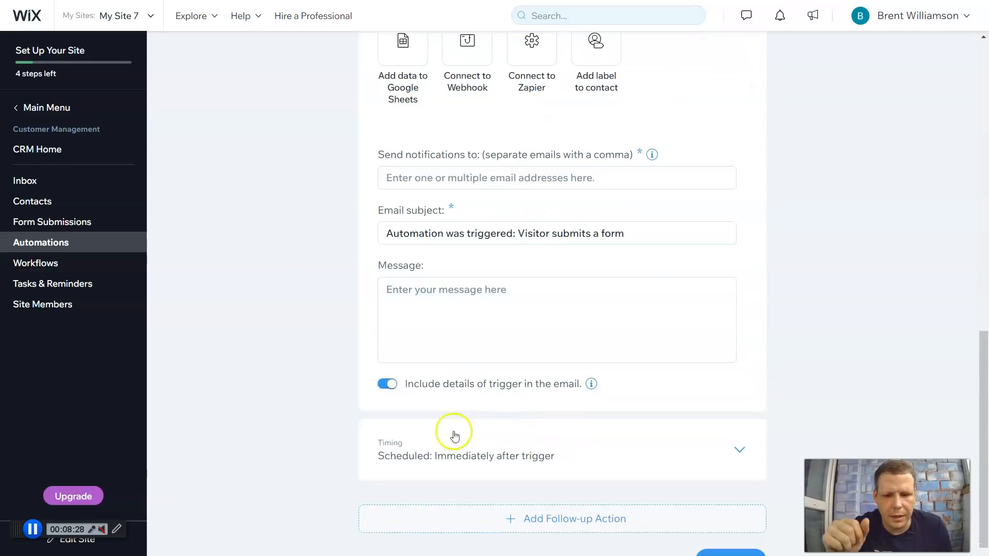
{"action": "mouse_move", "coordinate": [591, 384]}
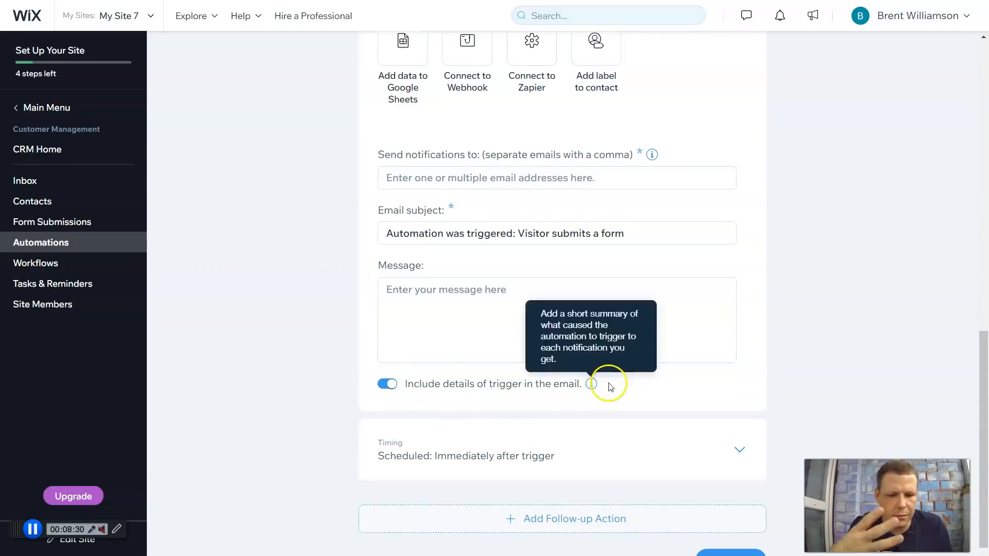
{"action": "scroll", "scroll_direction": "down", "scroll_amount": 3}
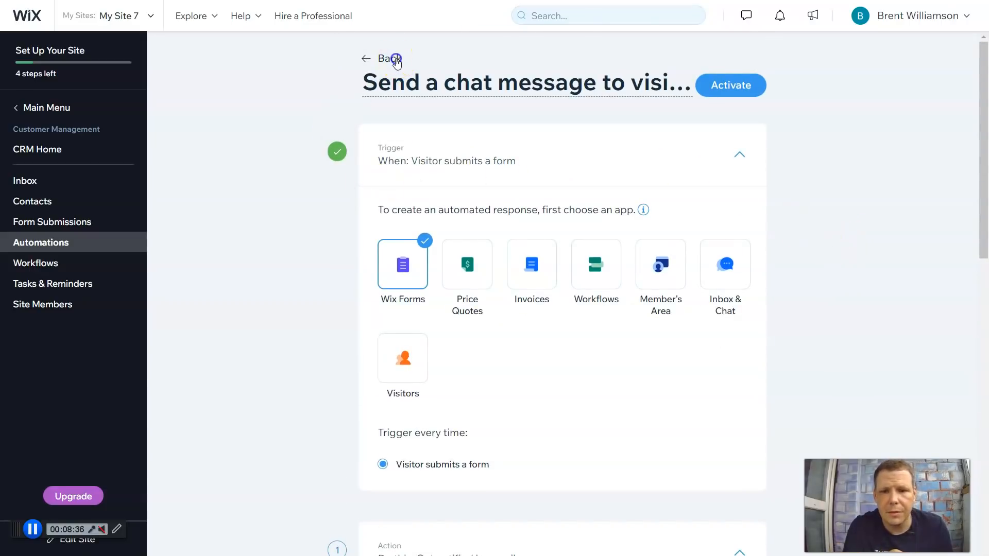
- Discard the unsaved automation, return to the main dashboard menu, and peek at automation options
{"action": "left_click", "coordinate": [387, 58]}
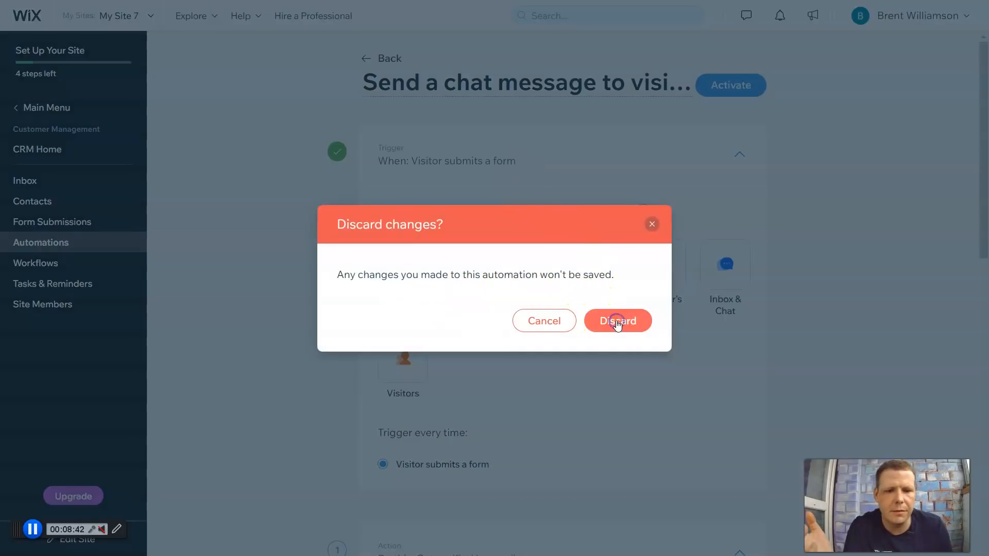
{"action": "left_click", "coordinate": [617, 320]}
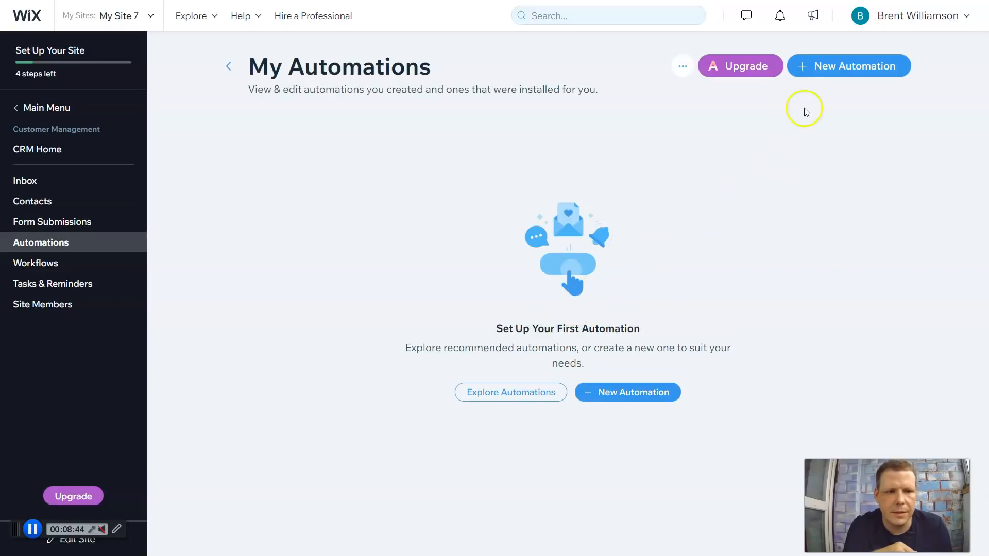
{"action": "mouse_move", "coordinate": [328, 161]}
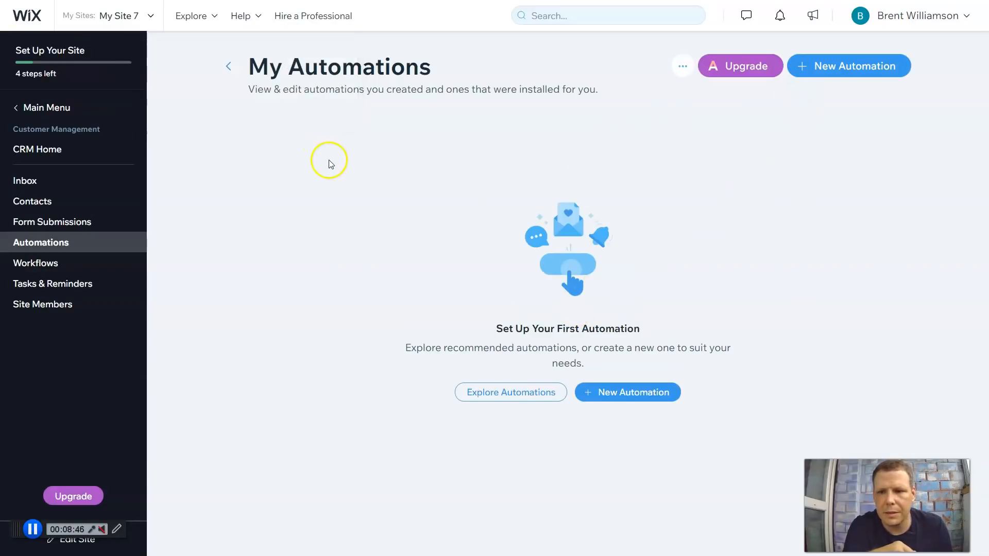
{"action": "mouse_move", "coordinate": [62, 112]}
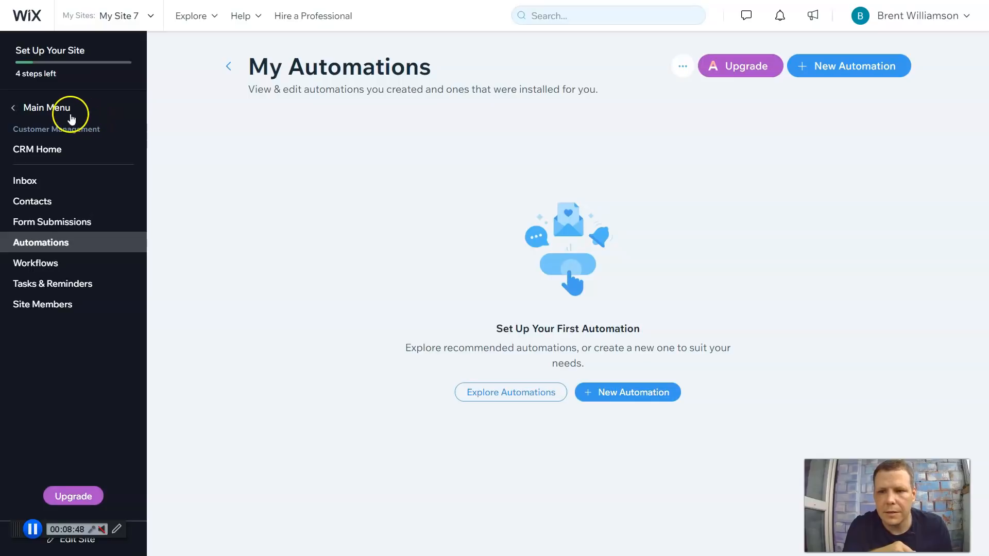
{"action": "left_click", "coordinate": [45, 107]}
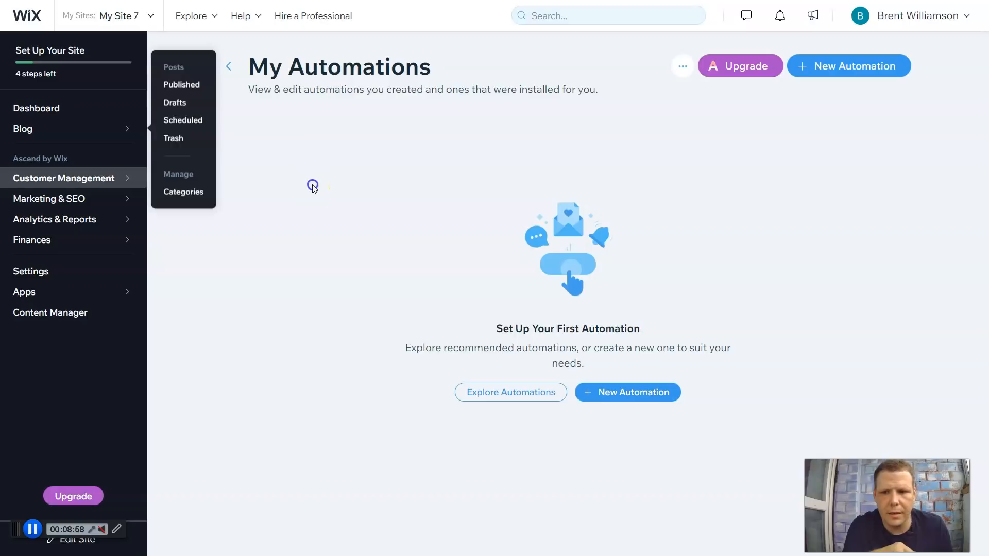
{"action": "mouse_move", "coordinate": [815, 104]}
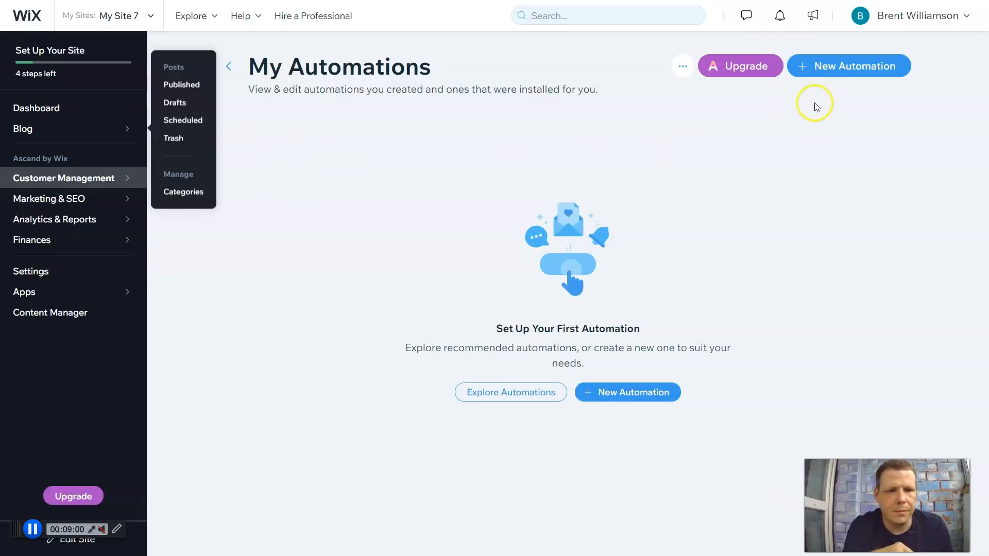
{"action": "mouse_move", "coordinate": [593, 45]}
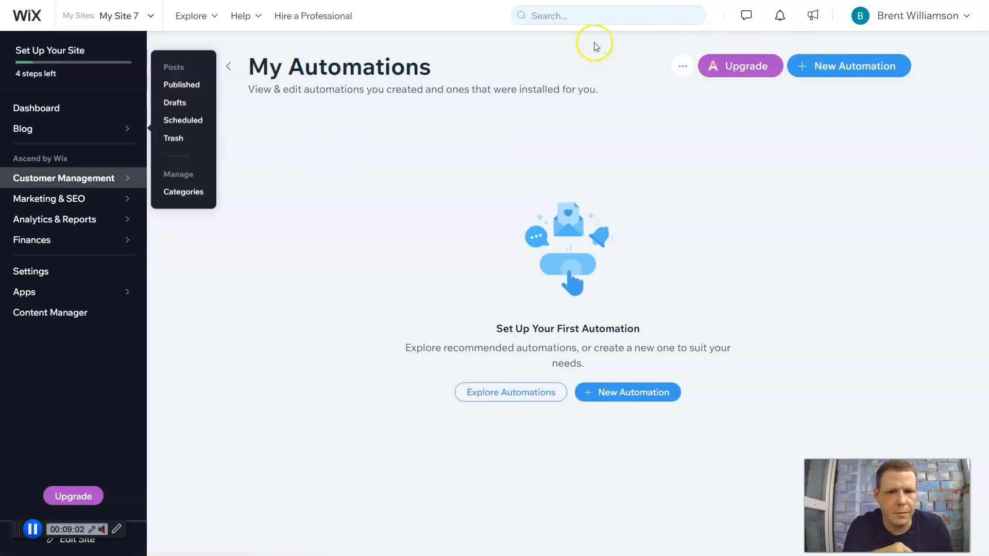
{"action": "left_click", "coordinate": [682, 65]}
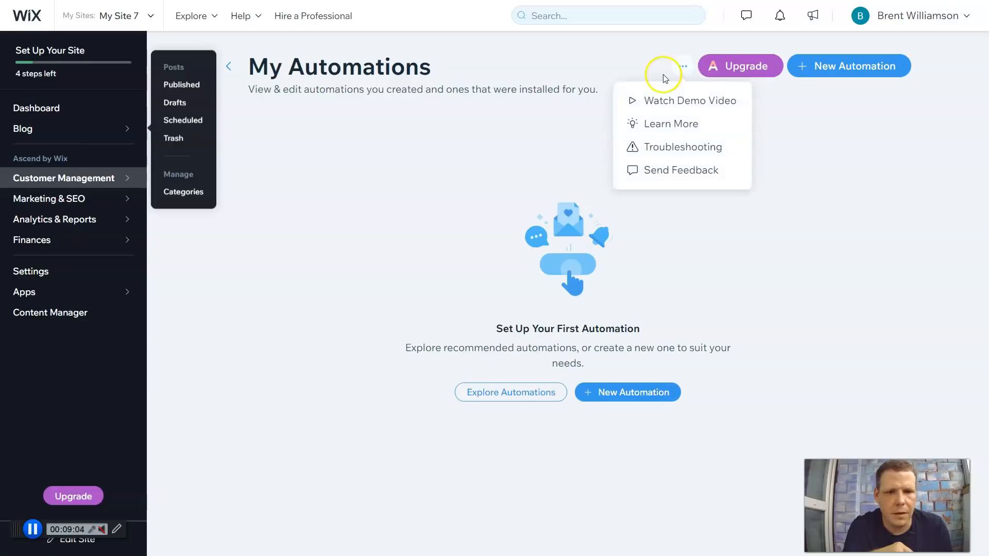
{"action": "mouse_move", "coordinate": [669, 101]}
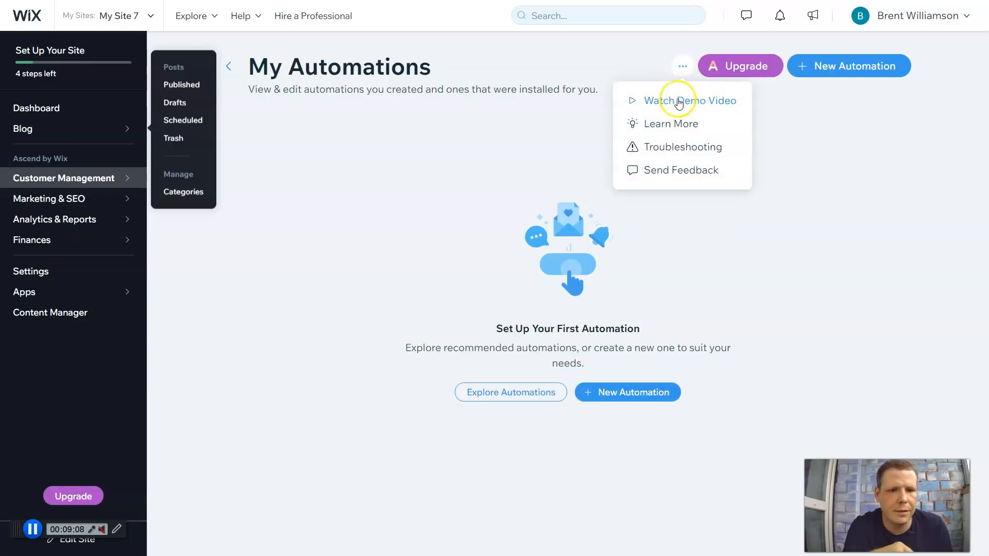
{"action": "mouse_move", "coordinate": [669, 119]}
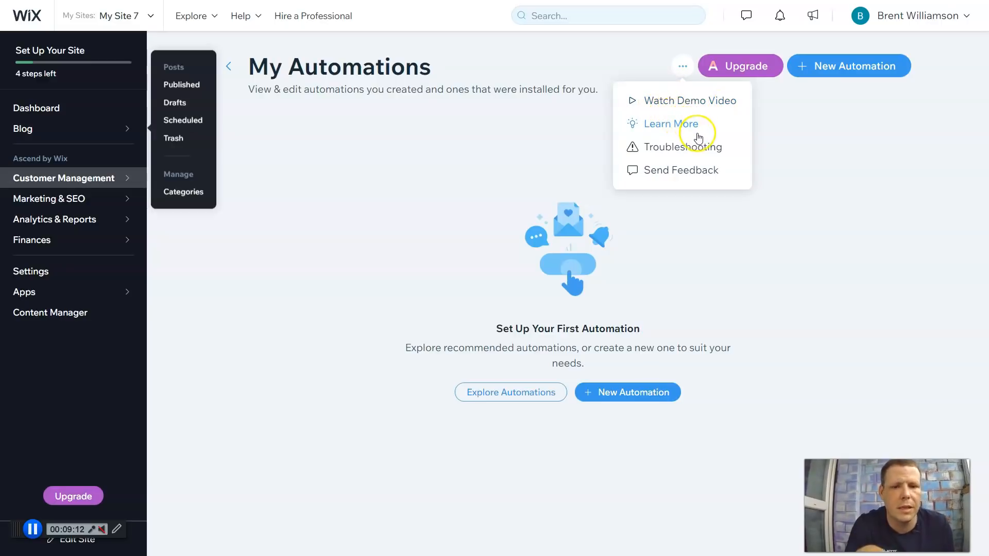
{"action": "mouse_move", "coordinate": [441, 171]}
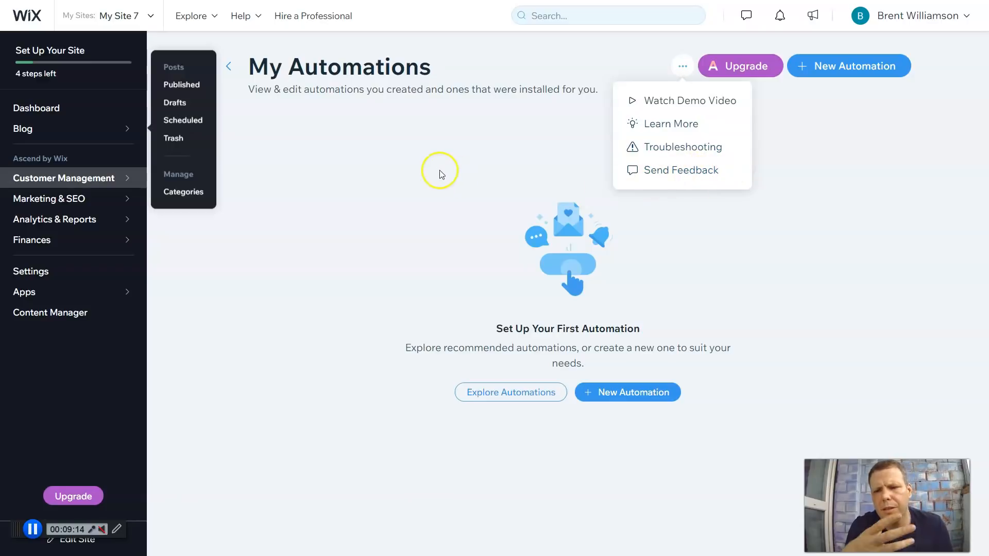
{"action": "left_click", "coordinate": [439, 171]}
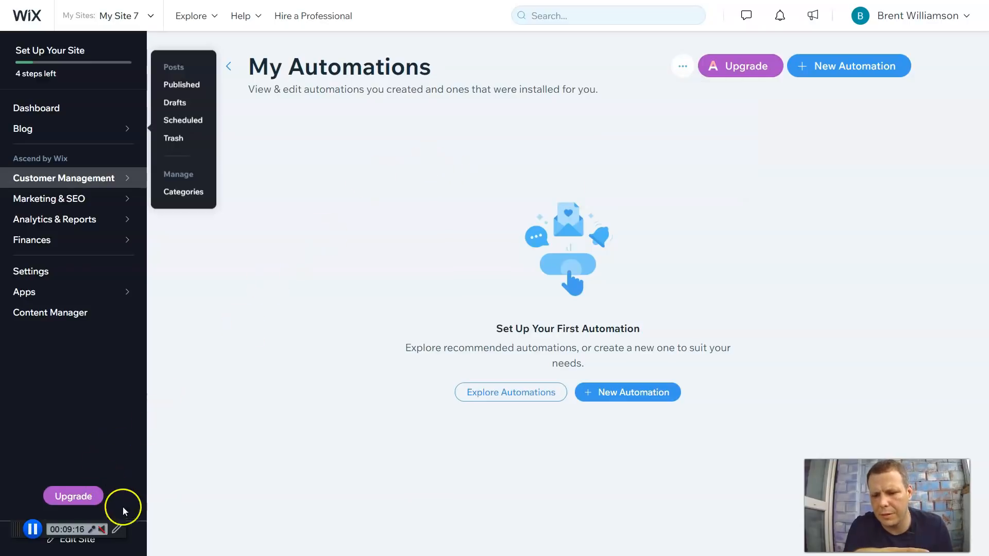
{"action": "mouse_move", "coordinate": [52, 546]}
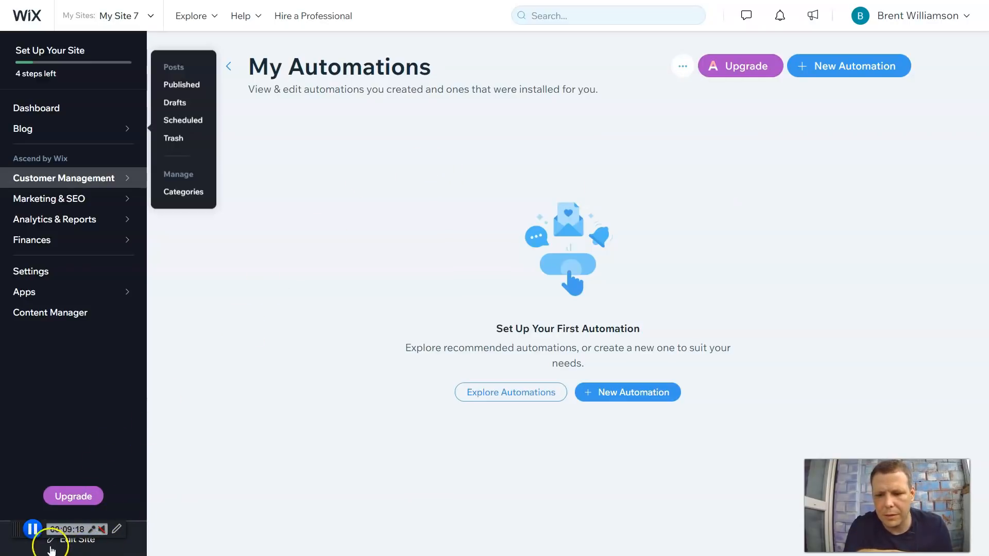
- Launch the editor on the homepage and select the Contact Us form
{"action": "left_click", "coordinate": [76, 539]}
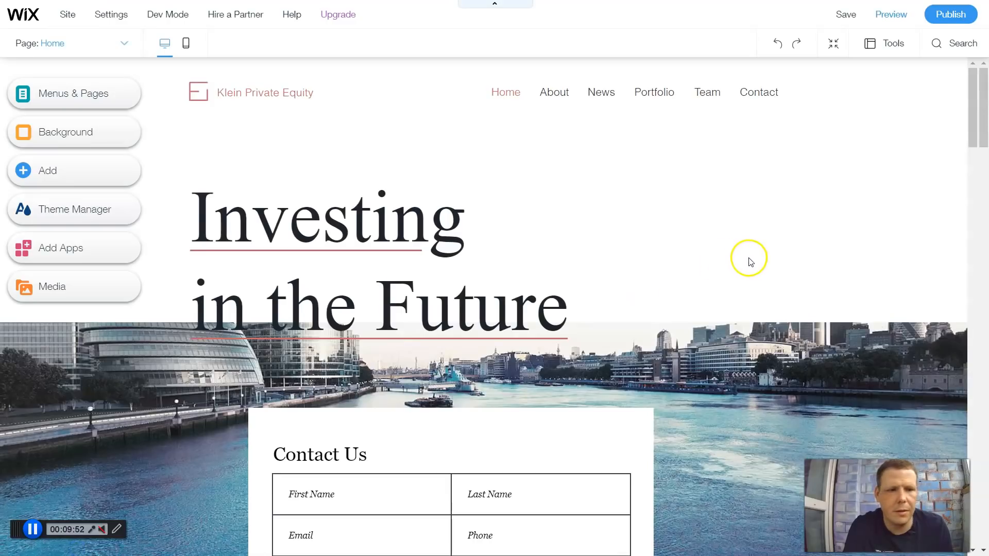
{"action": "mouse_move", "coordinate": [168, 338]}
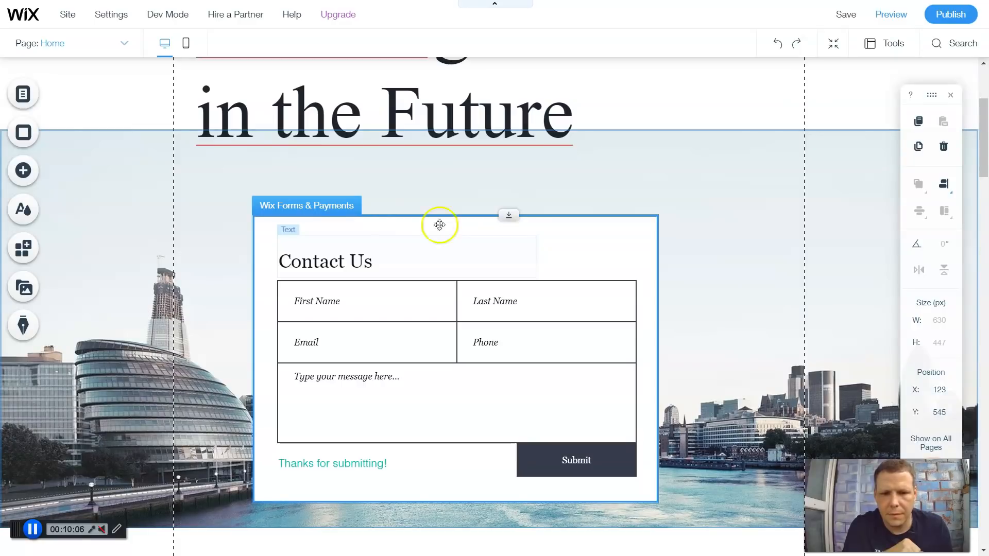
{"action": "left_click", "coordinate": [438, 225]}
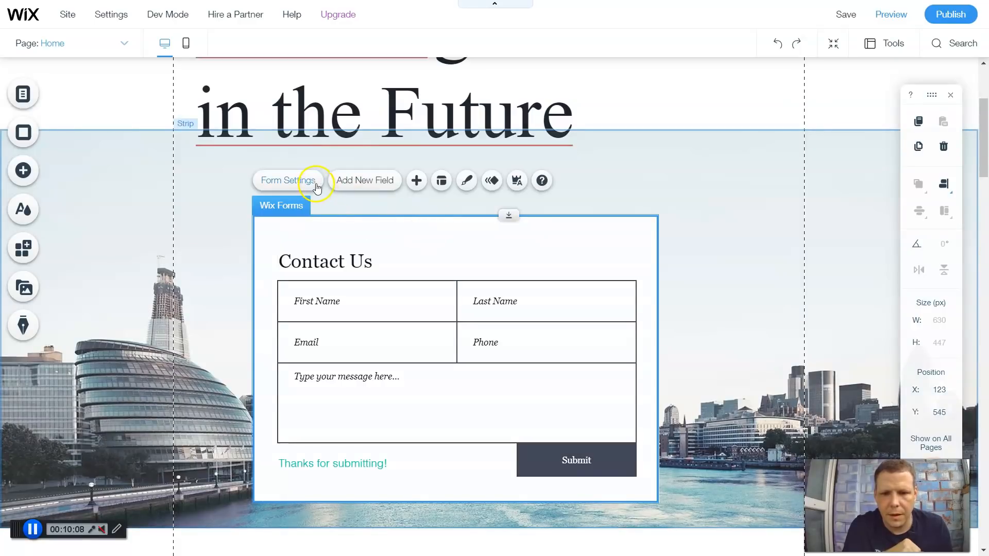
- Open the Contact Us form settings and browse Contacts, Email Marketing and Support sections
{"action": "left_click", "coordinate": [288, 180]}
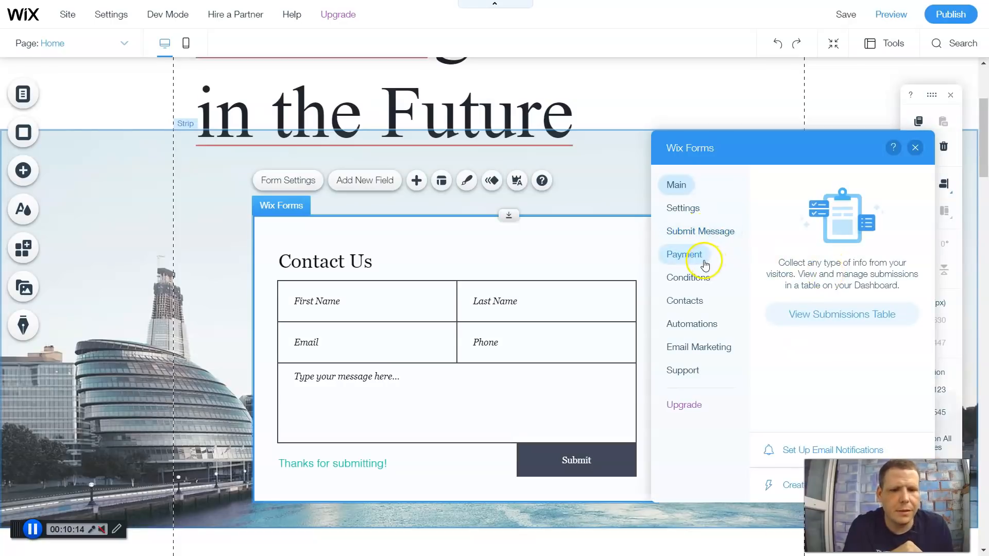
{"action": "left_click", "coordinate": [685, 300]}
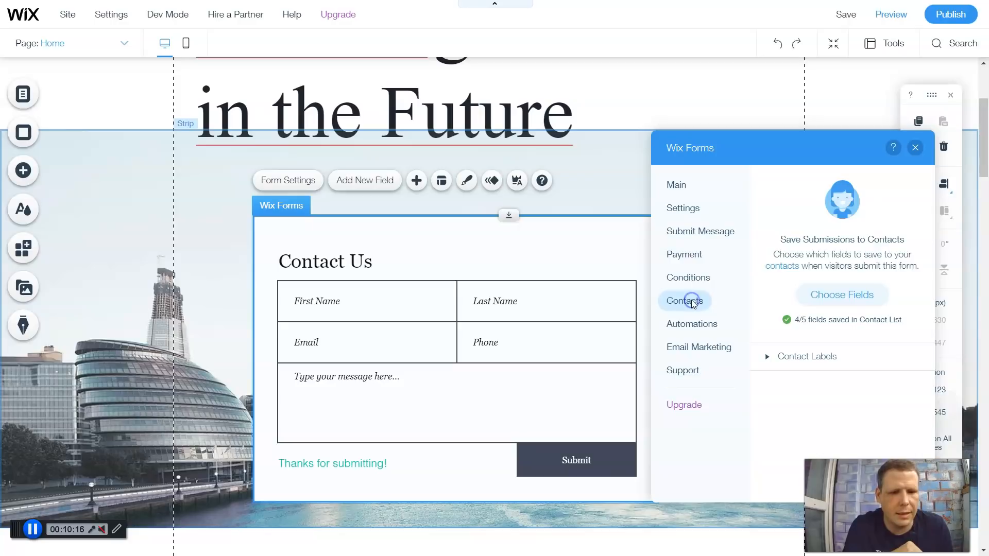
{"action": "mouse_move", "coordinate": [699, 348]}
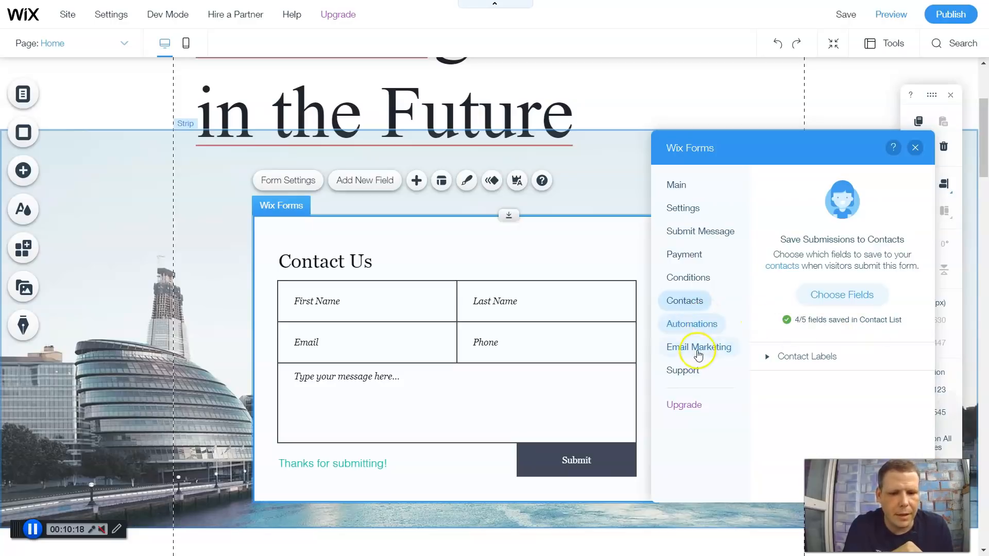
{"action": "left_click", "coordinate": [699, 347]}
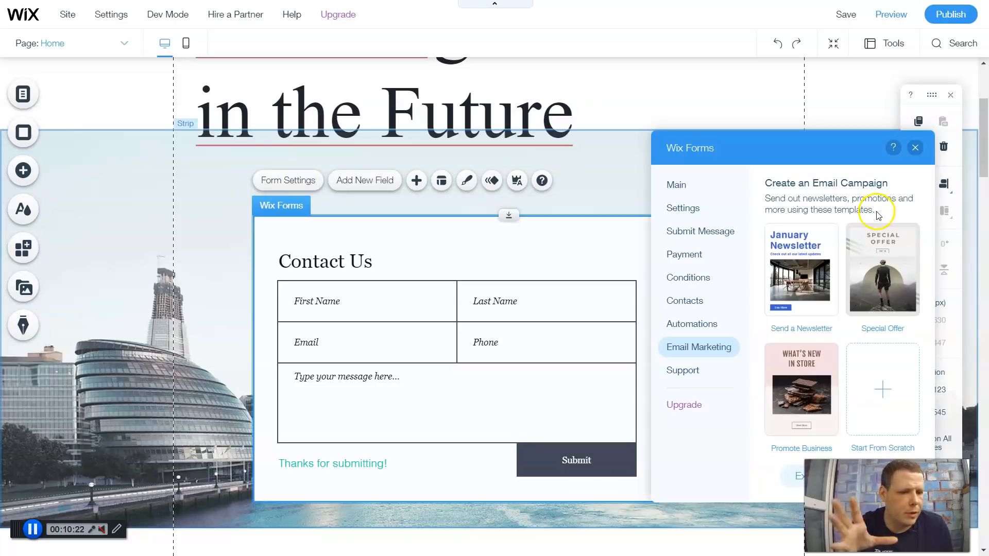
{"action": "mouse_move", "coordinate": [877, 214]}
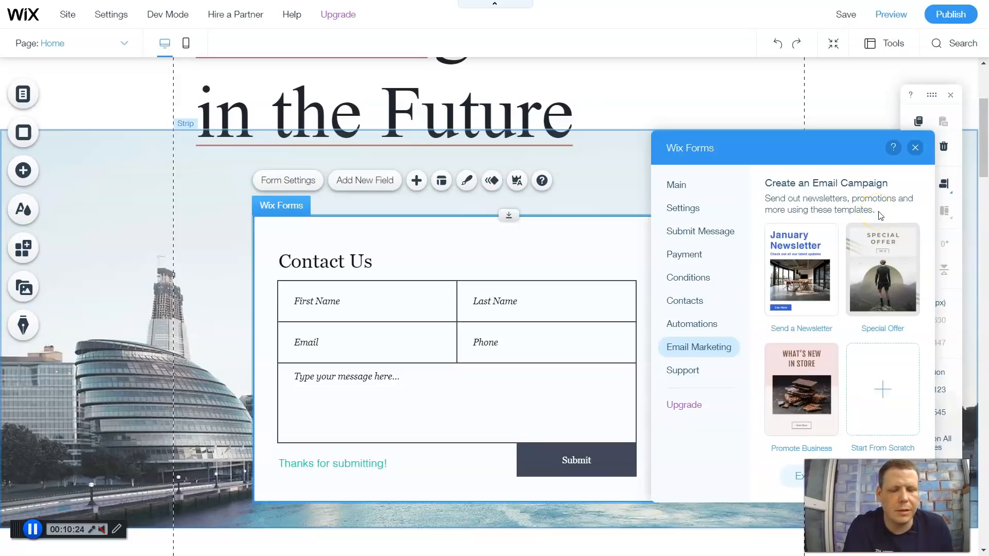
{"action": "mouse_move", "coordinate": [851, 297]}
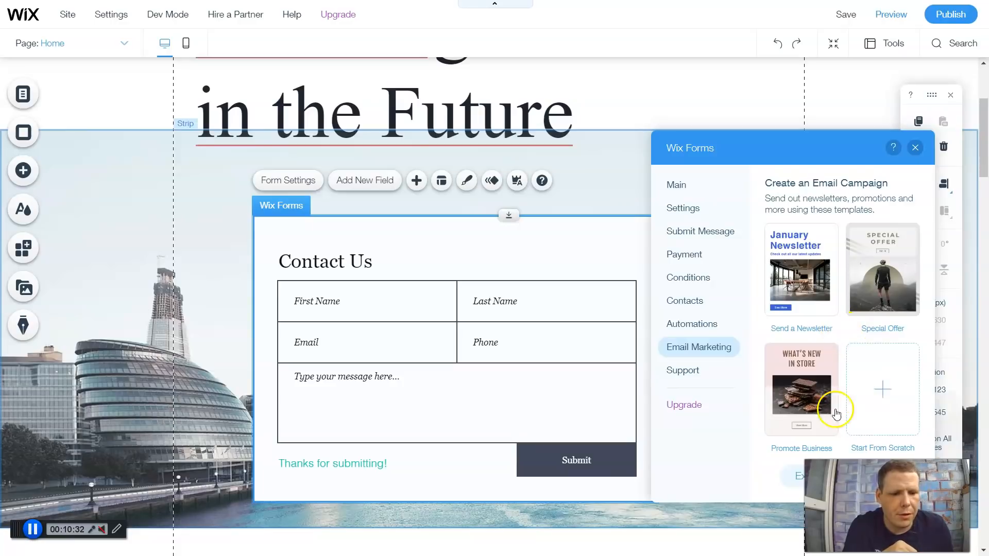
{"action": "mouse_move", "coordinate": [883, 246]}
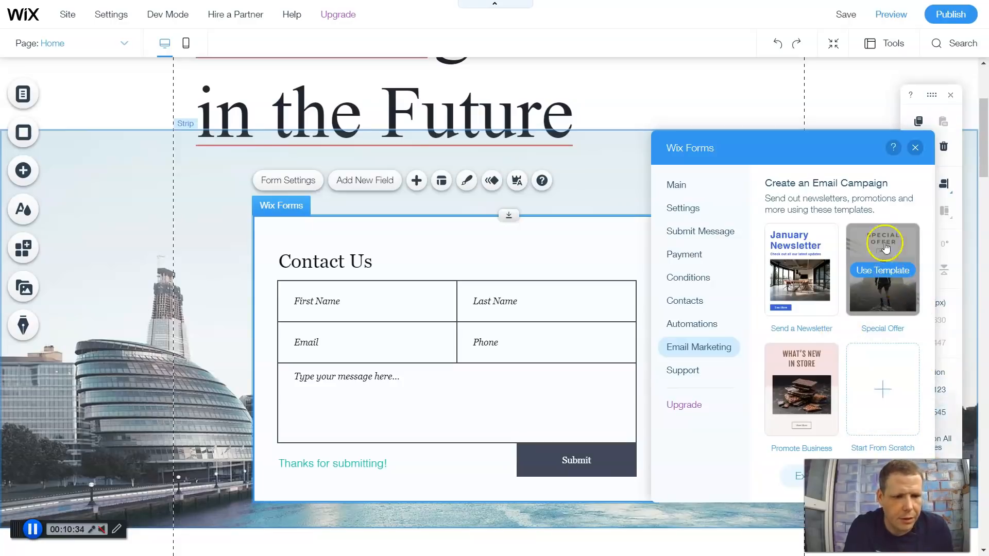
{"action": "mouse_move", "coordinate": [956, 327]}
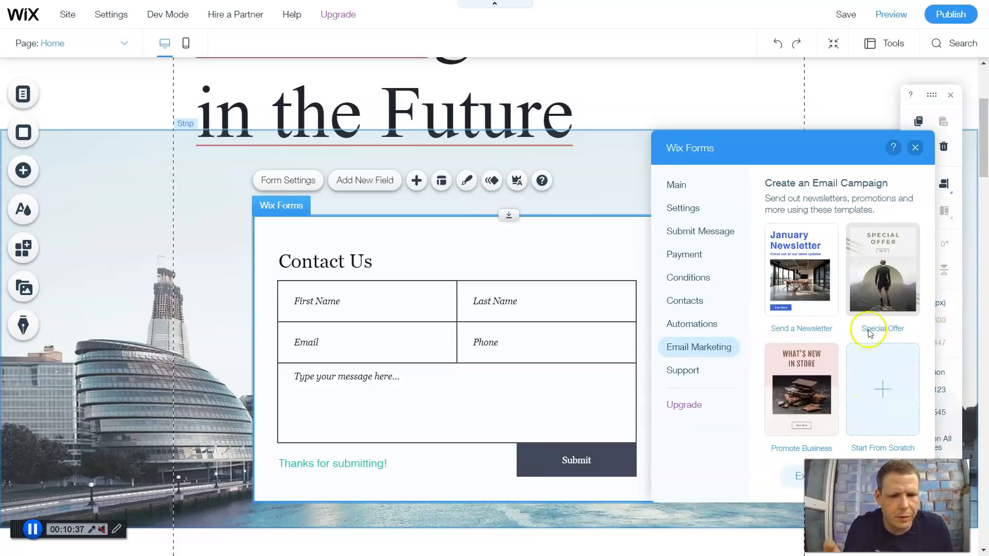
{"action": "left_click", "coordinate": [683, 371]}
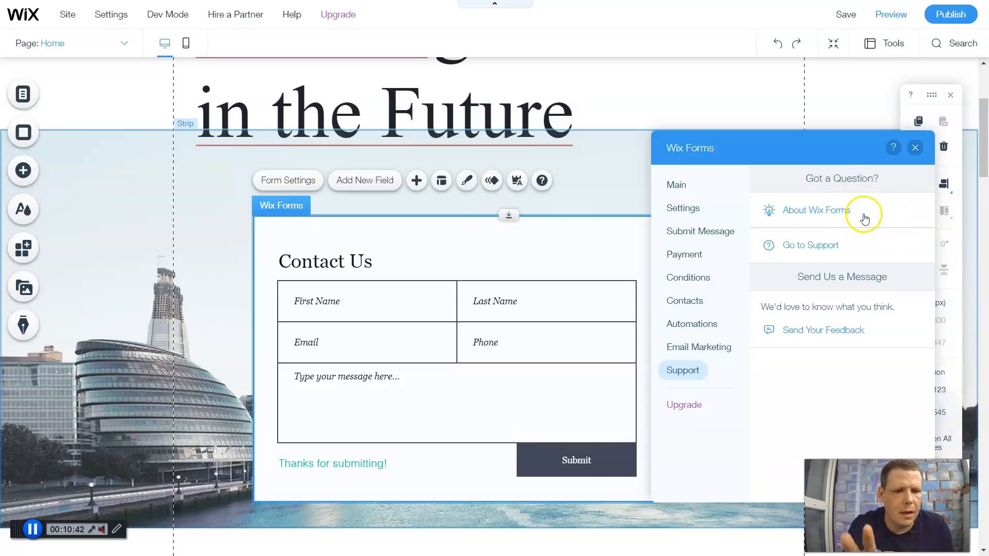
{"action": "mouse_move", "coordinate": [824, 258]}
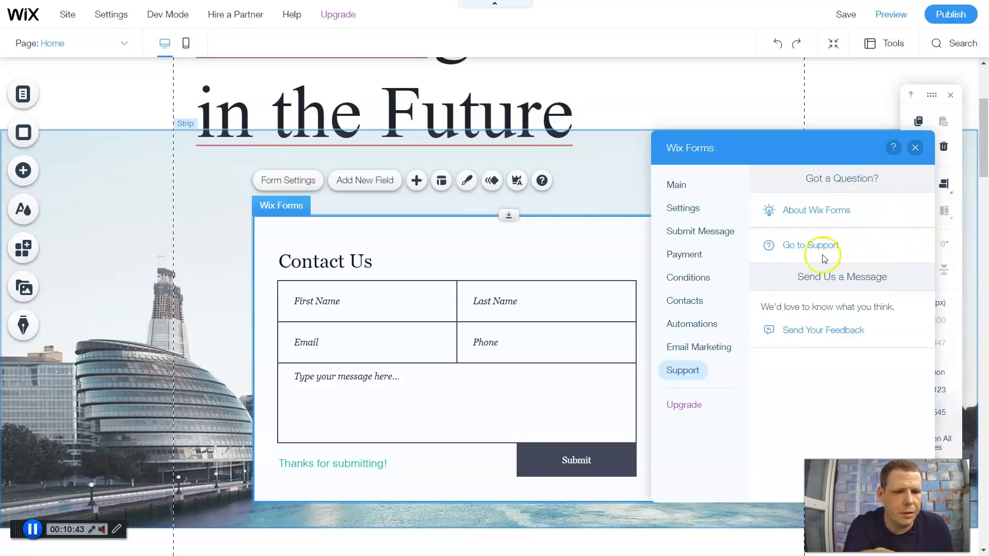
{"action": "mouse_move", "coordinate": [855, 210]}
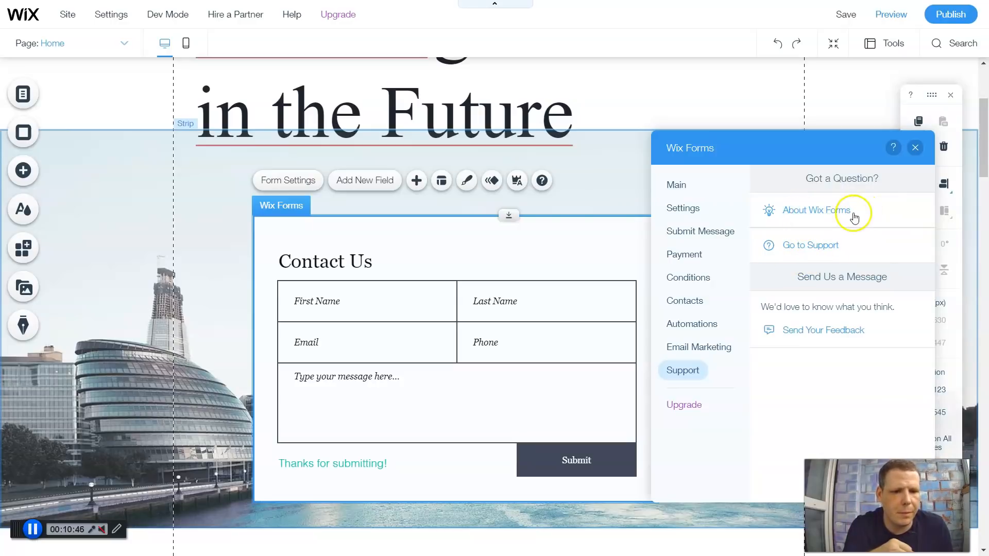
{"action": "mouse_move", "coordinate": [832, 241]}
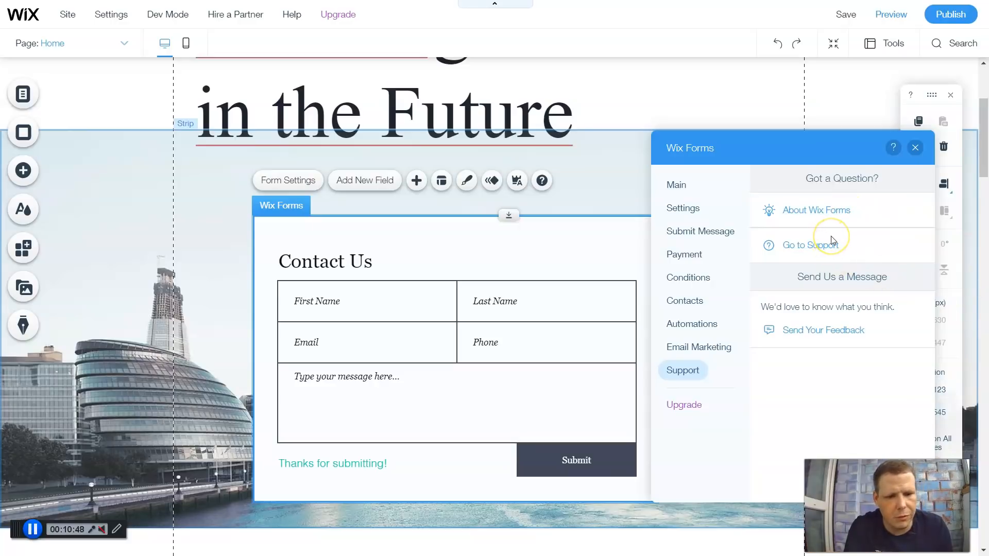
{"action": "mouse_move", "coordinate": [828, 203]}
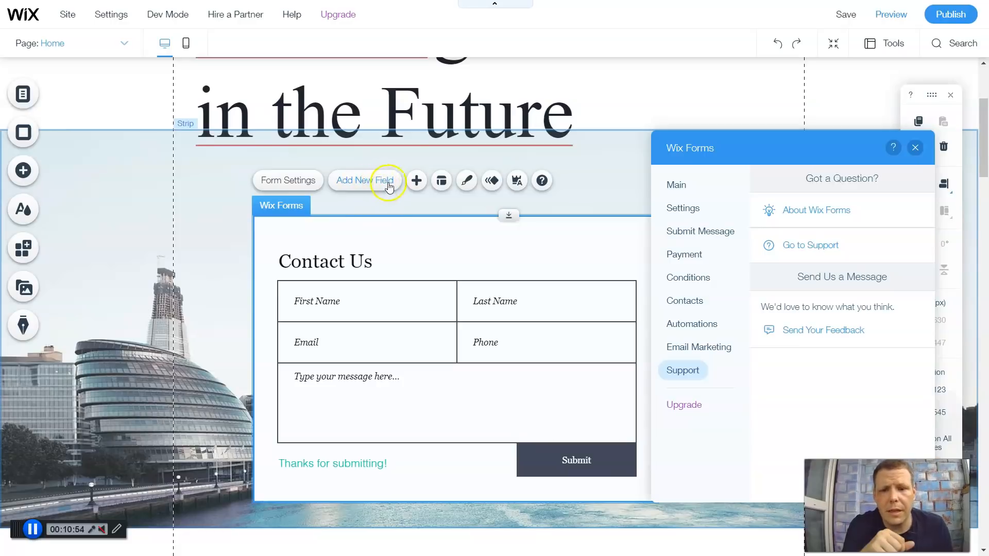
{"action": "mouse_move", "coordinate": [466, 388]}
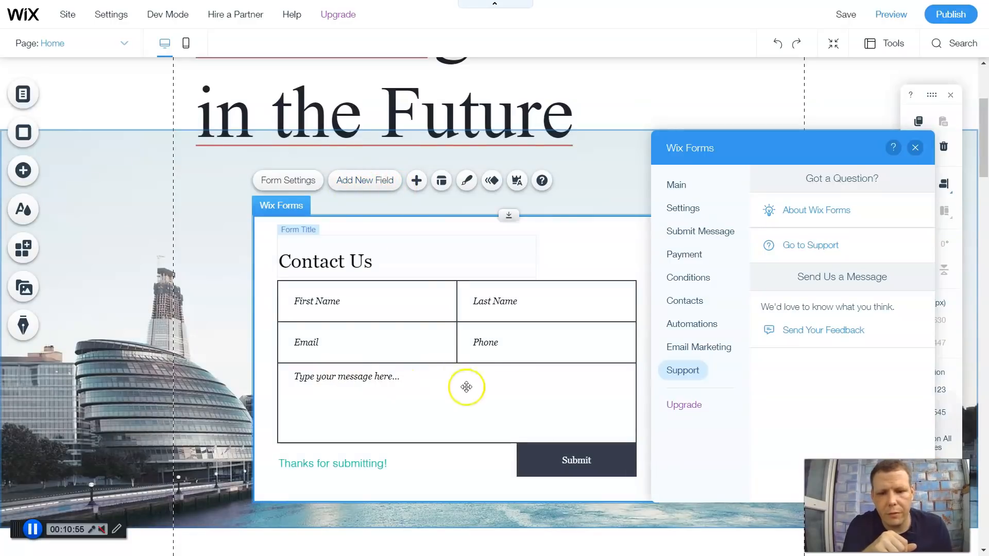
- Add a Phone & Country Code field from the Contact Fields list
{"action": "left_click", "coordinate": [364, 181]}
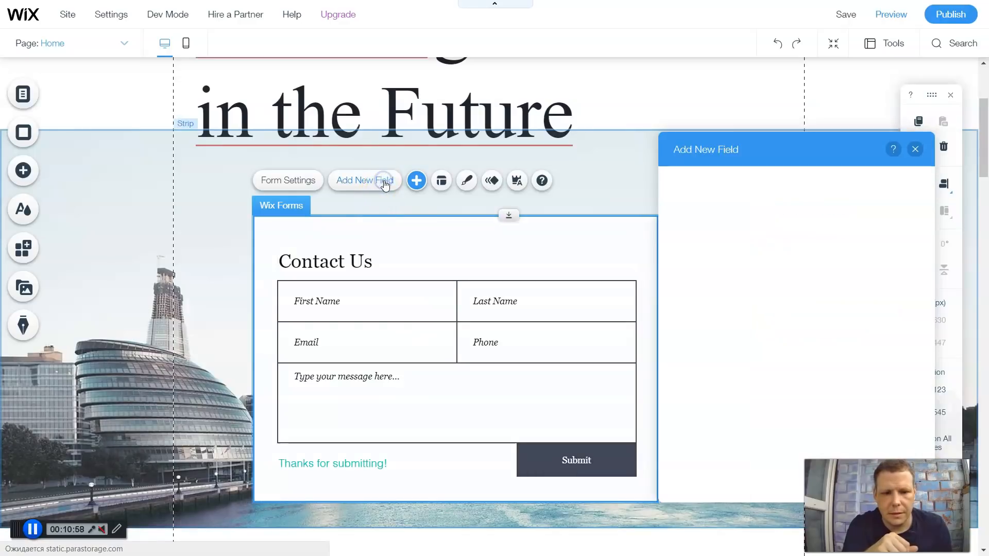
{"action": "left_click", "coordinate": [365, 180]}
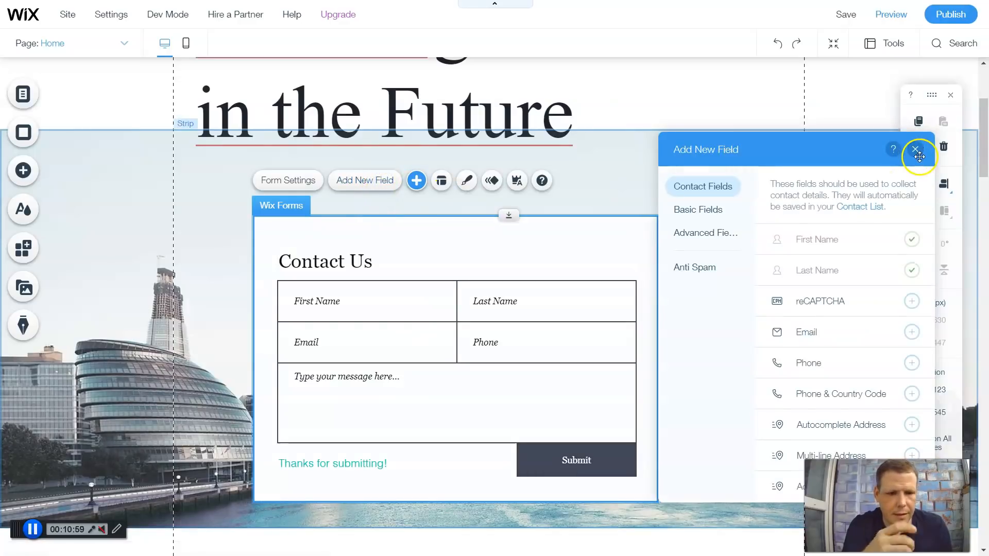
{"action": "mouse_move", "coordinate": [854, 255]}
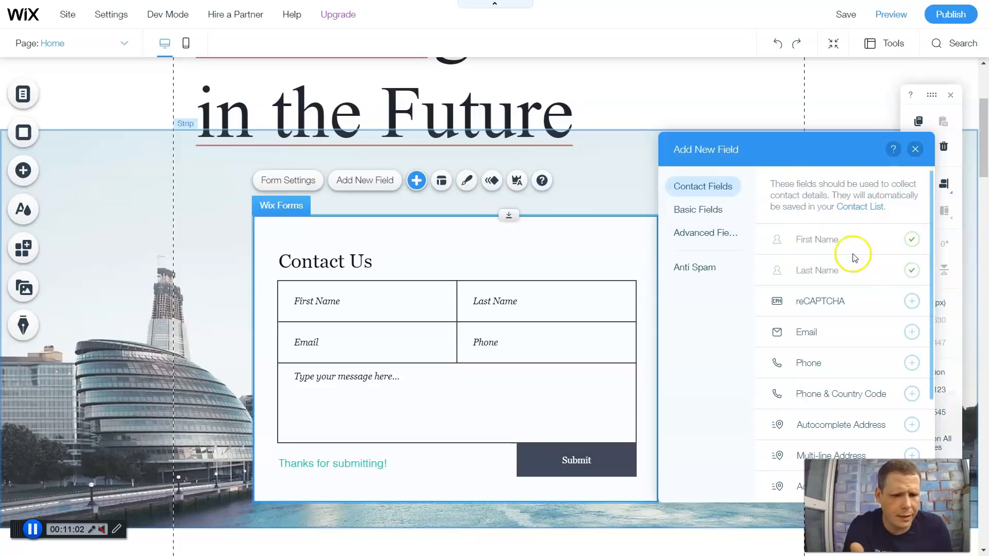
{"action": "left_click", "coordinate": [705, 232]}
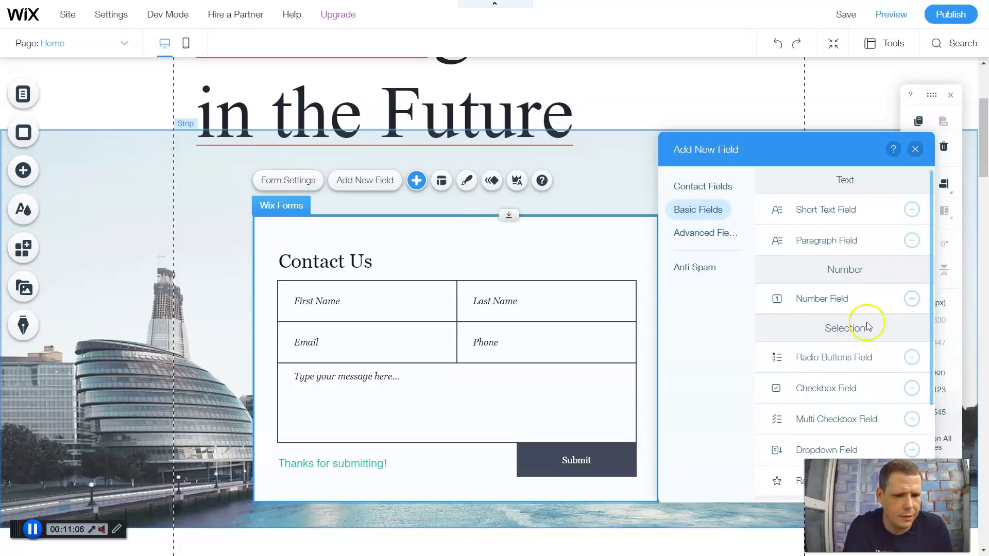
{"action": "mouse_move", "coordinate": [823, 388]}
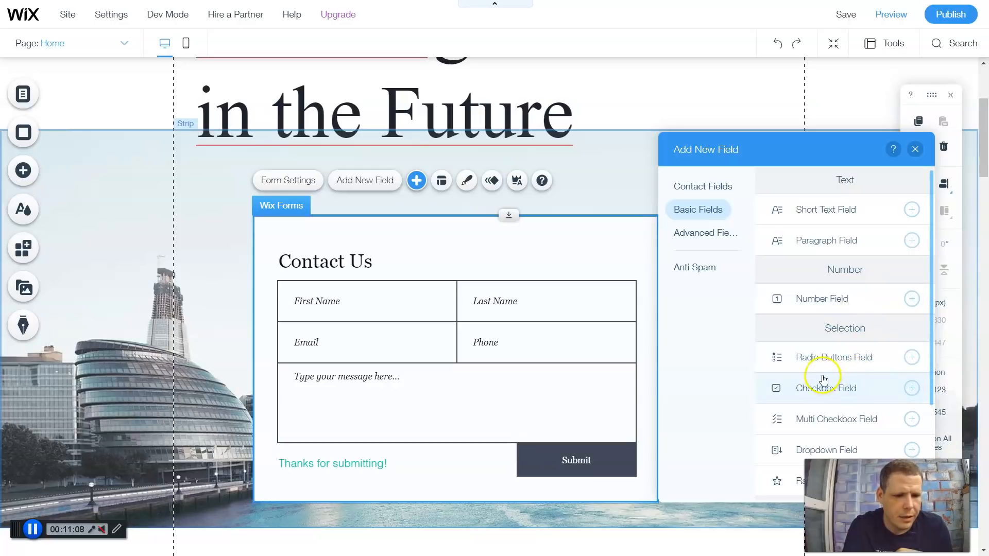
{"action": "scroll", "scroll_direction": "down", "scroll_amount": 3}
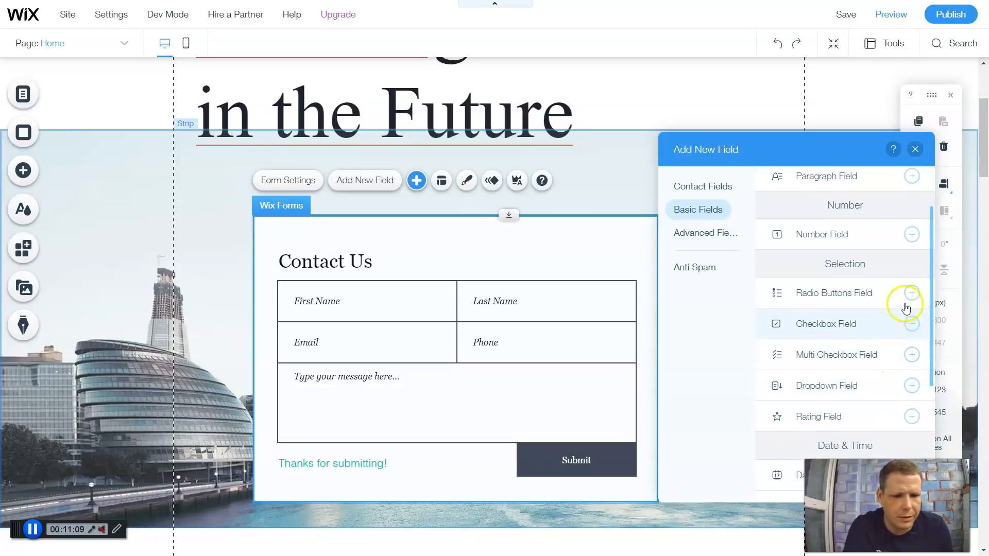
{"action": "scroll", "scroll_direction": "down", "scroll_amount": 3}
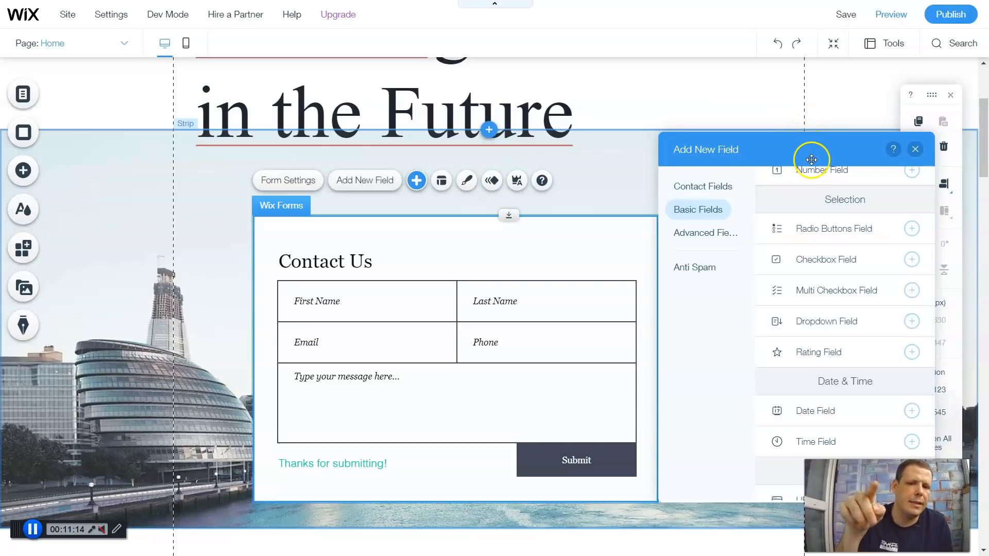
{"action": "scroll", "scroll_direction": "down", "scroll_amount": 3}
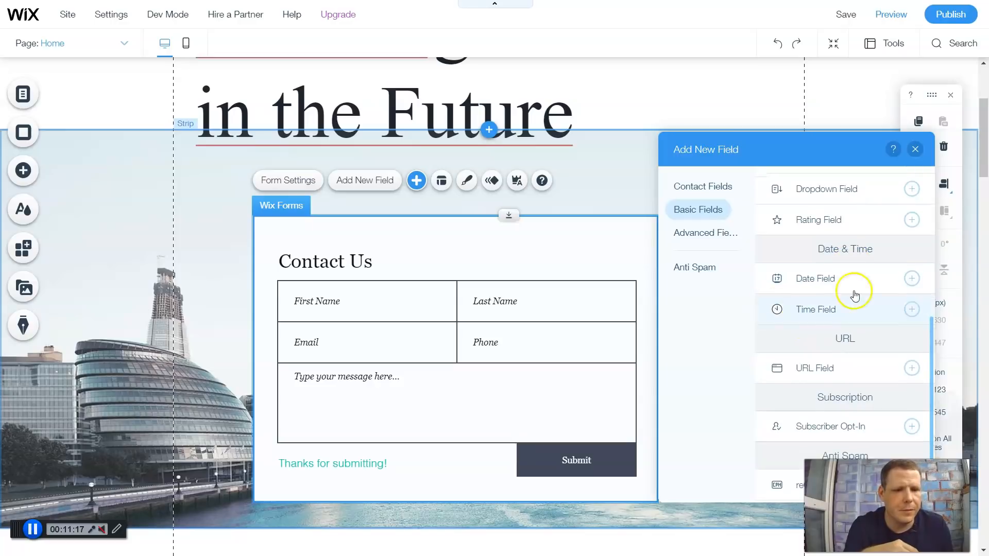
{"action": "mouse_move", "coordinate": [868, 376]}
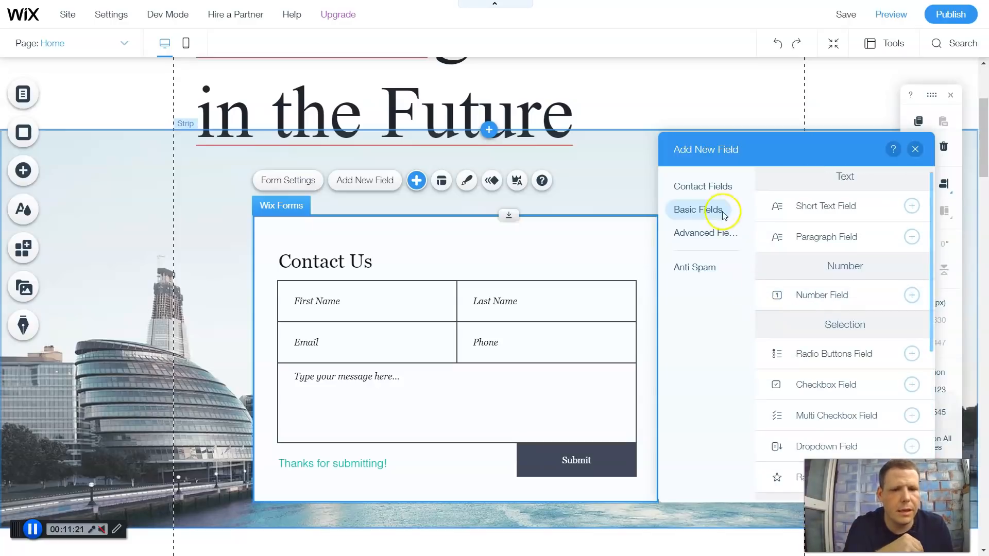
{"action": "left_click", "coordinate": [702, 186]}
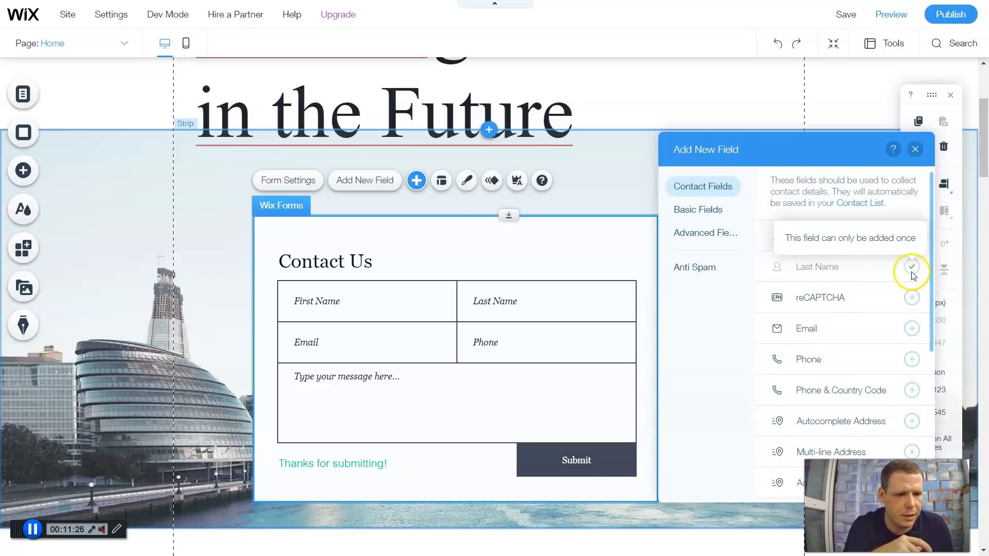
{"action": "mouse_move", "coordinate": [924, 301]}
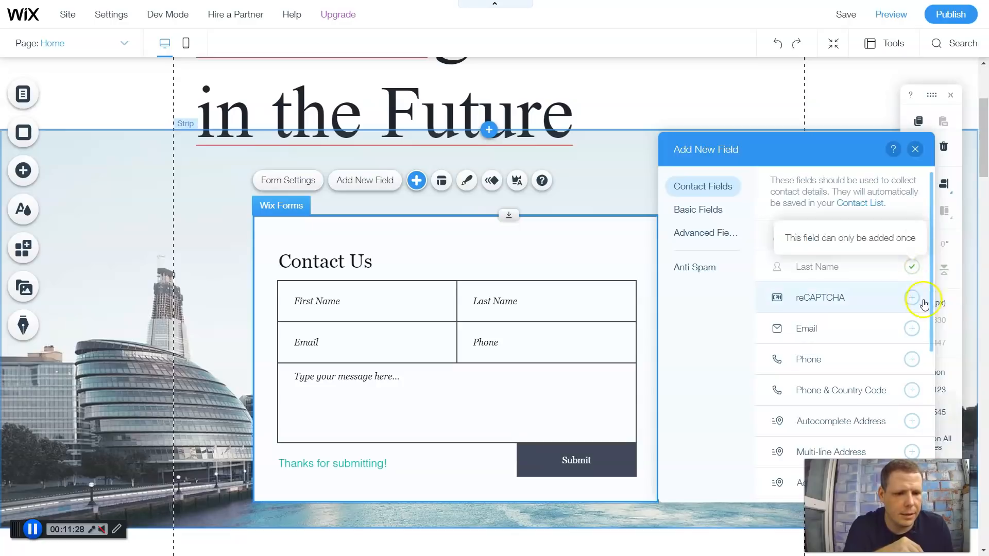
{"action": "mouse_move", "coordinate": [886, 335]}
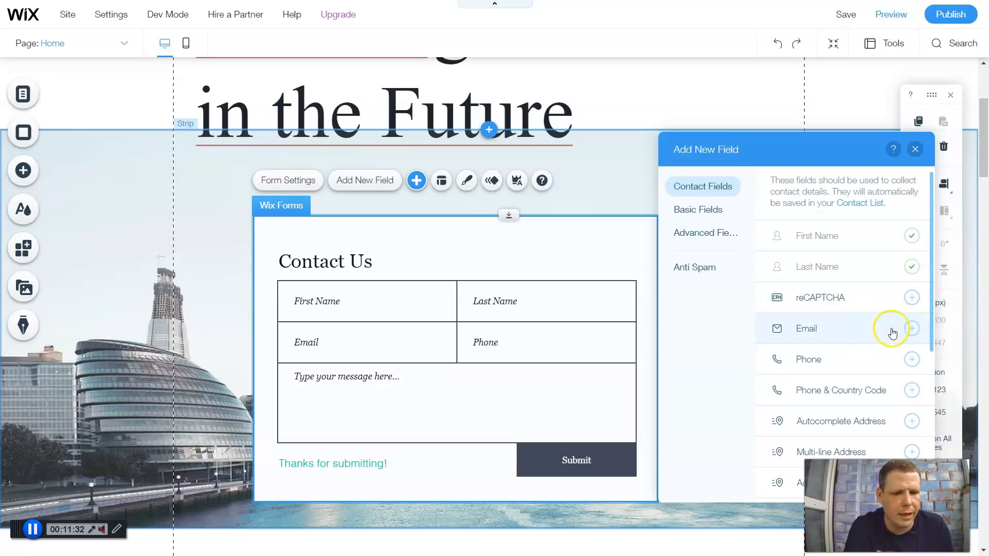
{"action": "mouse_move", "coordinate": [867, 351]}
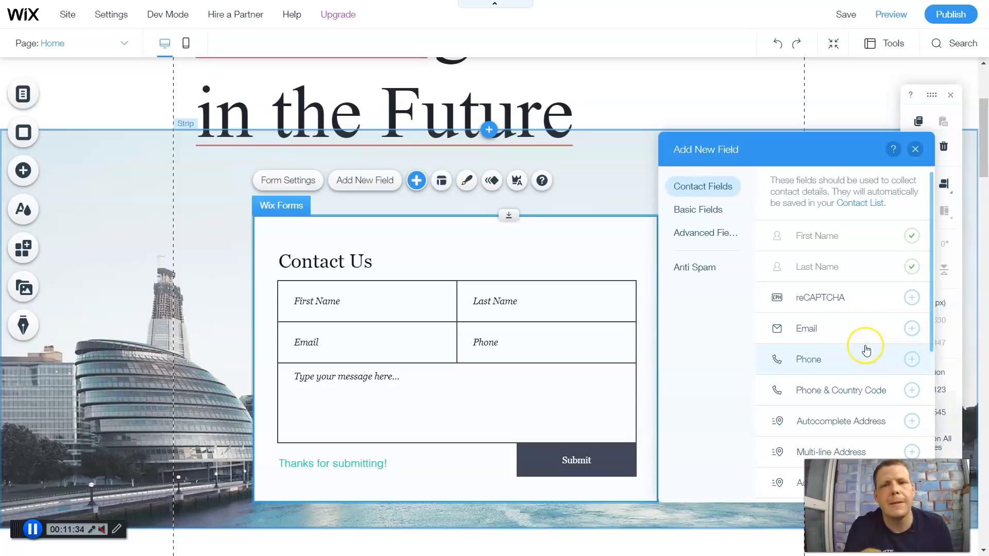
{"action": "mouse_move", "coordinate": [868, 350]}
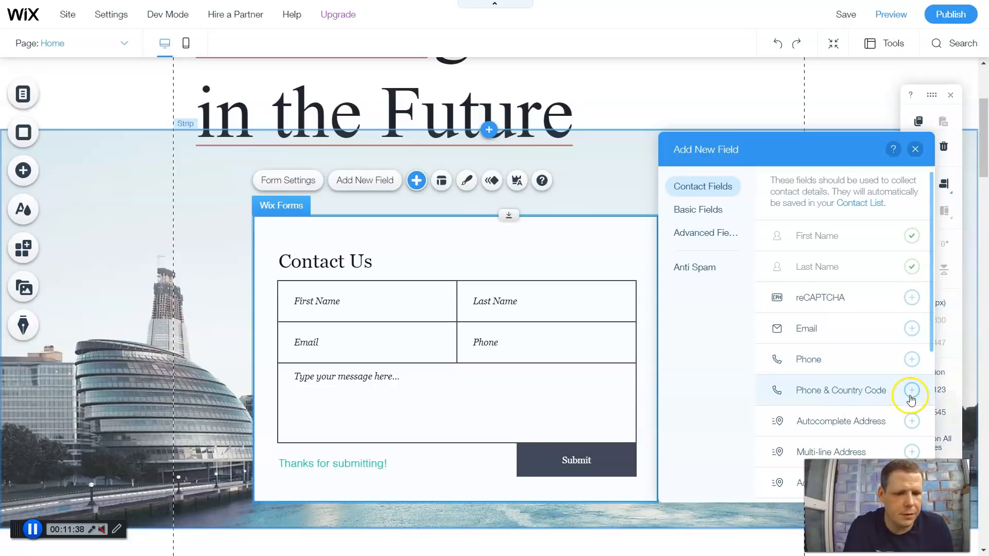
{"action": "left_click", "coordinate": [910, 390]}
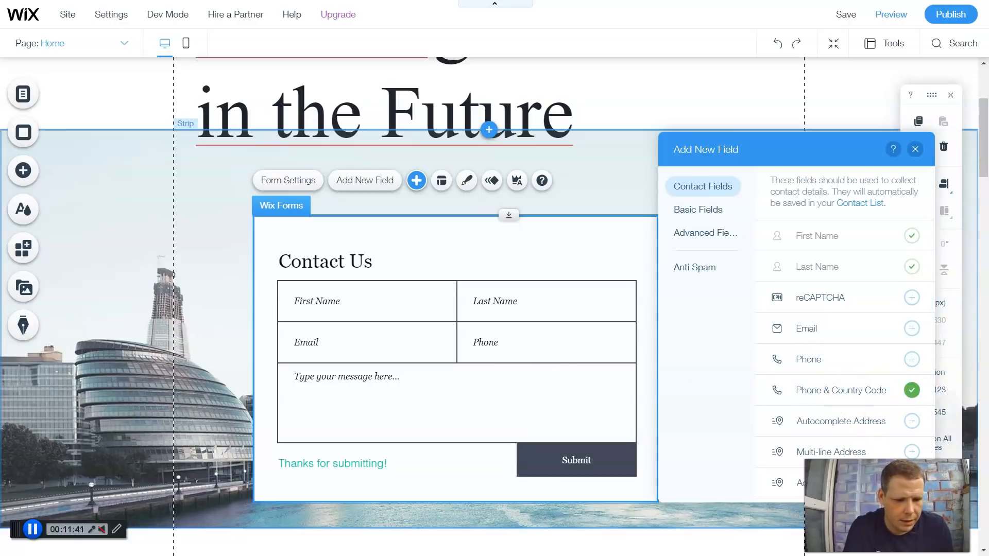
- Browse the advanced and anti-spam field types, then close the field list
{"action": "left_click", "coordinate": [705, 233]}
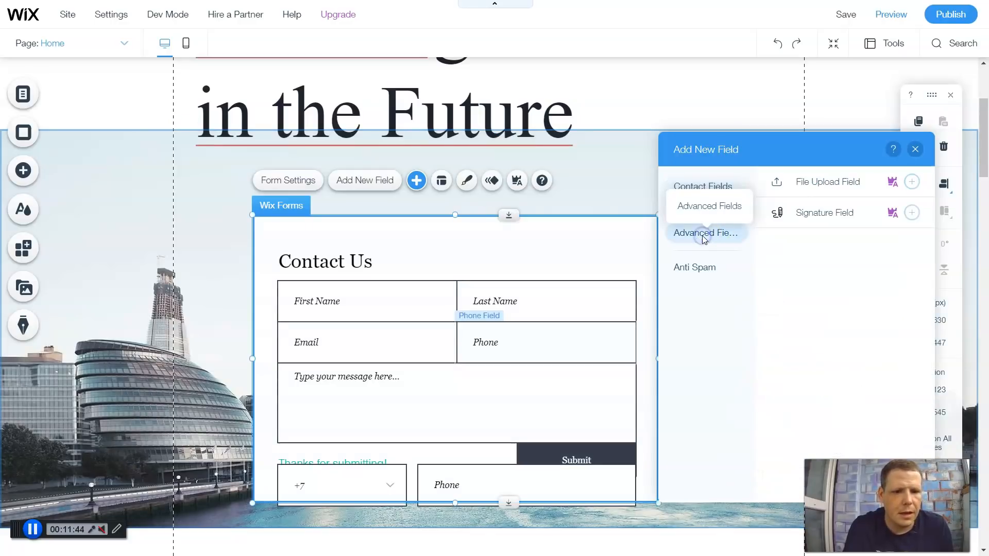
{"action": "mouse_move", "coordinate": [851, 227]}
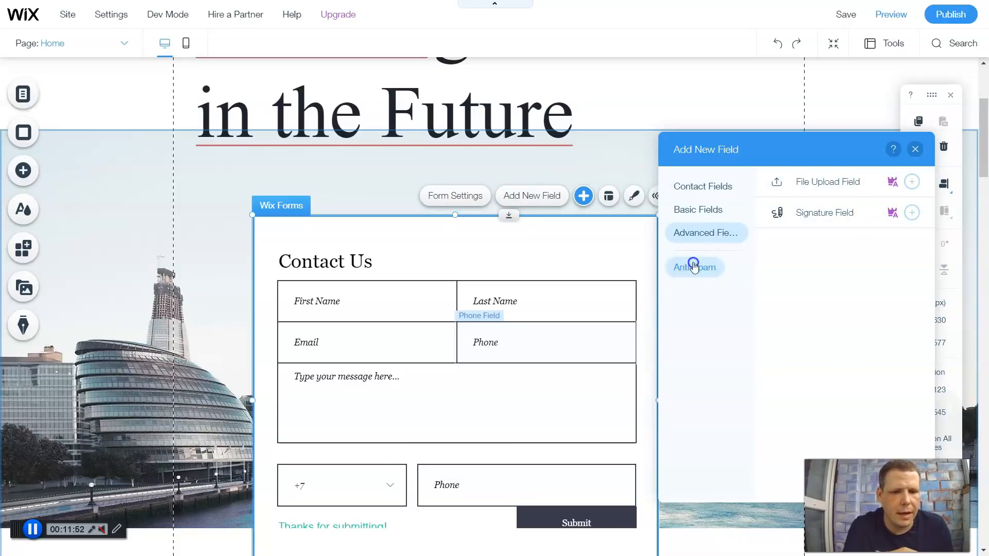
{"action": "left_click", "coordinate": [694, 267]}
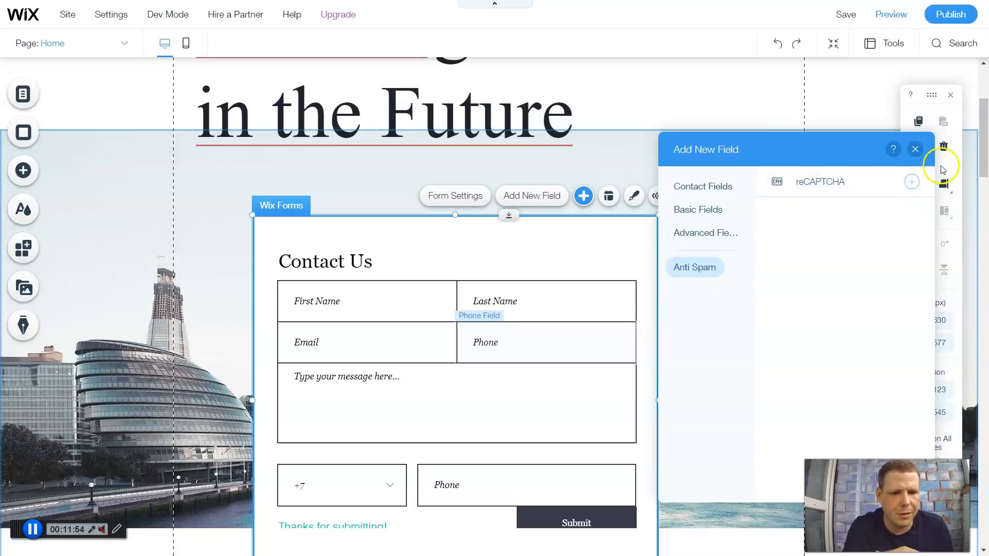
{"action": "left_click", "coordinate": [915, 149]}
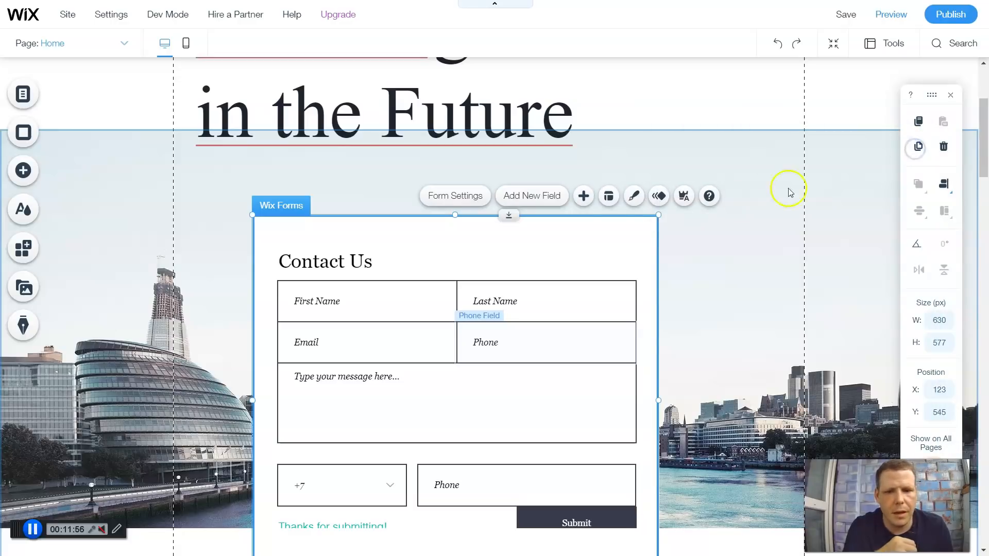
{"action": "scroll", "scroll_direction": "down", "scroll_amount": 3}
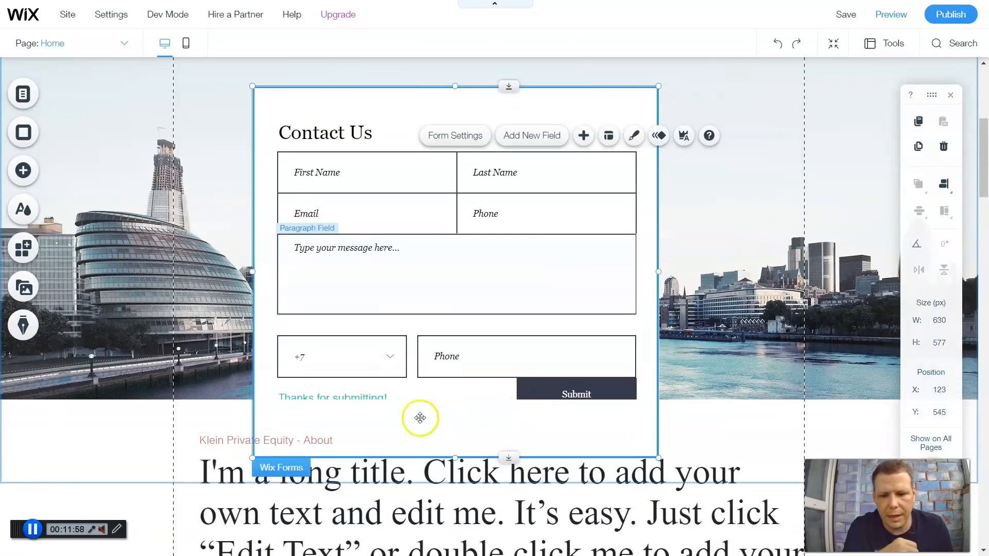
{"action": "scroll", "scroll_direction": "down", "scroll_amount": 3}
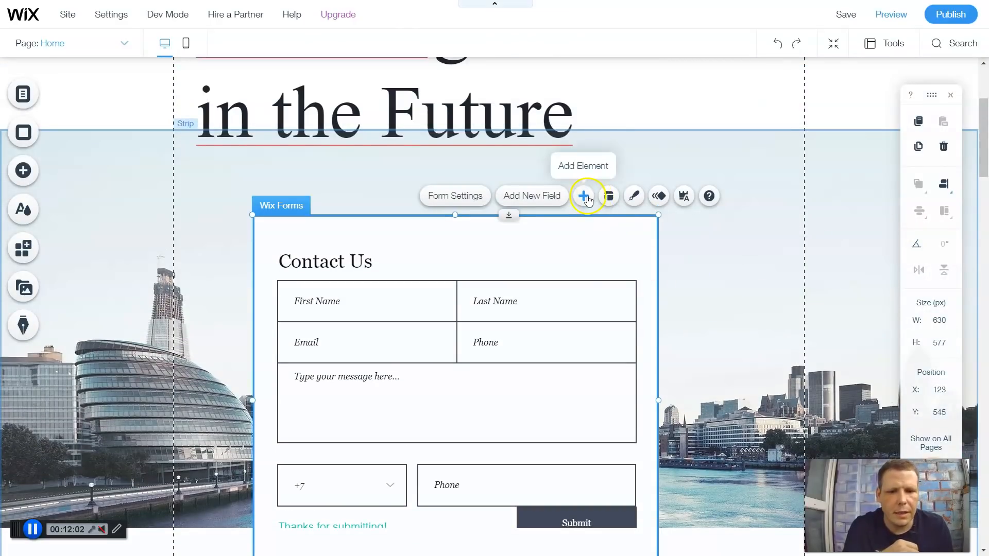
- Switch on Show field title in Form Layout so each field is labelled above
{"action": "left_click", "coordinate": [583, 196]}
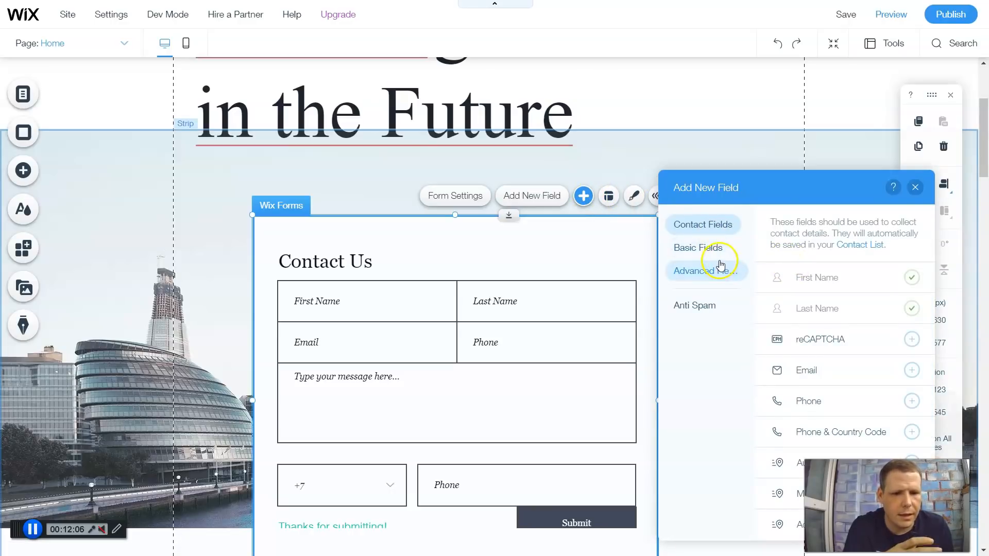
{"action": "left_click", "coordinate": [607, 196]}
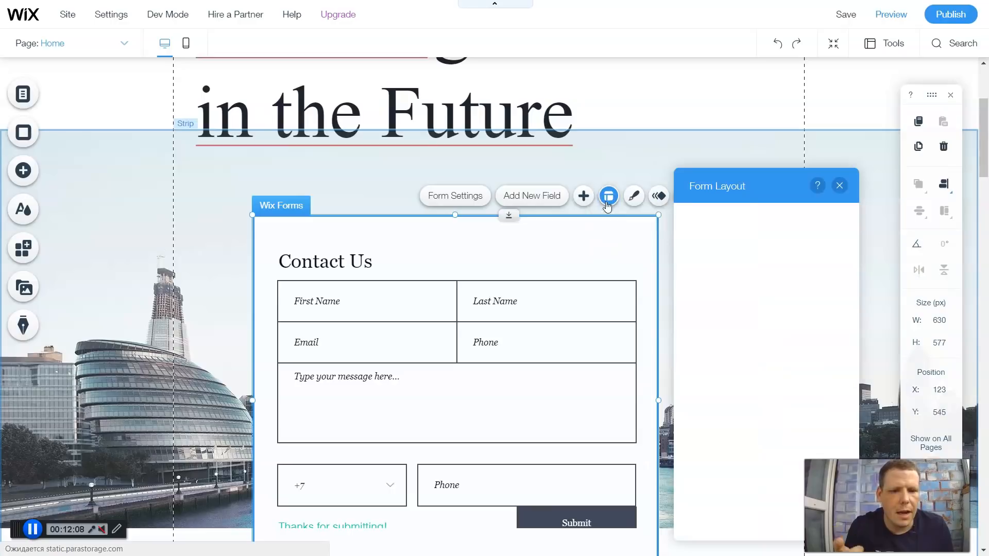
{"action": "left_click", "coordinate": [608, 196]}
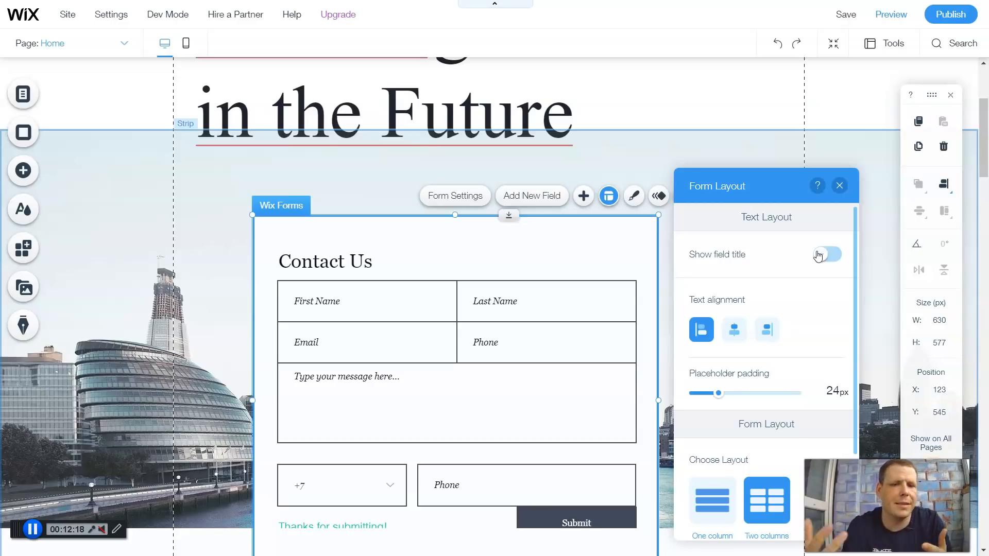
{"action": "left_click", "coordinate": [827, 254]}
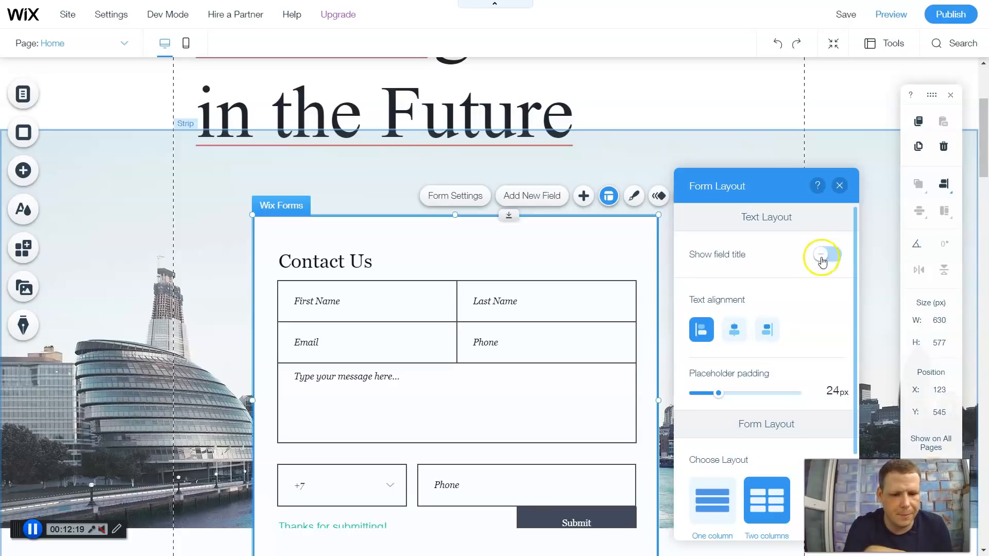
{"action": "left_click", "coordinate": [827, 254]}
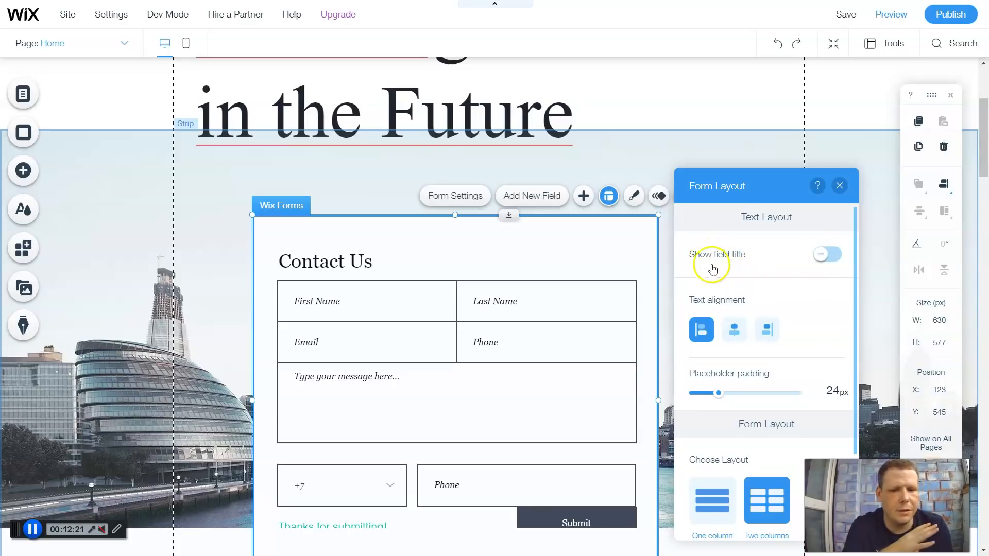
{"action": "left_click", "coordinate": [827, 254]}
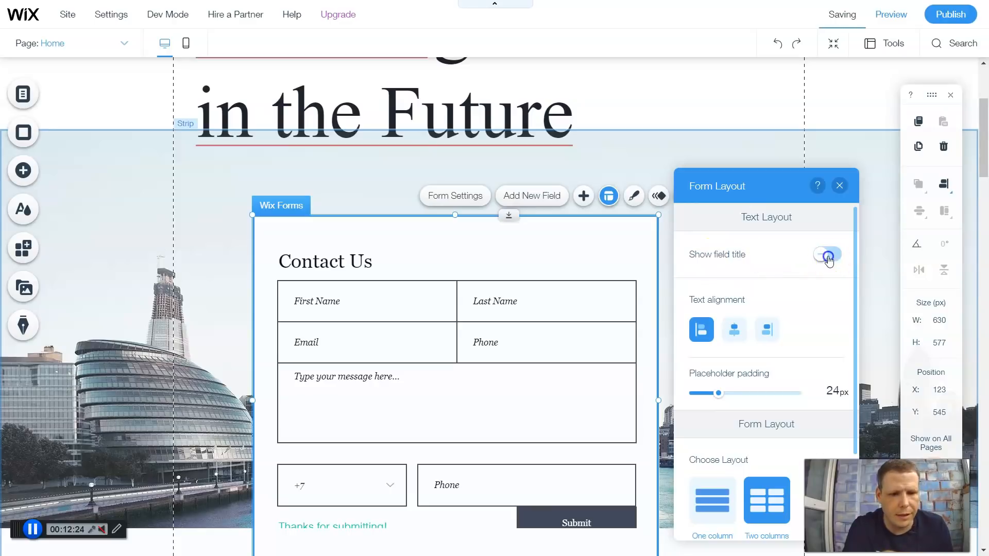
{"action": "left_click", "coordinate": [828, 254]}
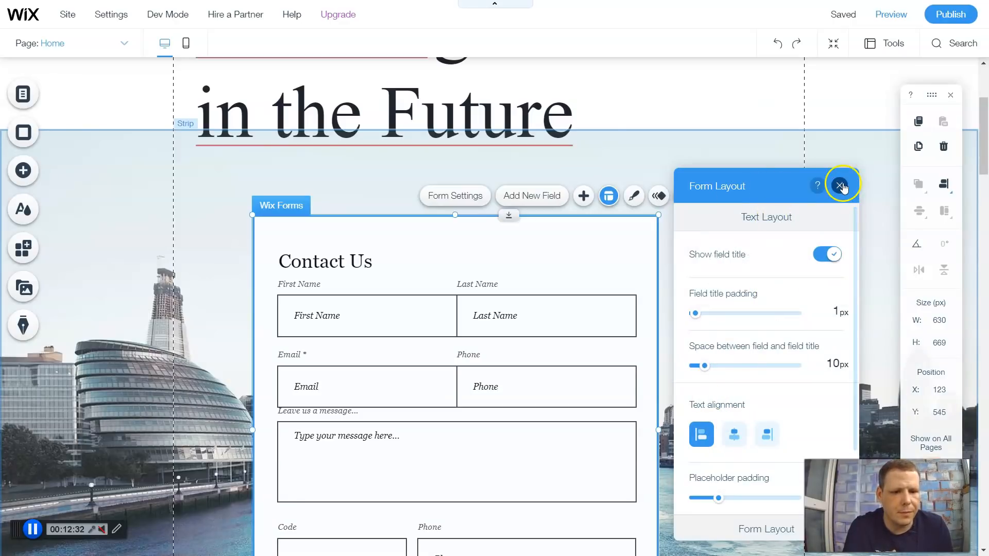
{"action": "left_click", "coordinate": [842, 186]}
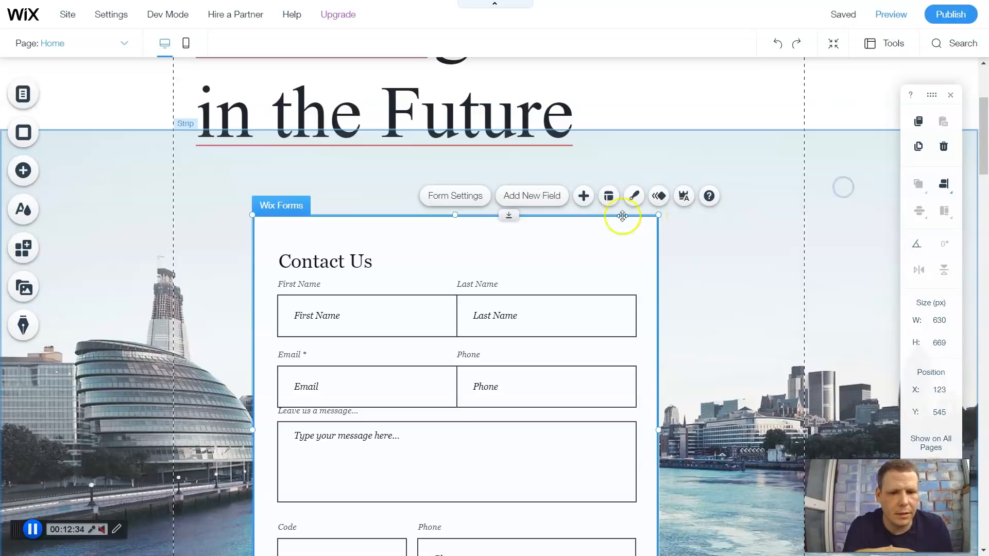
- Apply the peach preset design to the form and start customizing it
{"action": "left_click", "coordinate": [635, 196]}
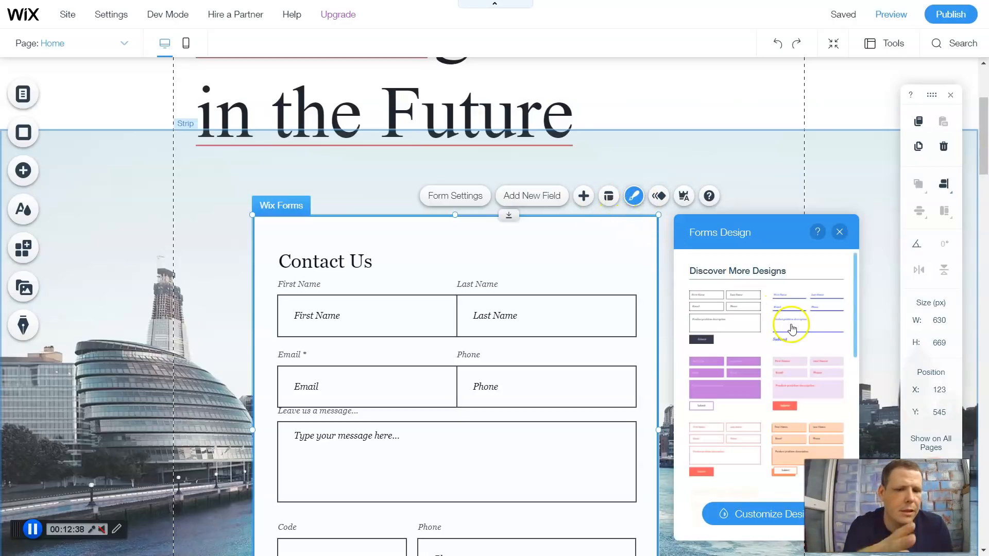
{"action": "mouse_move", "coordinate": [771, 323]}
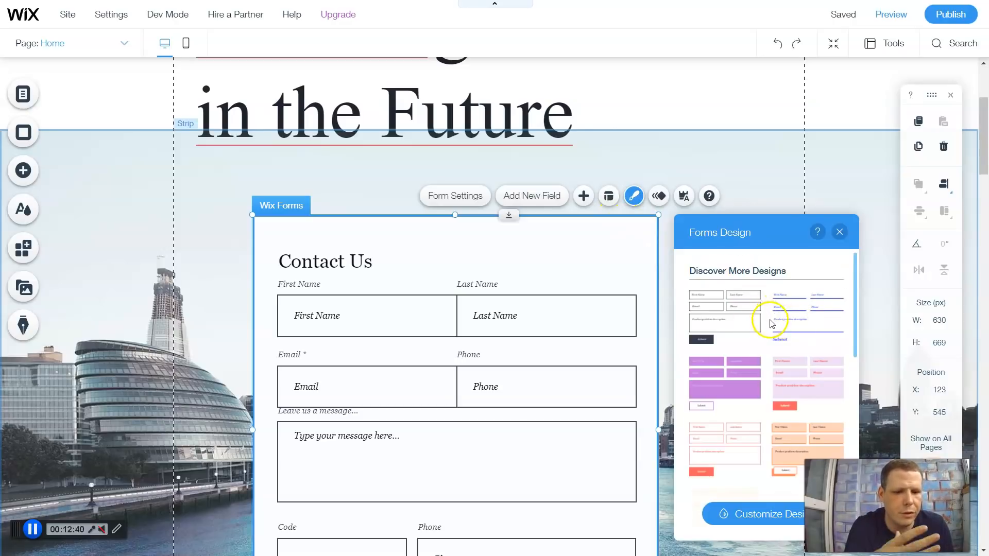
{"action": "scroll", "scroll_direction": "down", "scroll_amount": 3}
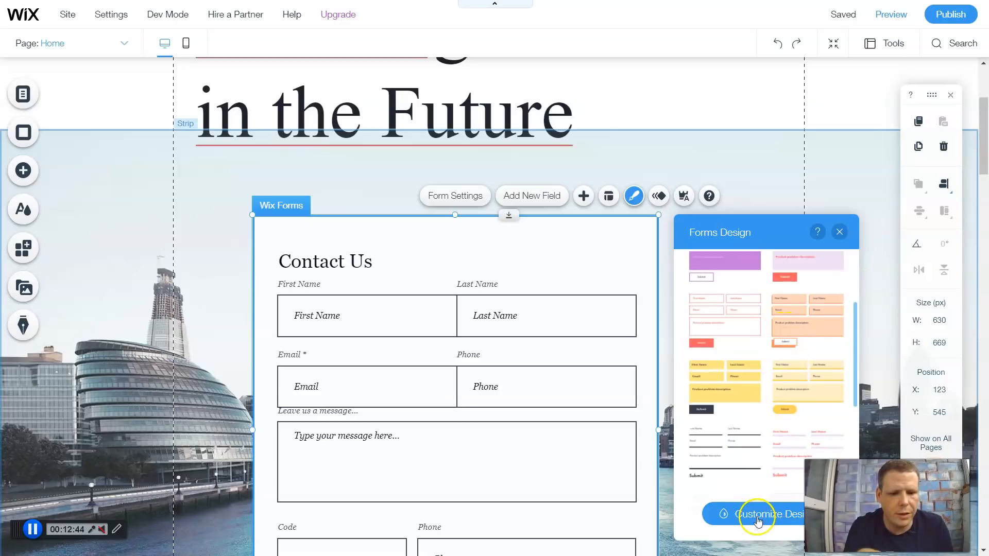
{"action": "left_click", "coordinate": [765, 514]}
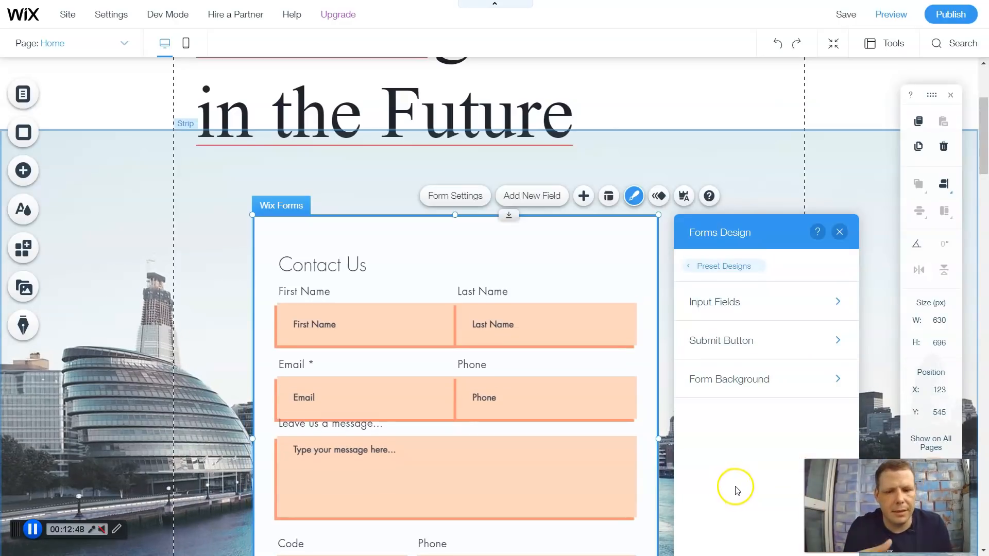
{"action": "mouse_move", "coordinate": [398, 337]}
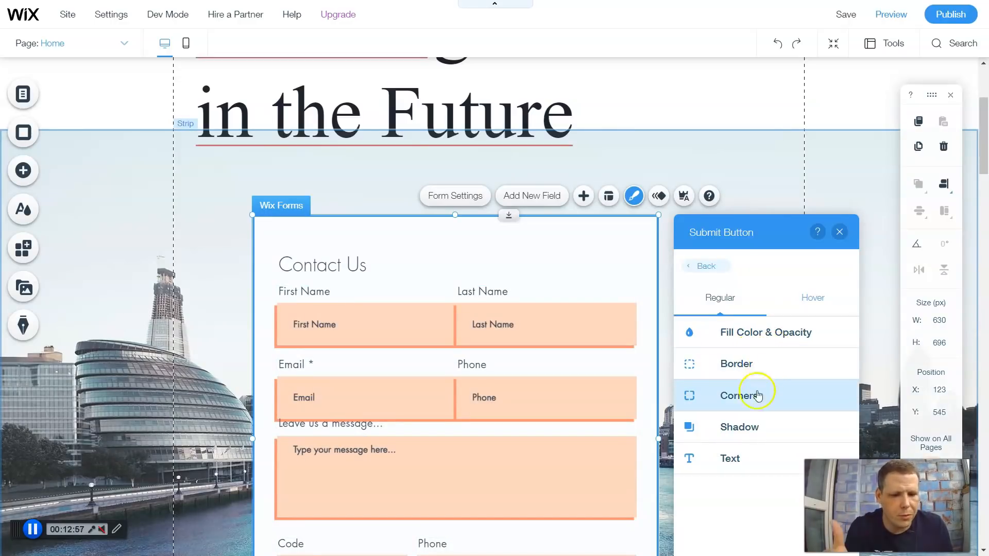
{"action": "mouse_move", "coordinate": [785, 332]}
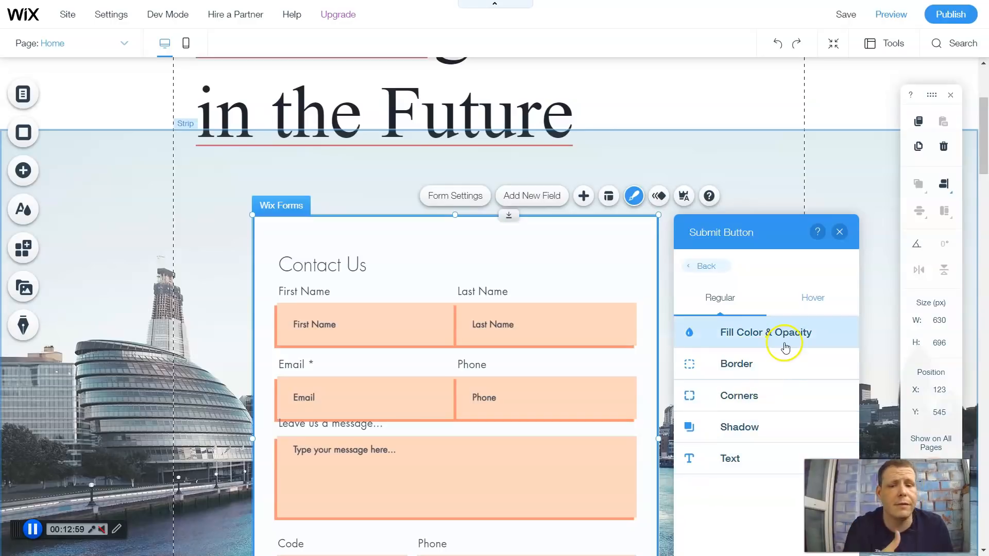
{"action": "mouse_move", "coordinate": [800, 312]}
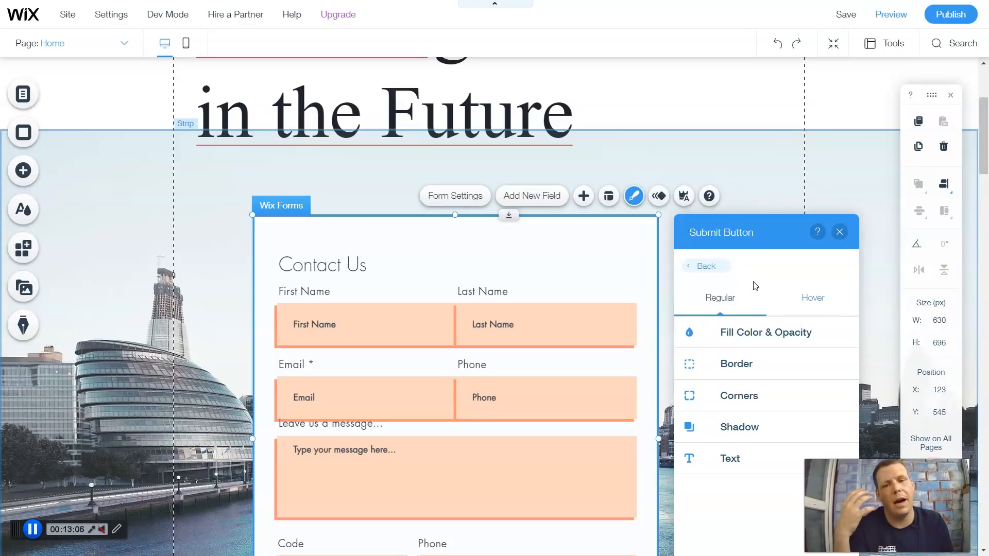
{"action": "mouse_move", "coordinate": [761, 253]}
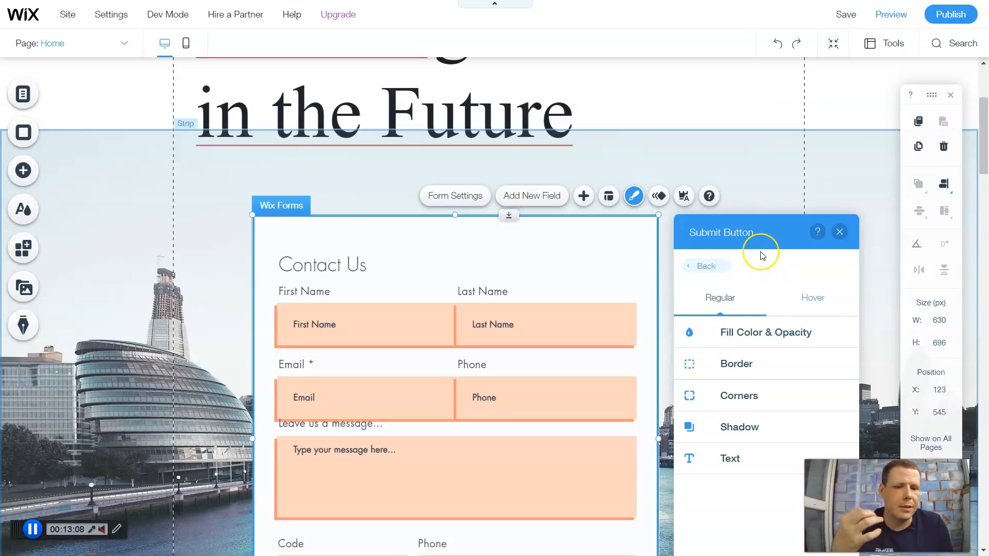
{"action": "mouse_move", "coordinate": [761, 255]}
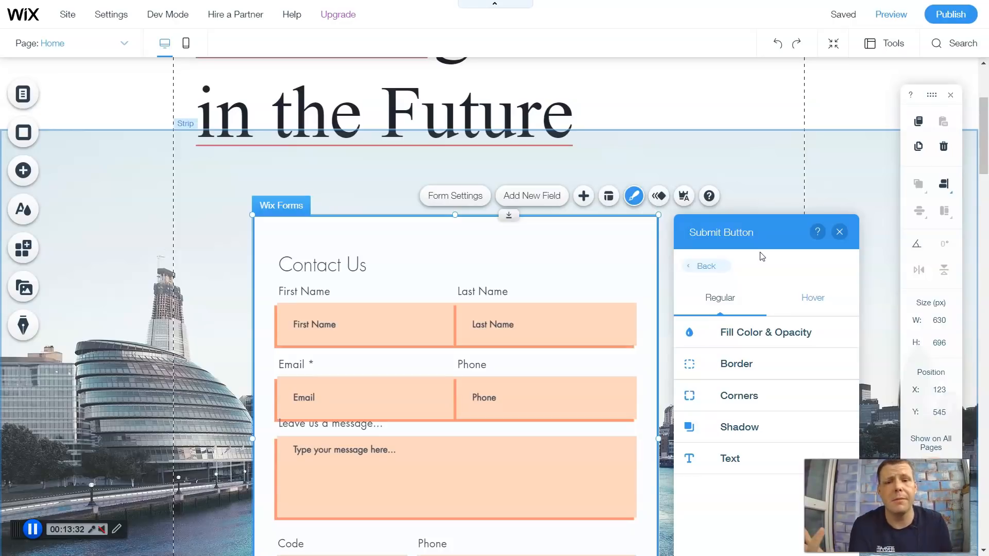
{"action": "mouse_move", "coordinate": [835, 216]}
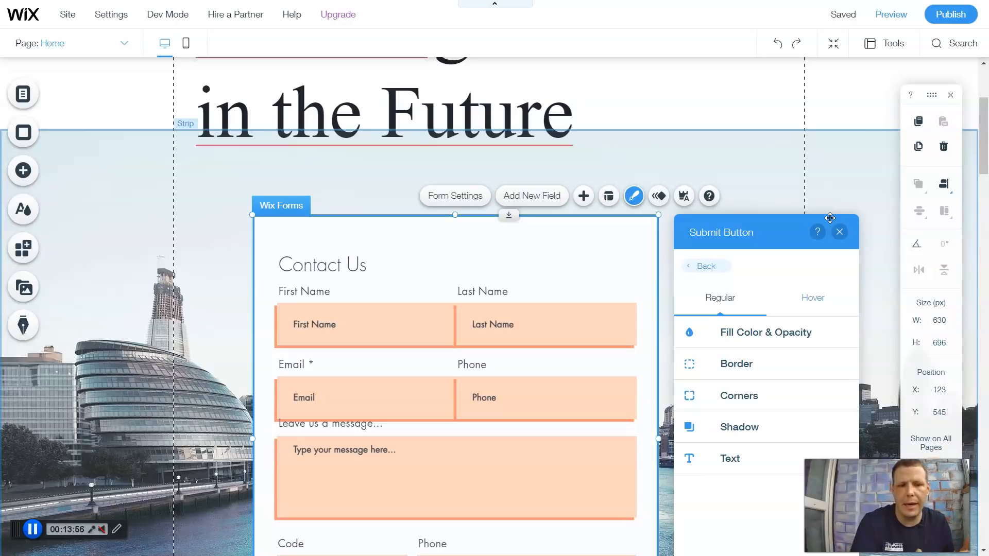
{"action": "mouse_move", "coordinate": [841, 261]}
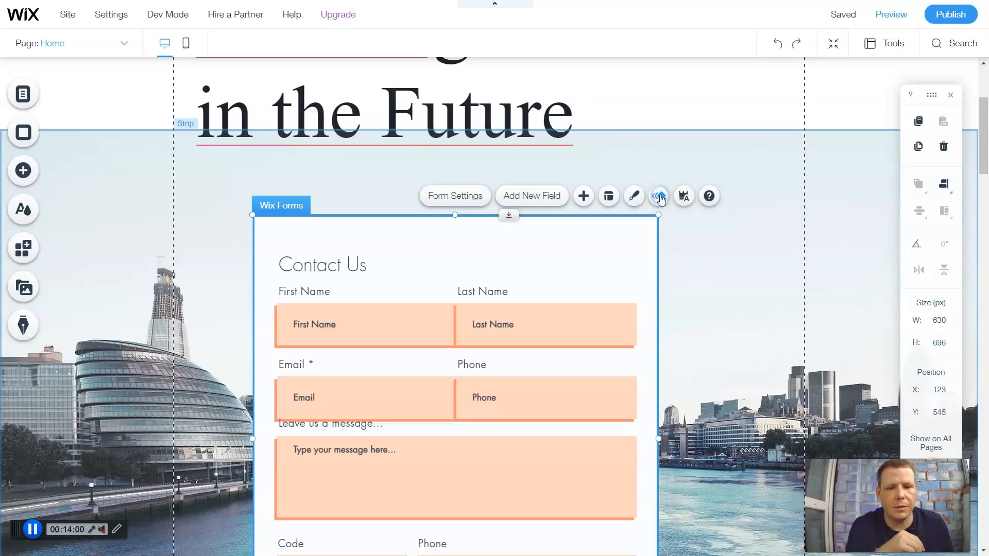
- Open the contact form's animation options
{"action": "left_click", "coordinate": [658, 196]}
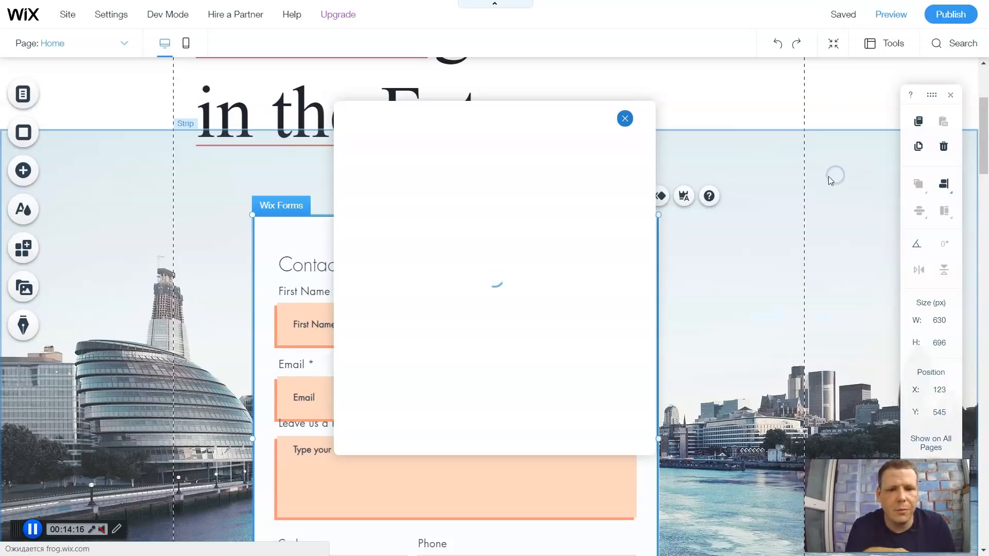
- Dismiss the popup window over the saved homepage
{"action": "left_click", "coordinate": [624, 118]}
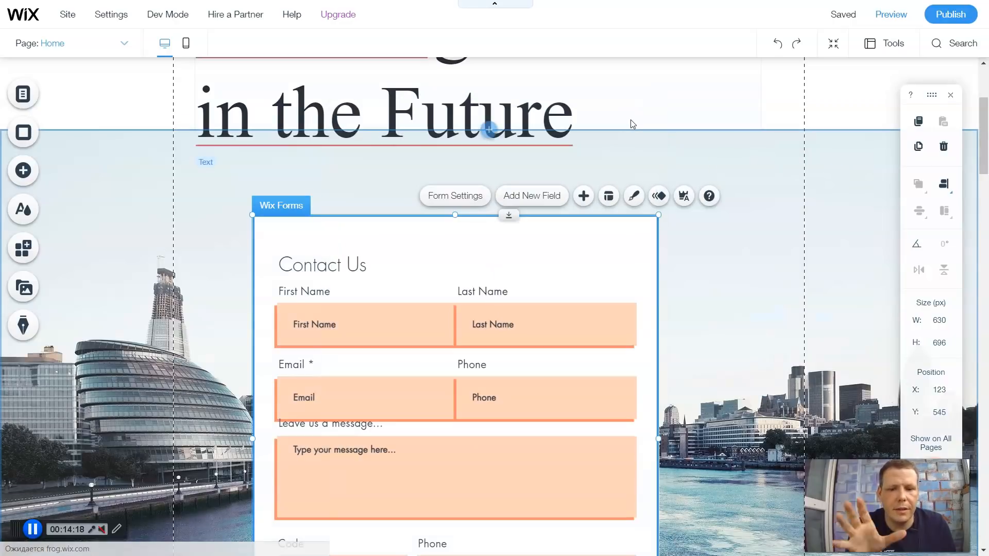
{"action": "mouse_move", "coordinate": [23, 171]}
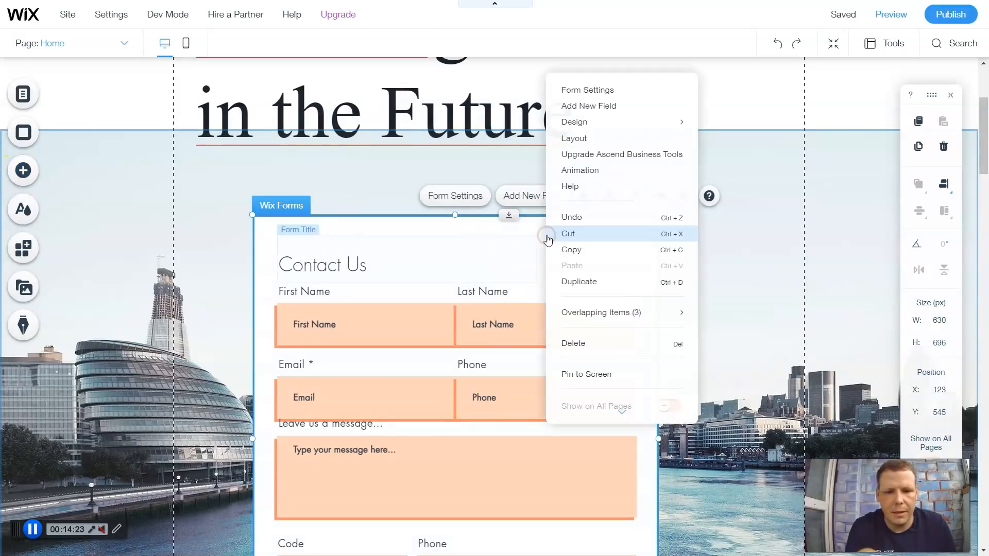
{"action": "mouse_move", "coordinate": [585, 343]}
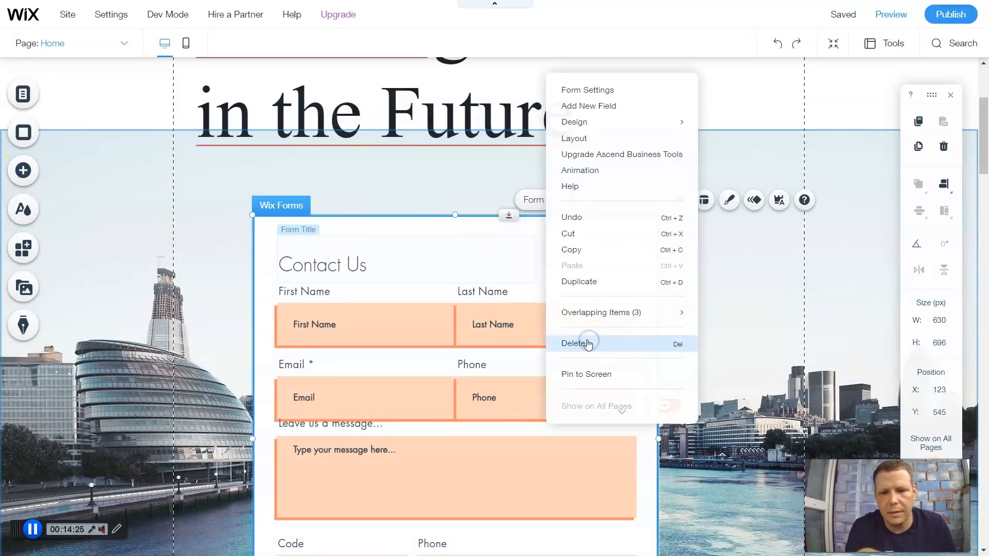
- Delete the Contact Us form and open the Contact & Forms elements
{"action": "left_click", "coordinate": [576, 343]}
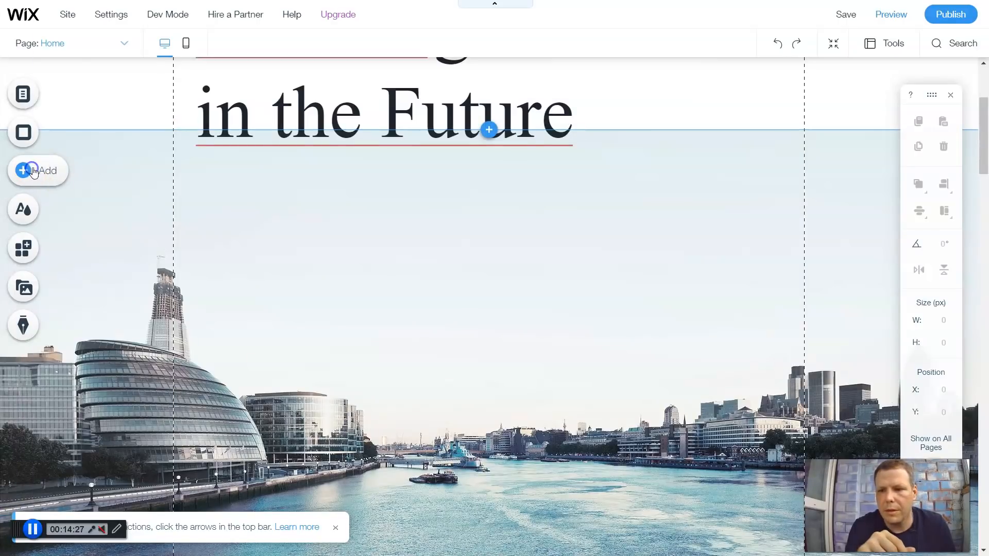
{"action": "left_click", "coordinate": [36, 170]}
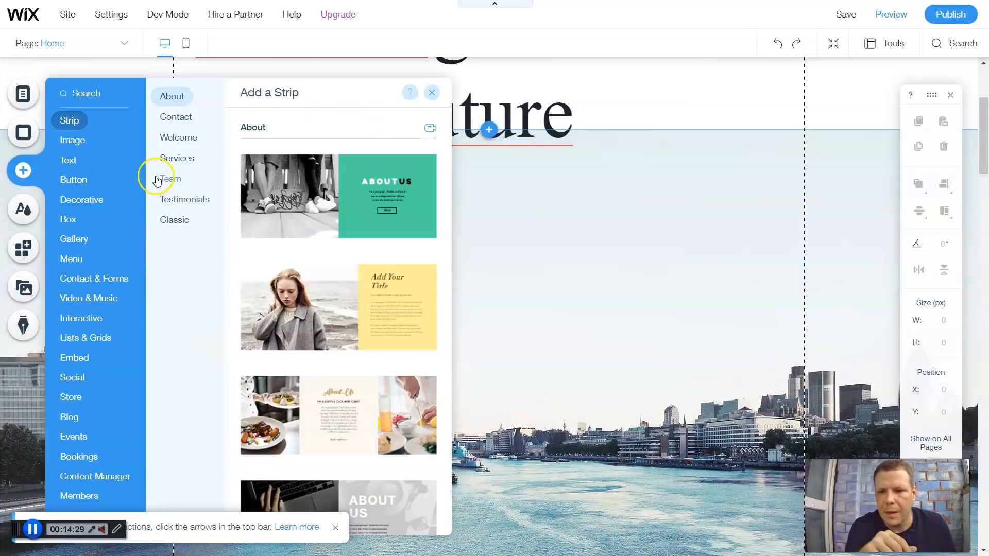
{"action": "left_click", "coordinate": [170, 179]}
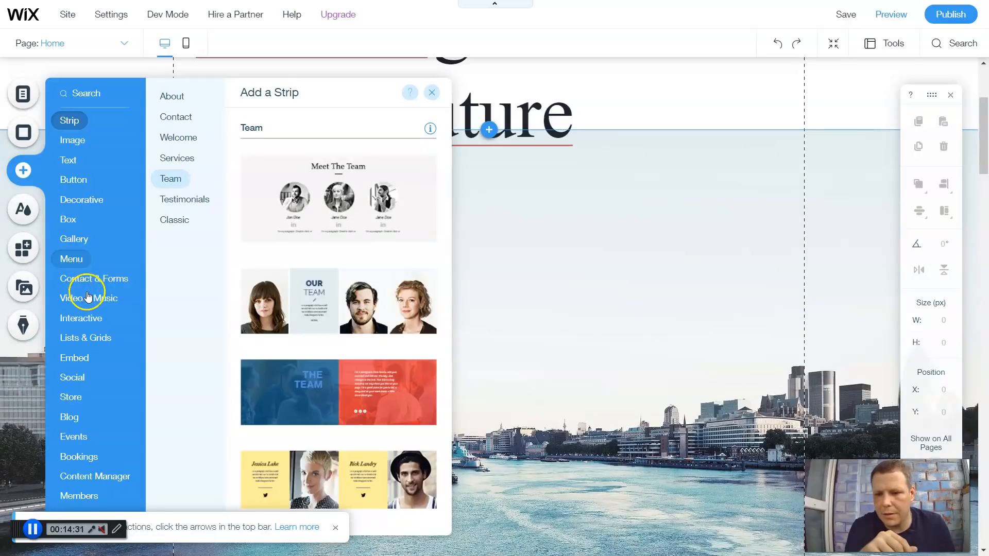
{"action": "left_click", "coordinate": [70, 259]}
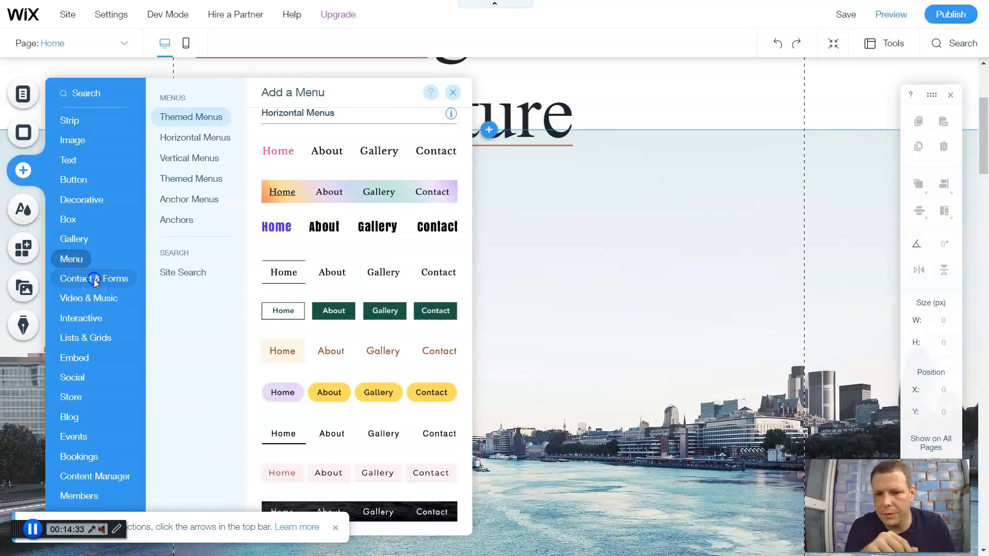
{"action": "scroll", "scroll_direction": "up", "scroll_amount": 3}
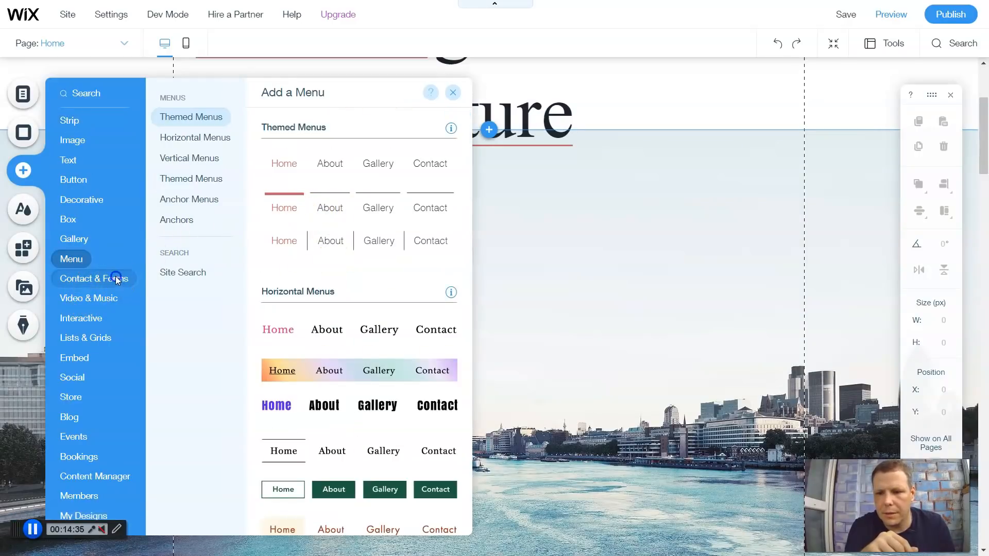
{"action": "left_click", "coordinate": [93, 278]}
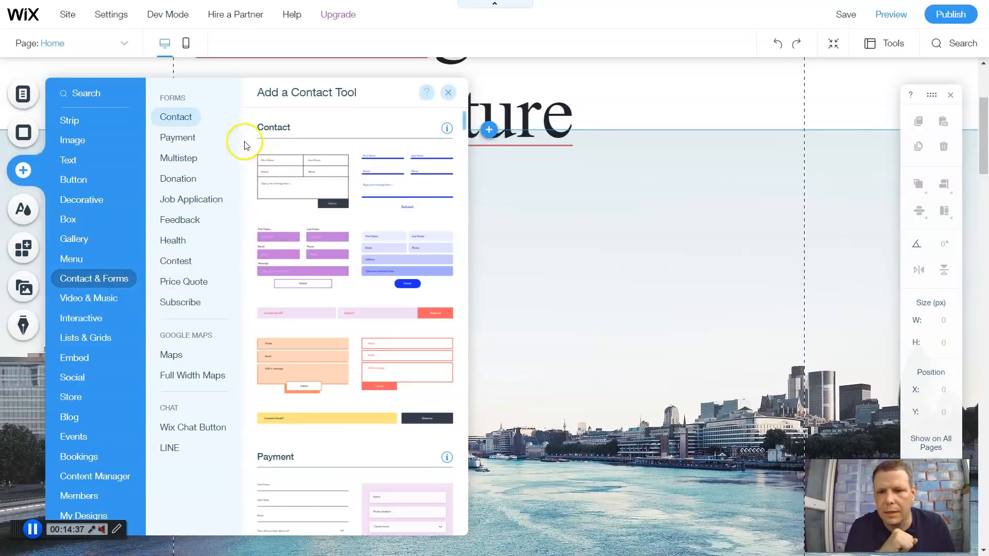
- Browse form templates and add the yellow Contest form to the page
{"action": "left_click", "coordinate": [178, 179]}
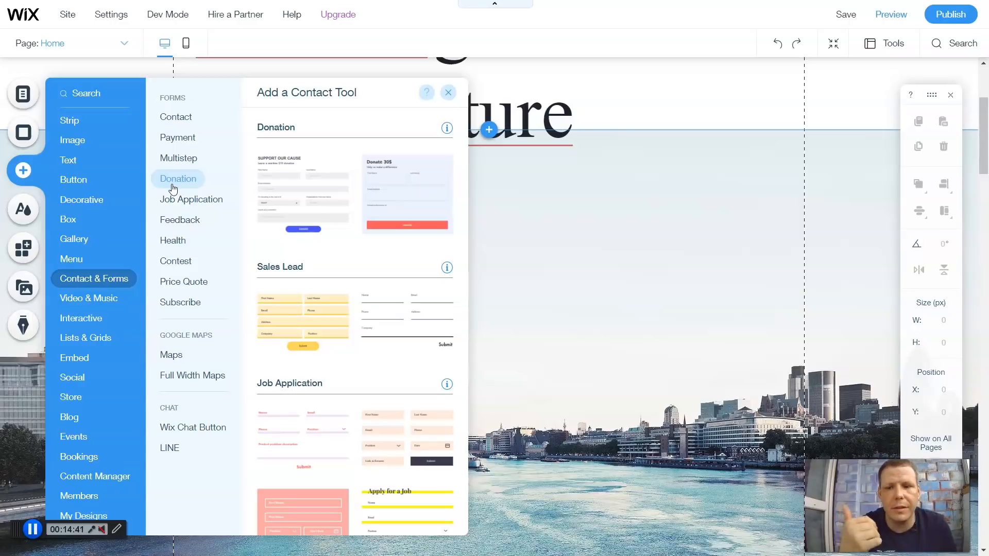
{"action": "left_click", "coordinate": [191, 199]}
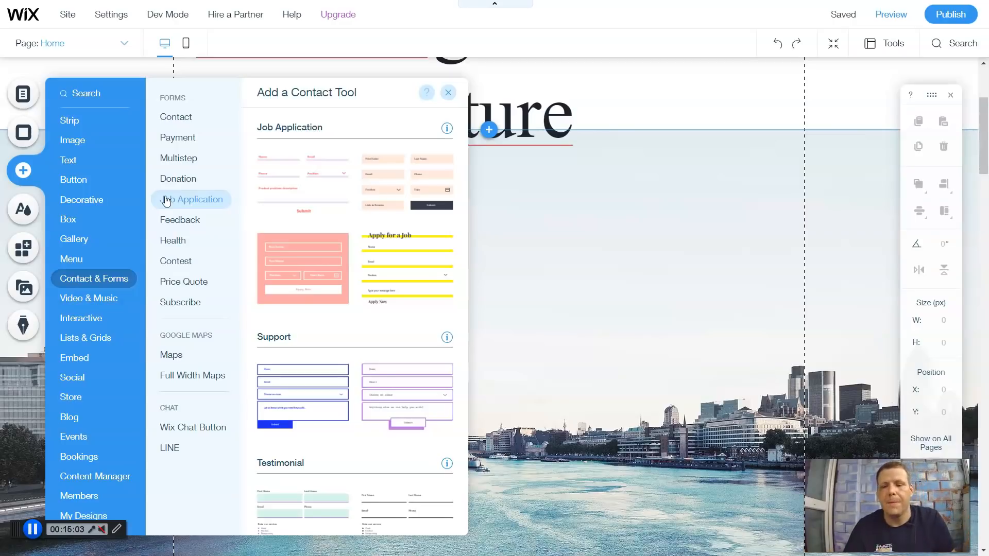
{"action": "scroll", "scroll_direction": "down", "scroll_amount": 3}
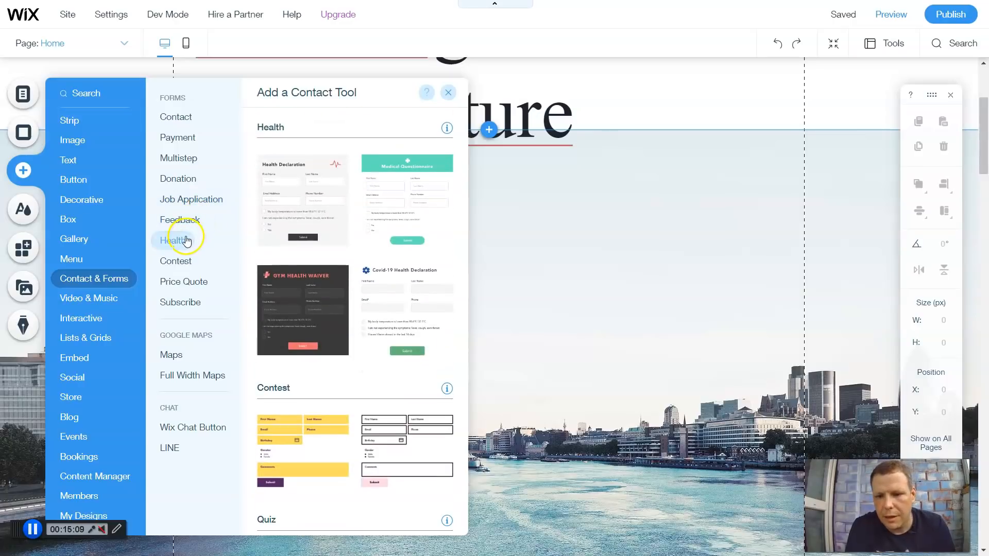
{"action": "left_click", "coordinate": [177, 261]}
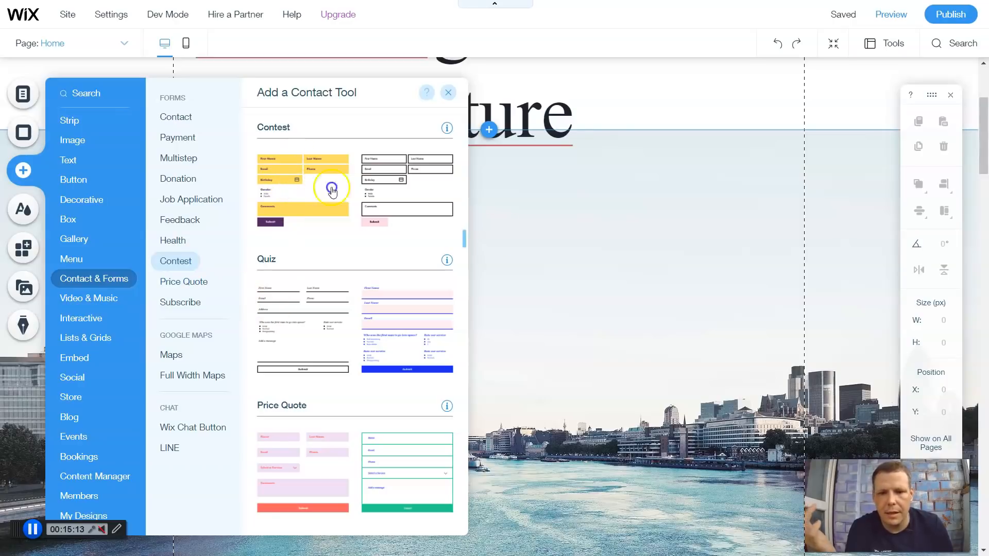
{"action": "left_click", "coordinate": [332, 188]}
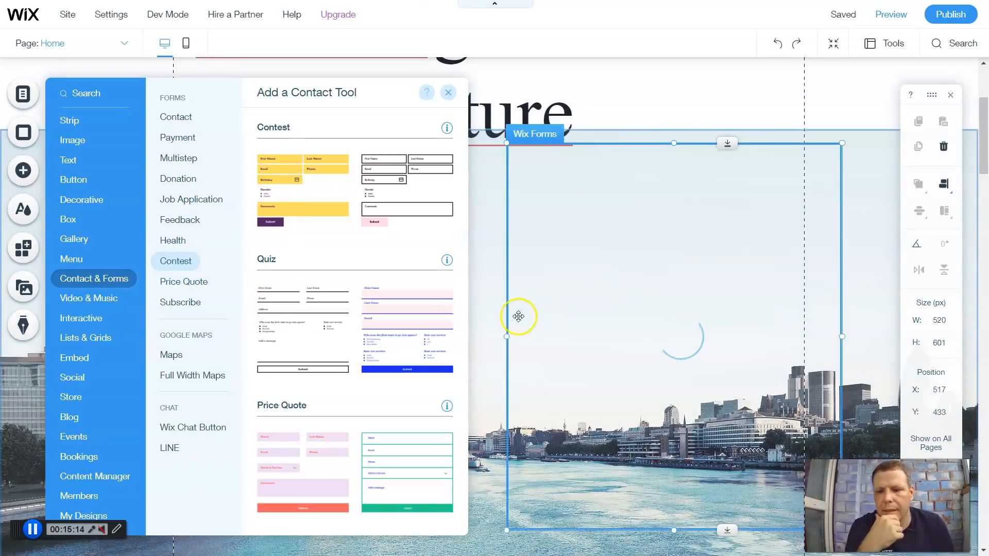
{"action": "left_click", "coordinate": [447, 92]}
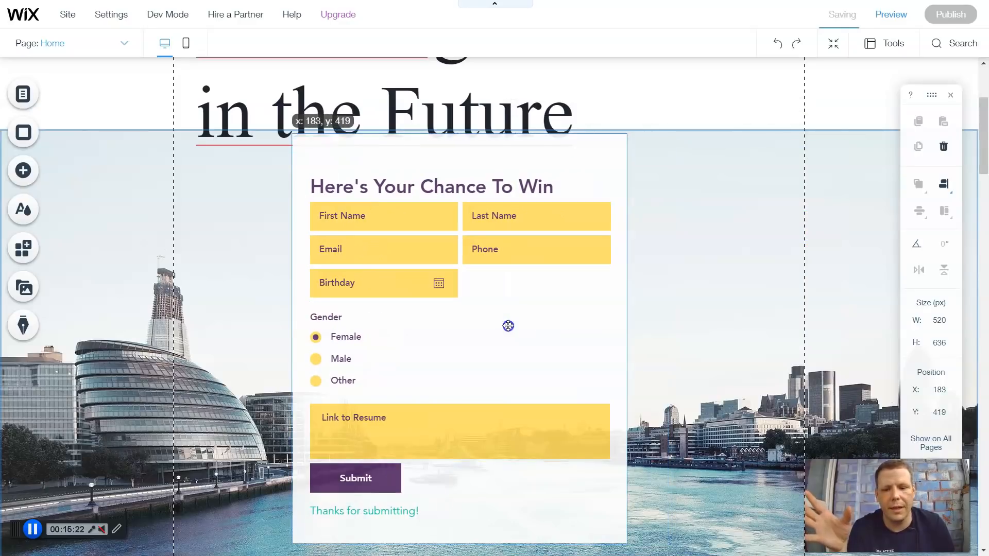
{"action": "mouse_move", "coordinate": [443, 410]}
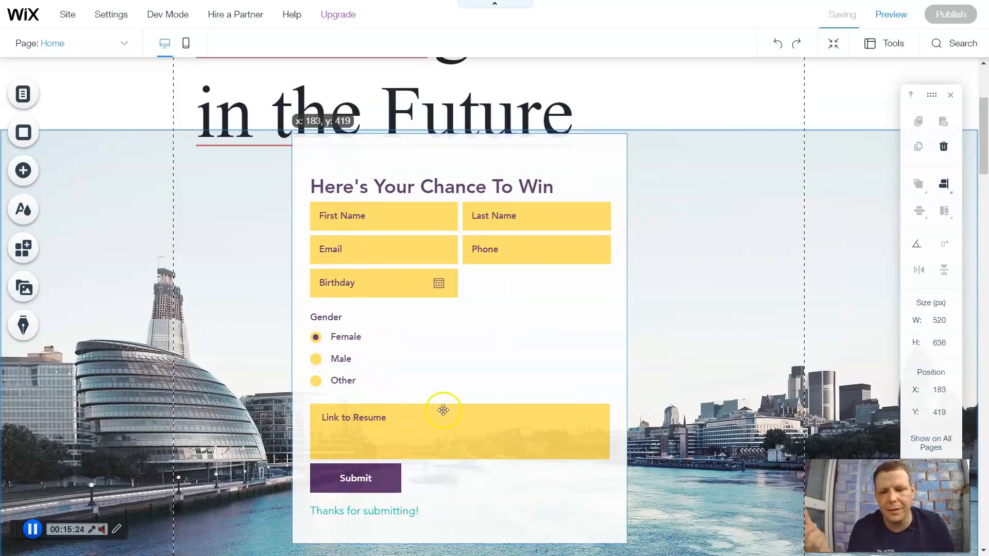
{"action": "left_click", "coordinate": [444, 411]}
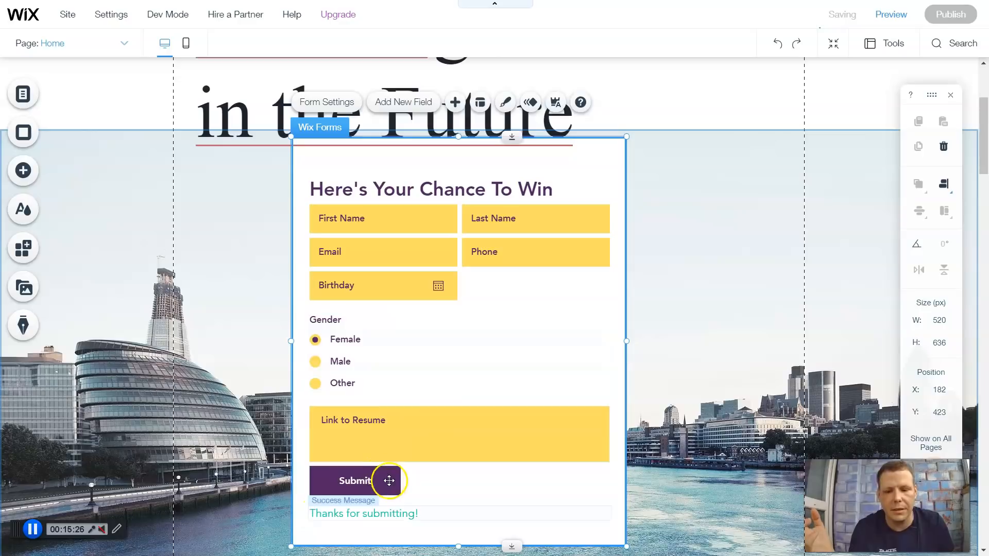
{"action": "left_click", "coordinate": [356, 481]}
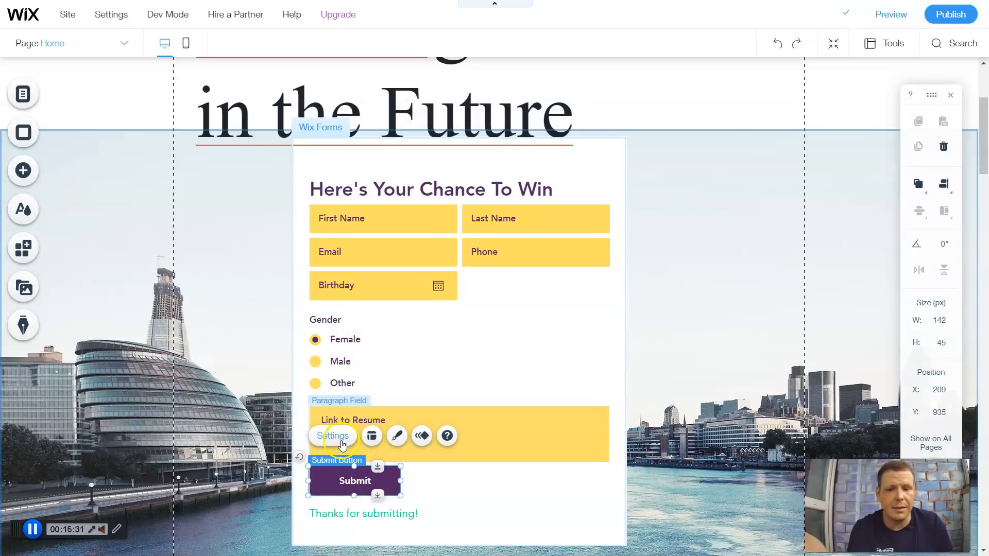
{"action": "mouse_move", "coordinate": [323, 168]}
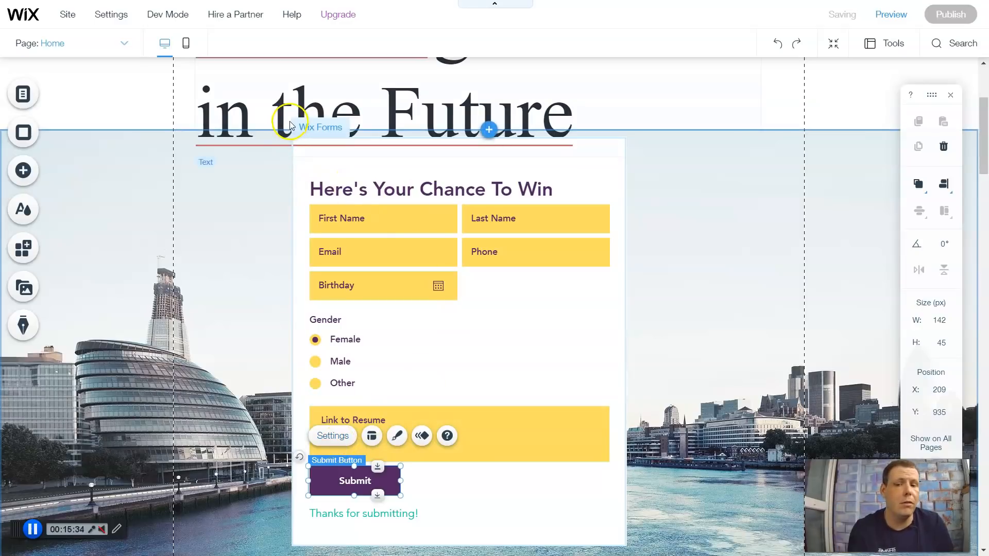
{"action": "mouse_move", "coordinate": [267, 144]}
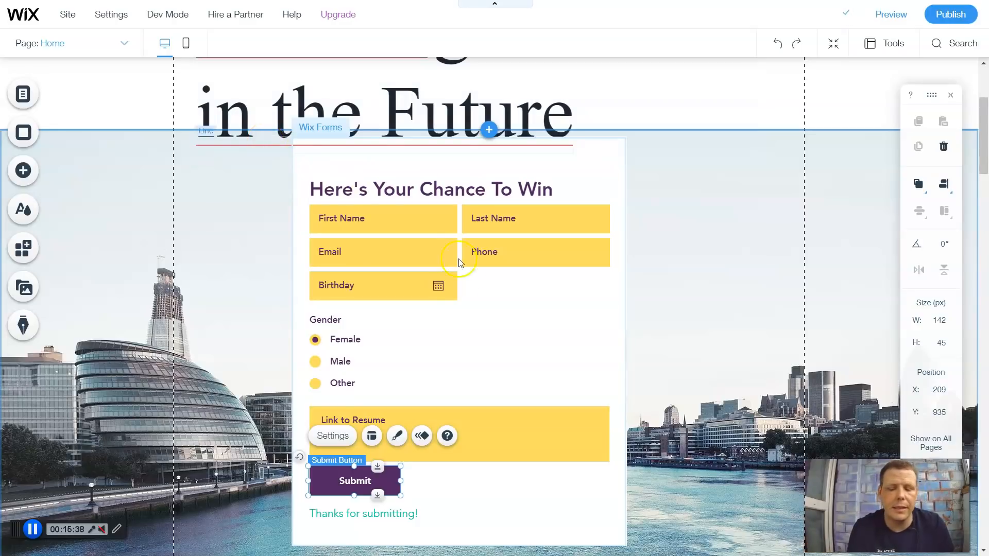
{"action": "left_click", "coordinate": [316, 369]}
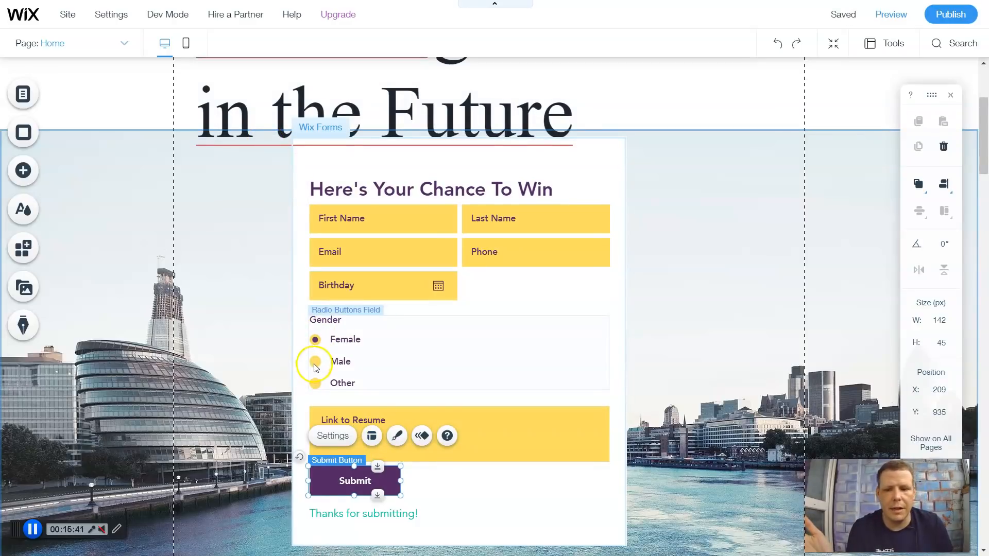
{"action": "left_click", "coordinate": [315, 369]}
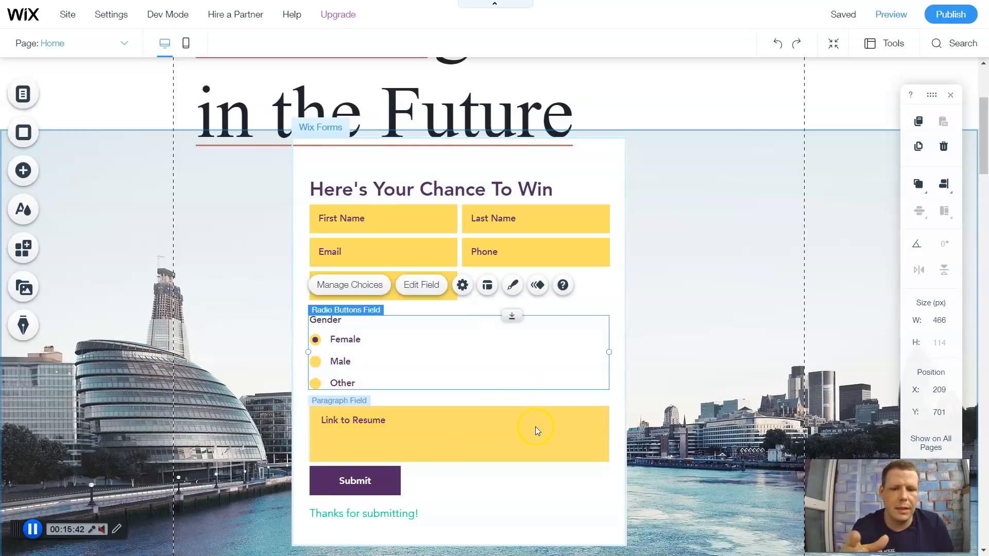
{"action": "mouse_move", "coordinate": [451, 416]}
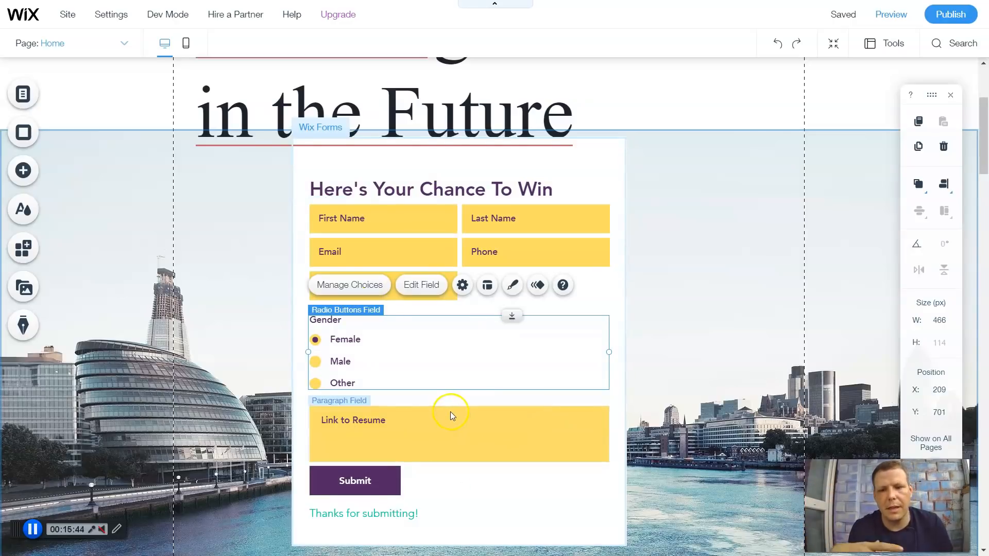
{"action": "mouse_move", "coordinate": [446, 415]}
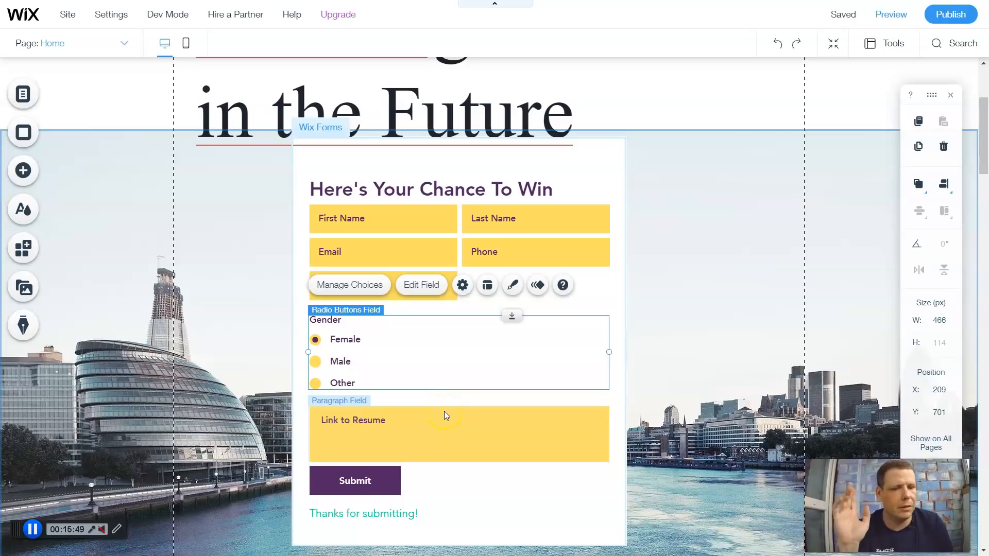
{"action": "mouse_move", "coordinate": [452, 408]}
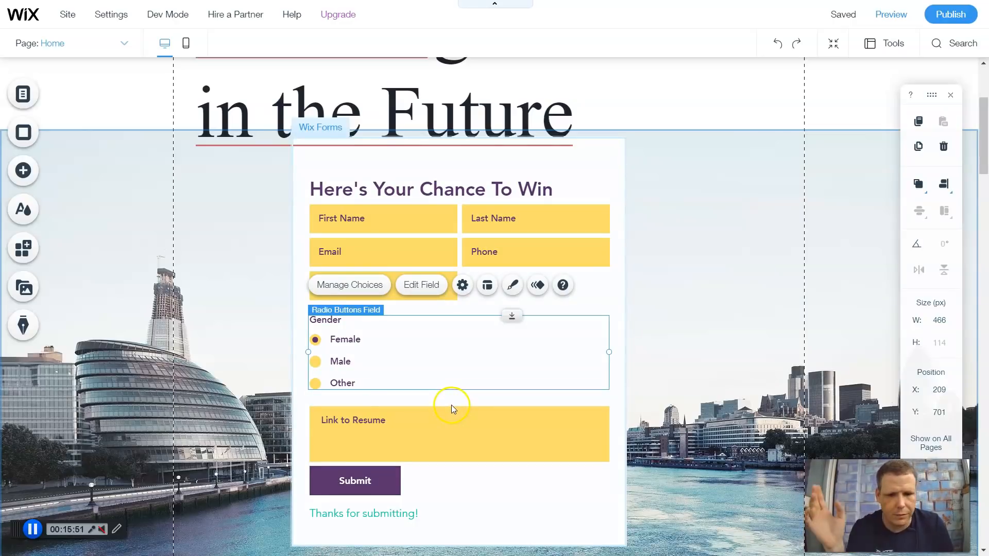
{"action": "left_click", "coordinate": [355, 481]}
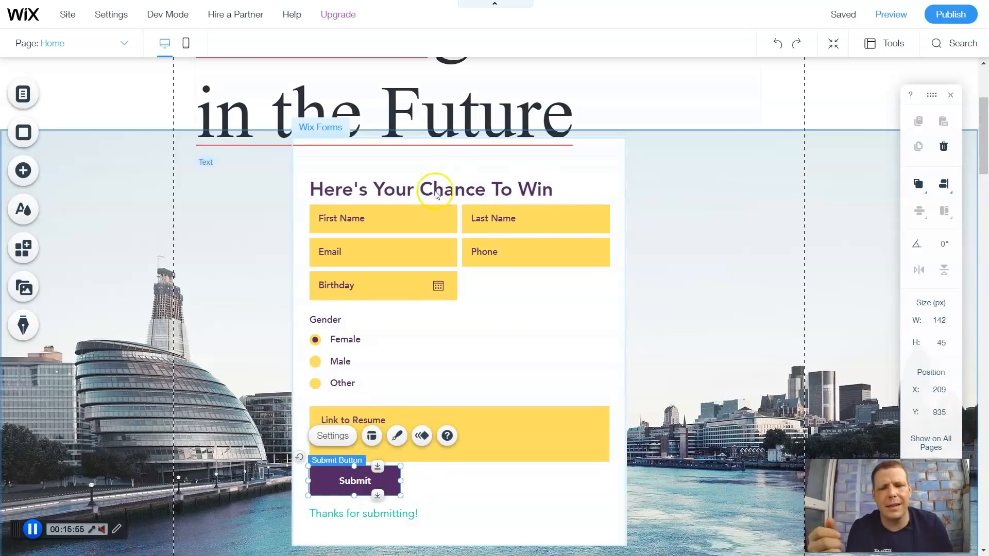
{"action": "left_click", "coordinate": [382, 218]}
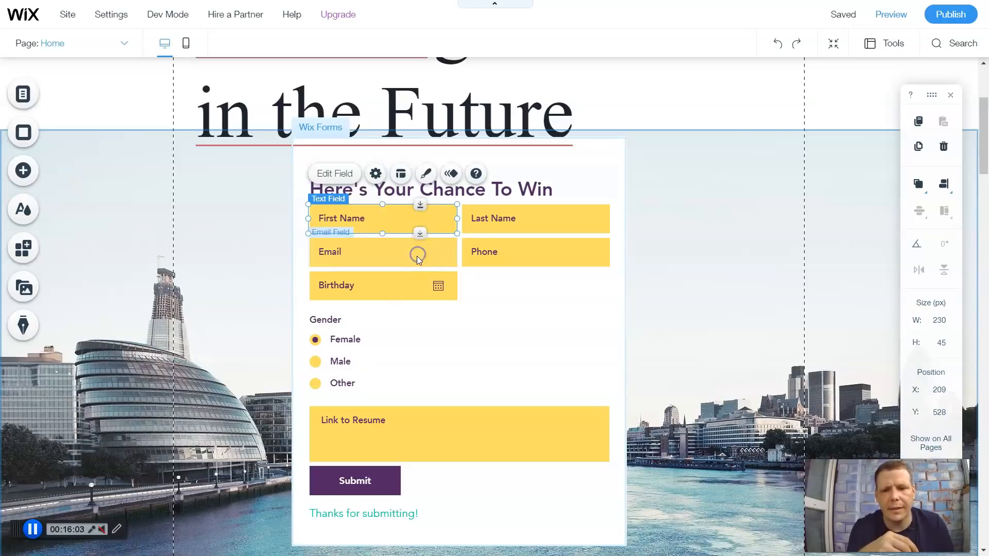
{"action": "left_click", "coordinate": [383, 252]}
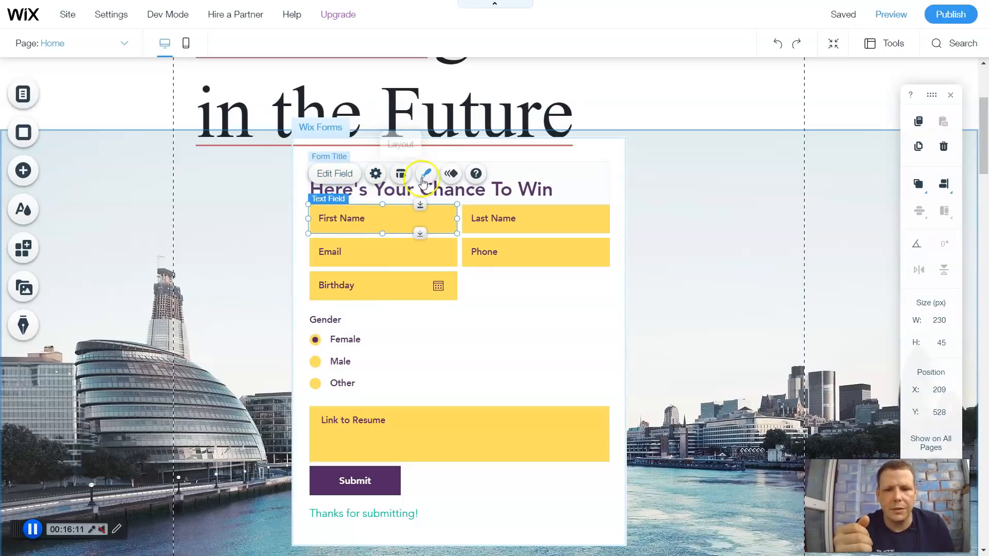
{"action": "mouse_move", "coordinate": [425, 173]}
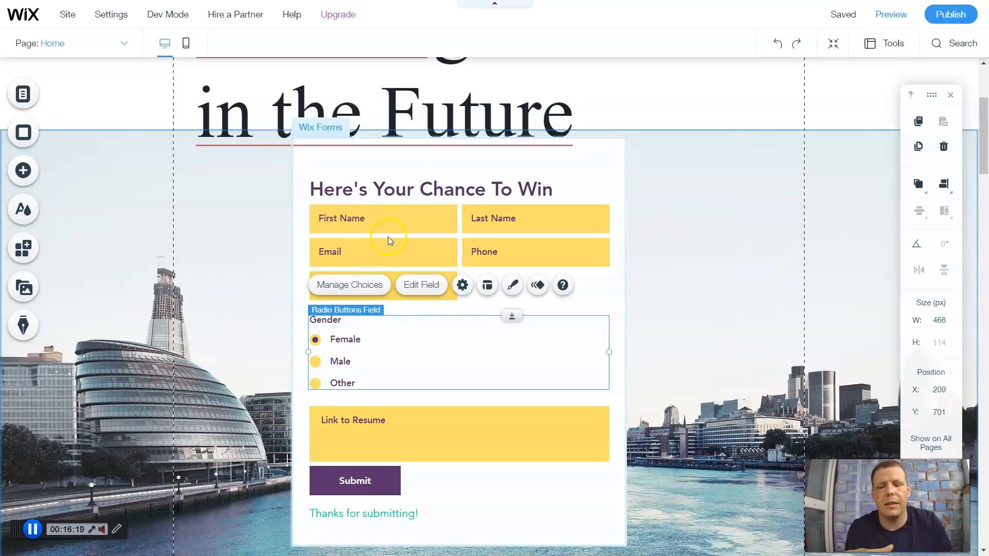
{"action": "mouse_move", "coordinate": [706, 219]}
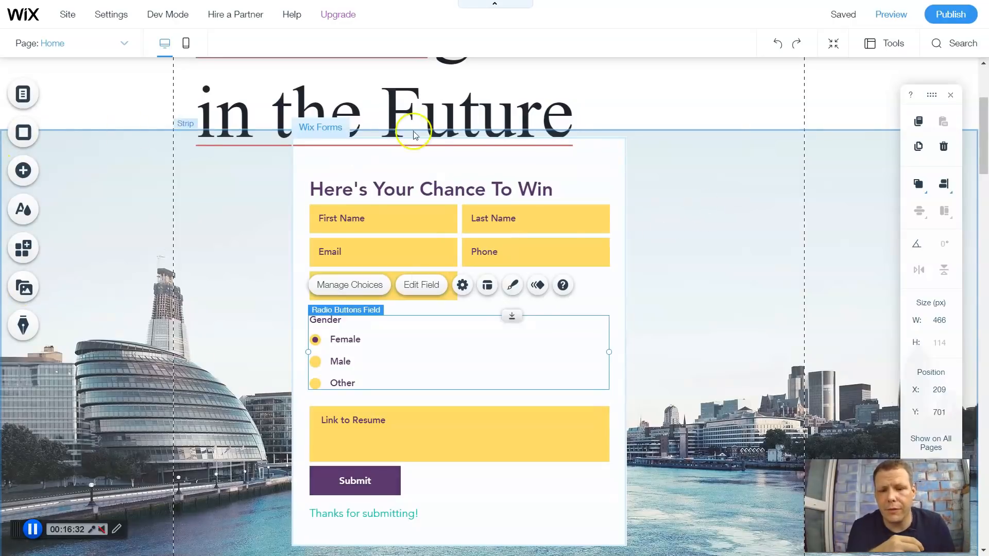
{"action": "mouse_move", "coordinate": [23, 171]}
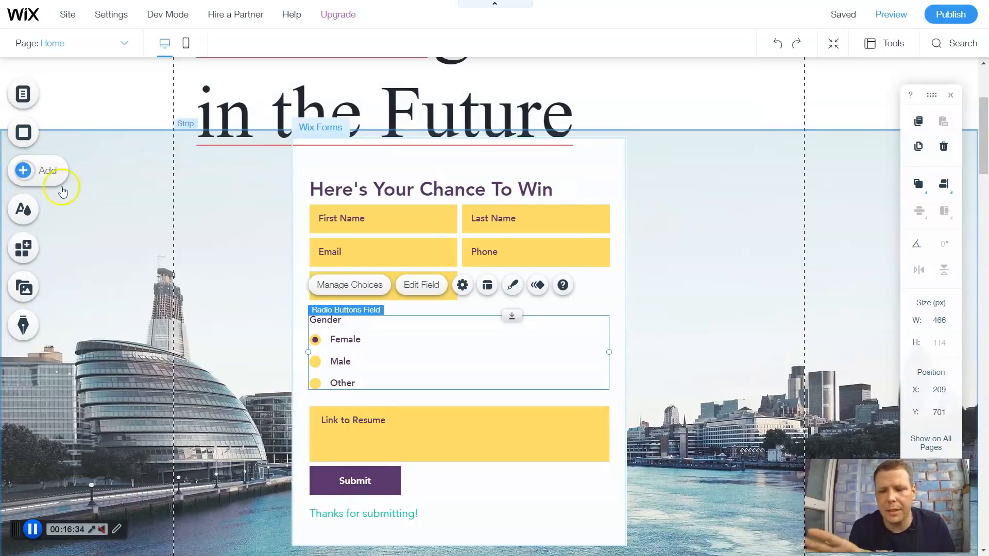
- Delete the contest form and drop a Google Maps design onto the skyline strip
{"action": "left_click", "coordinate": [24, 171]}
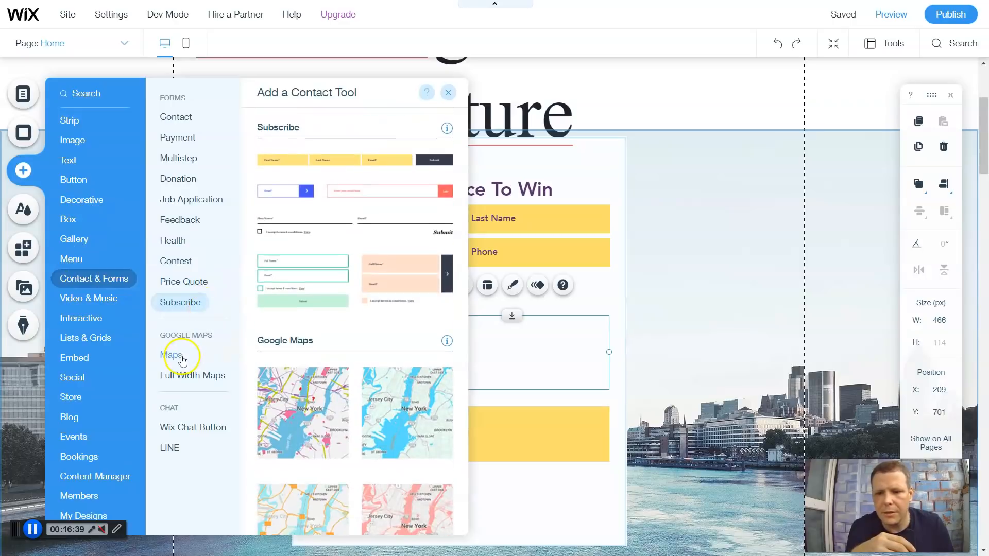
{"action": "left_click", "coordinate": [171, 355]}
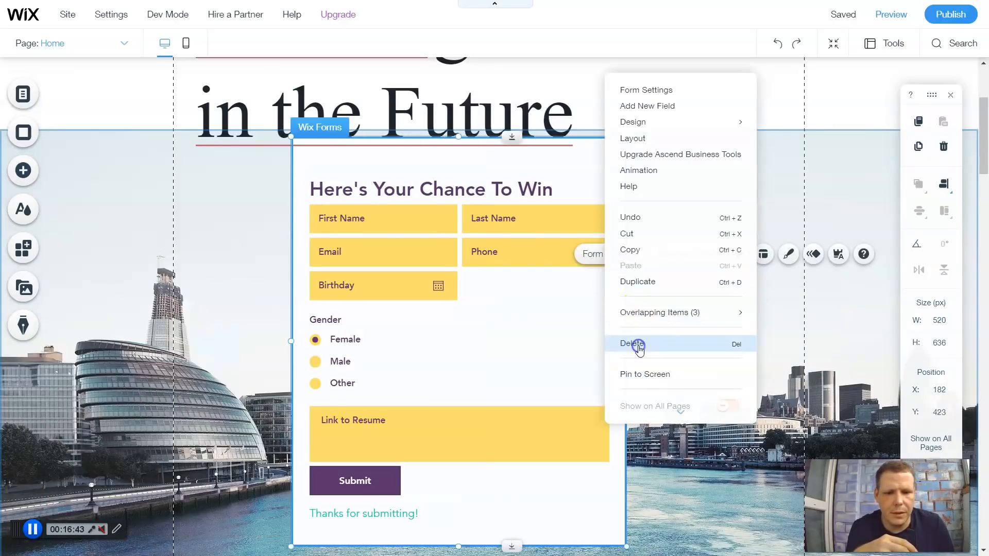
{"action": "left_click", "coordinate": [633, 343]}
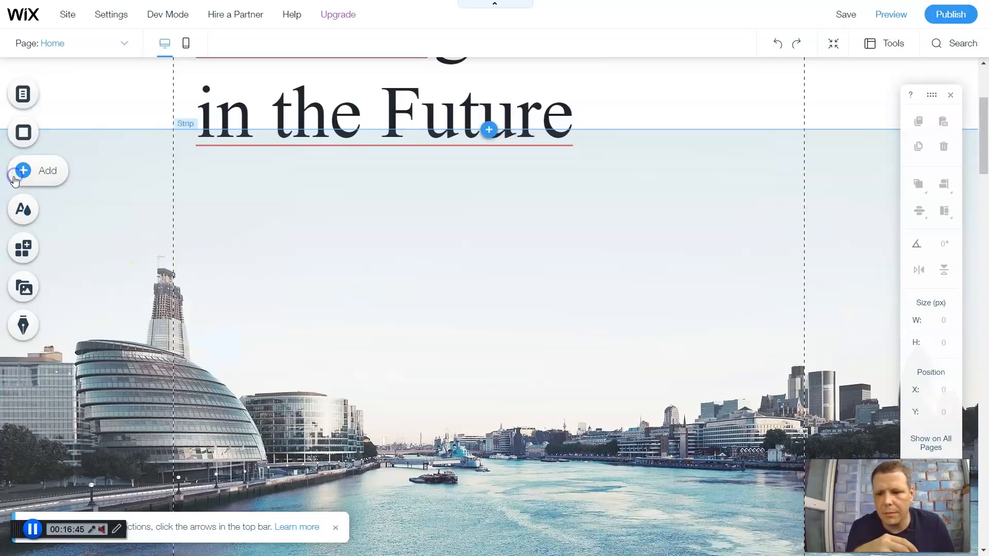
{"action": "left_click", "coordinate": [23, 171]}
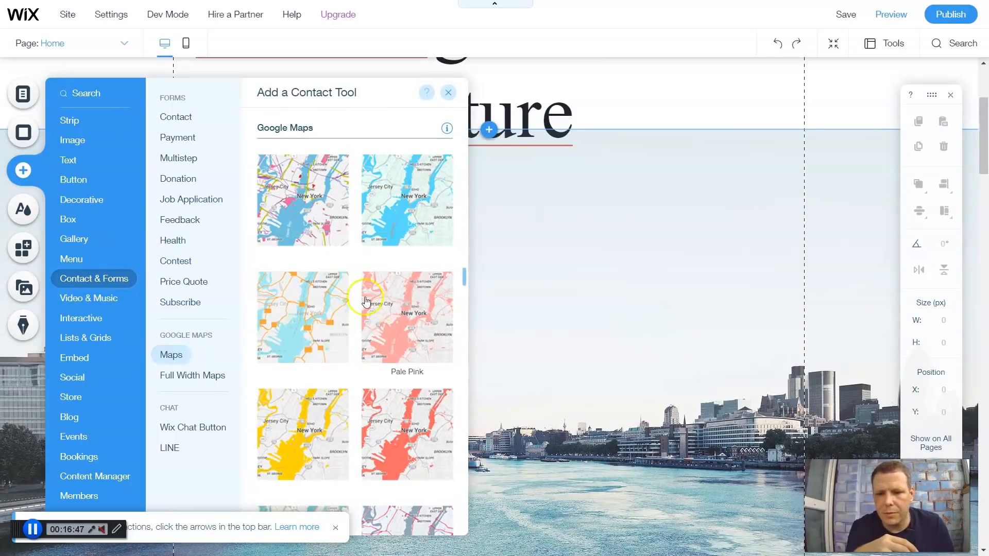
{"action": "left_click", "coordinate": [448, 93]}
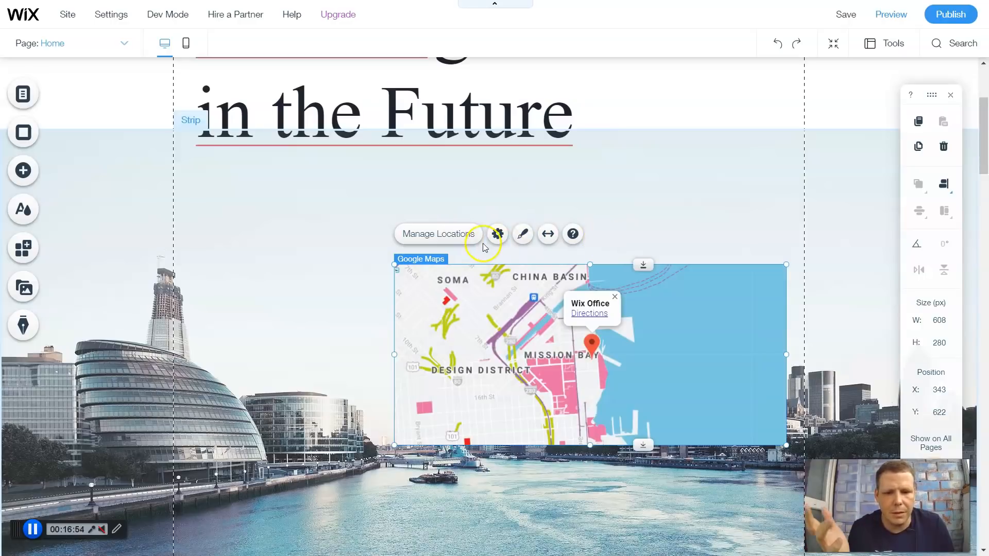
{"action": "left_click", "coordinate": [498, 234]}
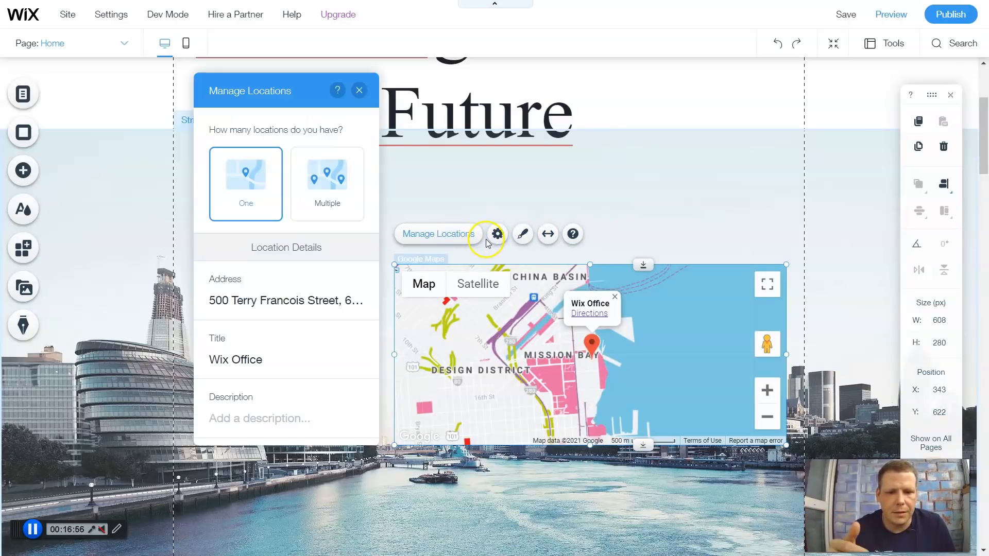
{"action": "mouse_move", "coordinate": [352, 191]}
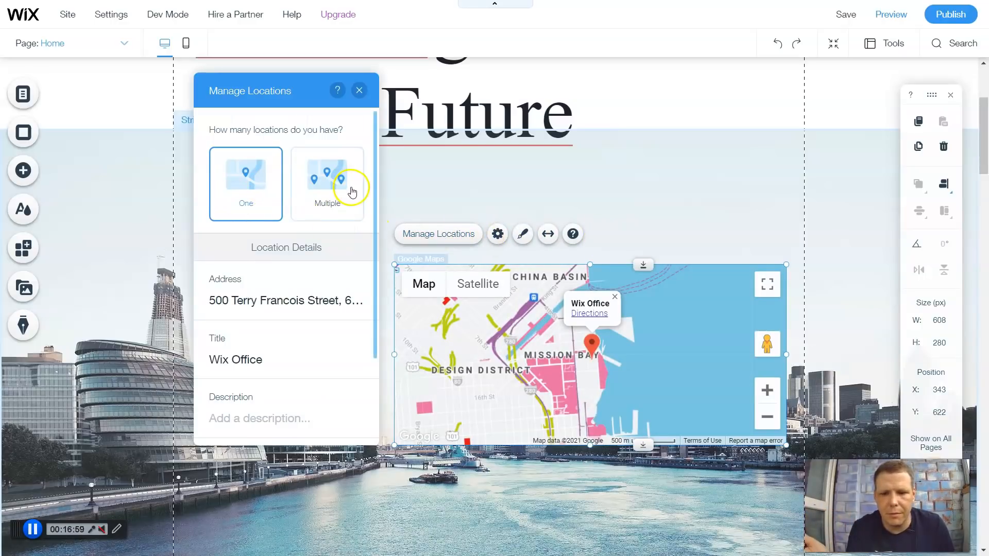
{"action": "scroll", "scroll_direction": "down", "scroll_amount": 3}
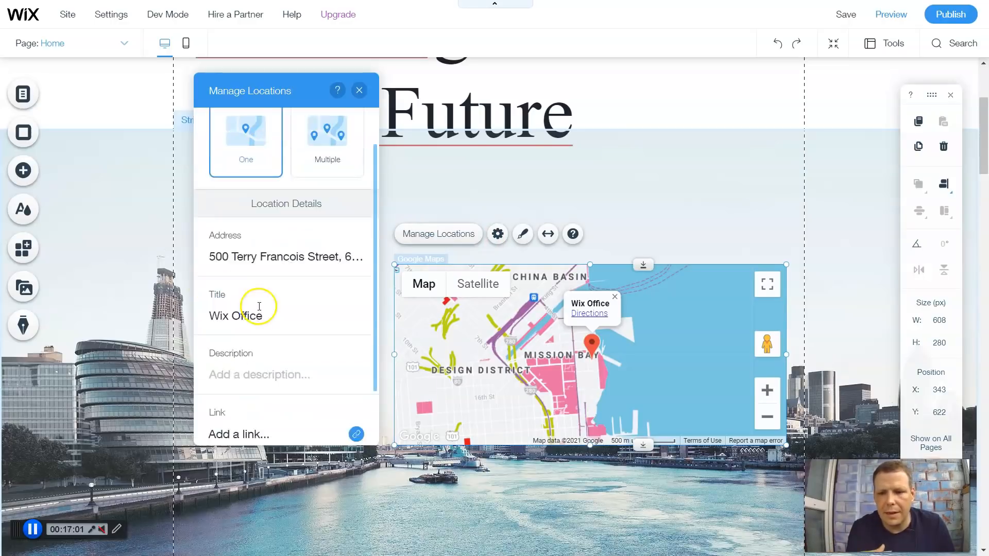
{"action": "scroll", "scroll_direction": "down", "scroll_amount": 3}
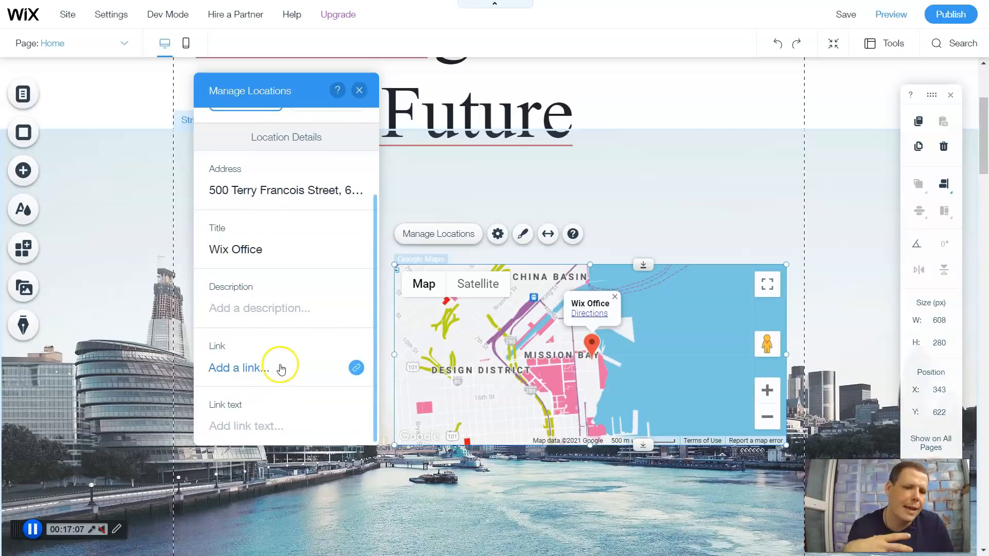
{"action": "left_click", "coordinate": [359, 90]}
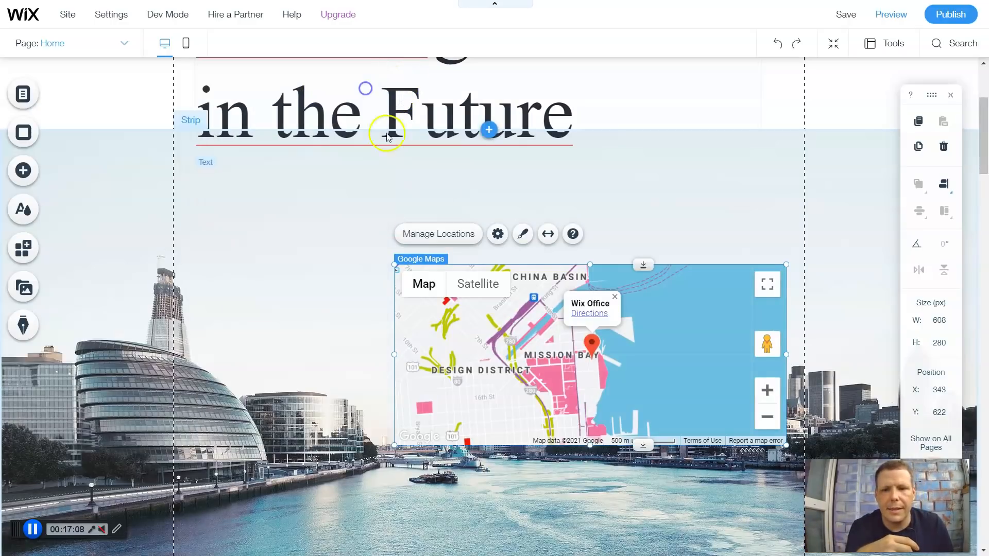
- Hide the map's map/satellite switch, zoom control and Street View control in map settings
{"action": "left_click", "coordinate": [498, 234]}
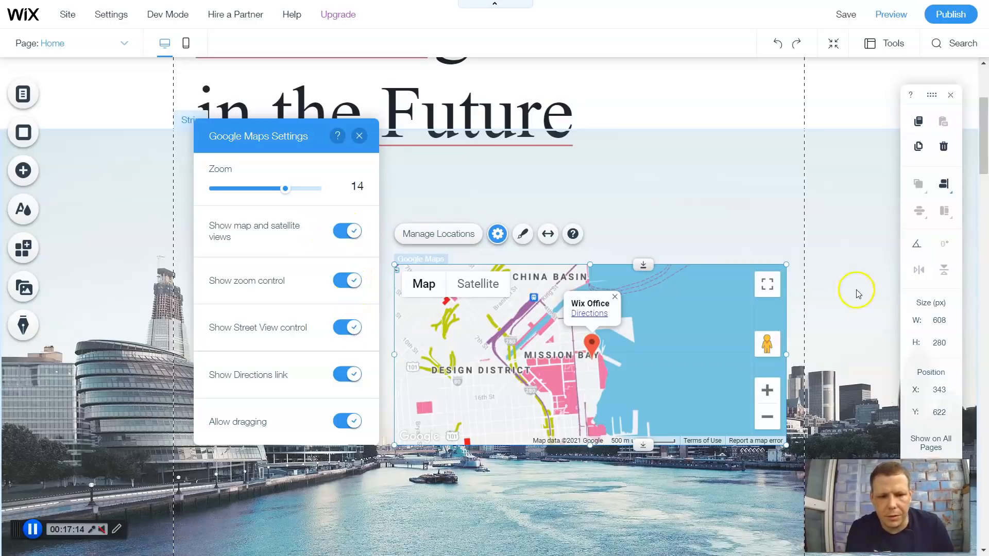
{"action": "mouse_move", "coordinate": [377, 322]}
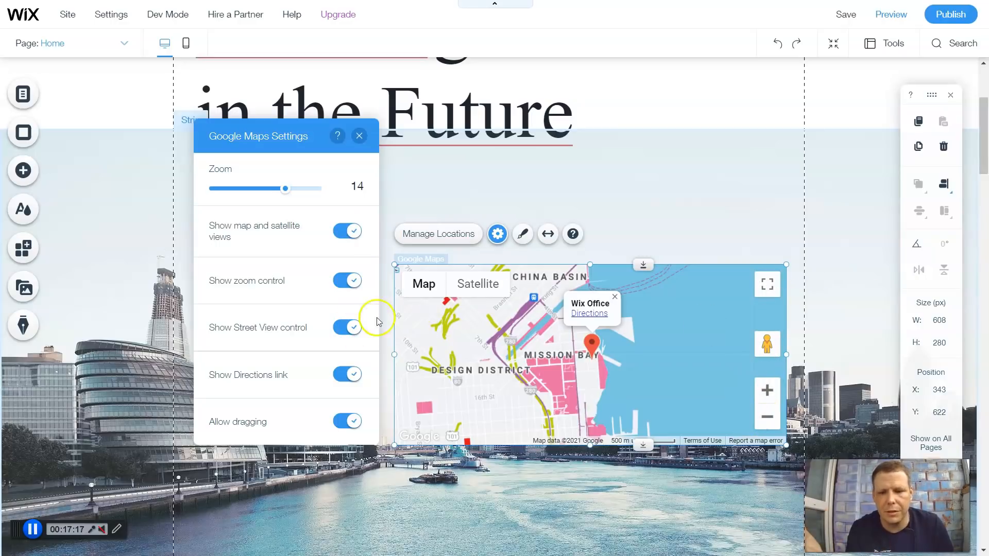
{"action": "left_click", "coordinate": [346, 231]}
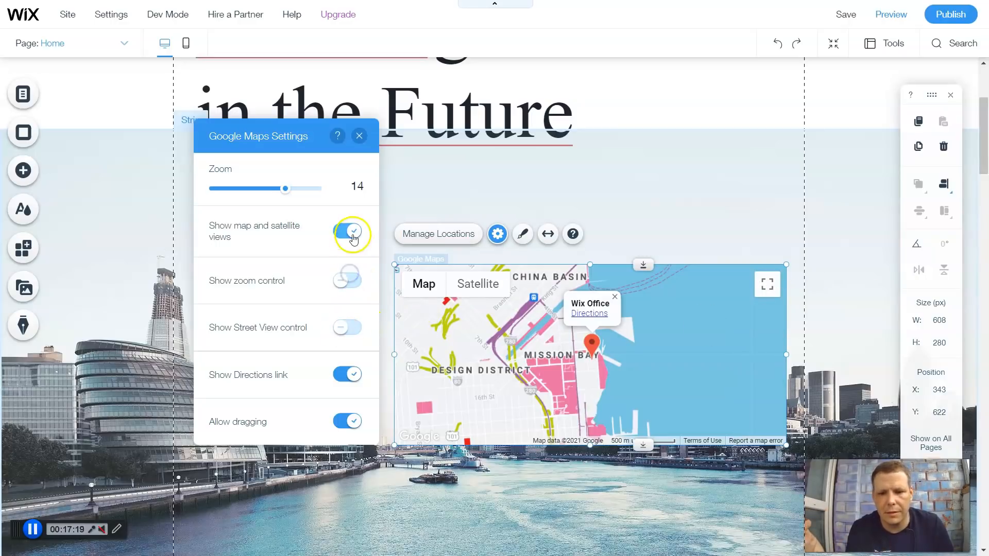
{"action": "left_click", "coordinate": [347, 231]}
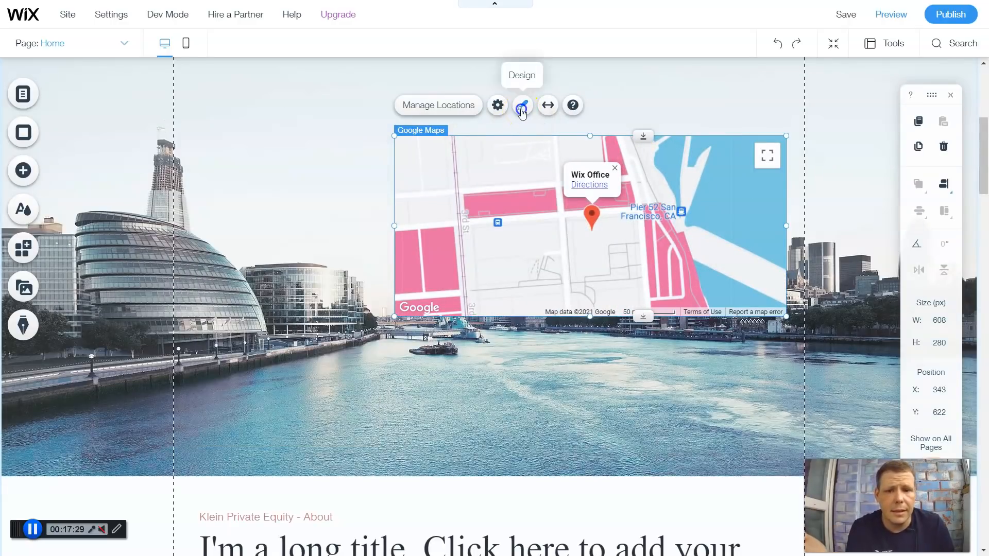
- Change the map pin shape to the castle tower, after trying the alien shape
{"action": "left_click", "coordinate": [522, 105]}
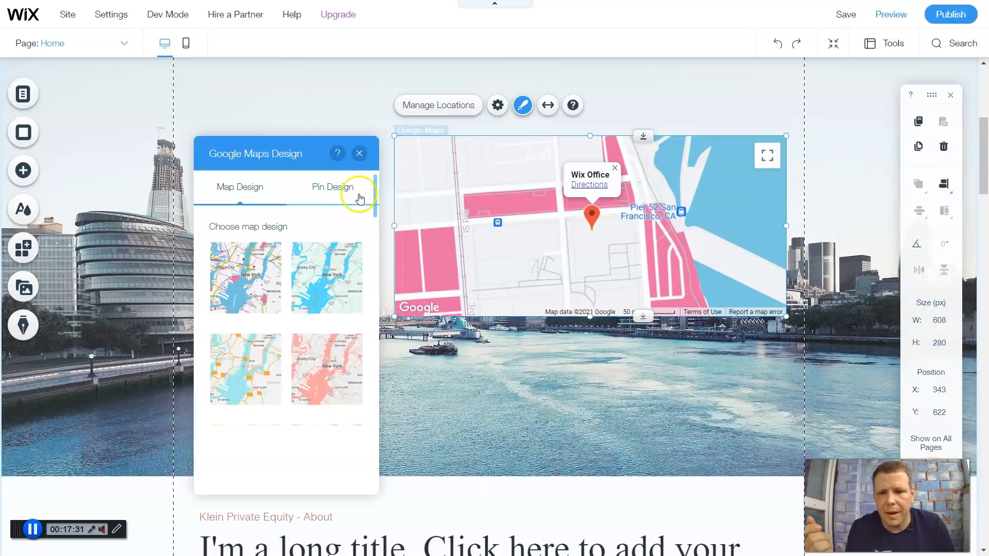
{"action": "scroll", "scroll_direction": "down", "scroll_amount": 3}
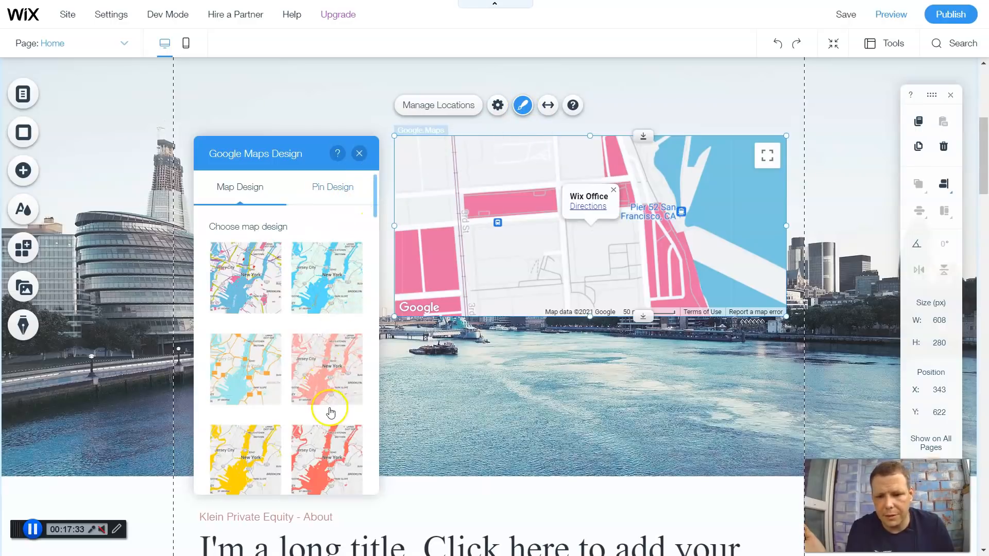
{"action": "scroll", "scroll_direction": "down", "scroll_amount": 3}
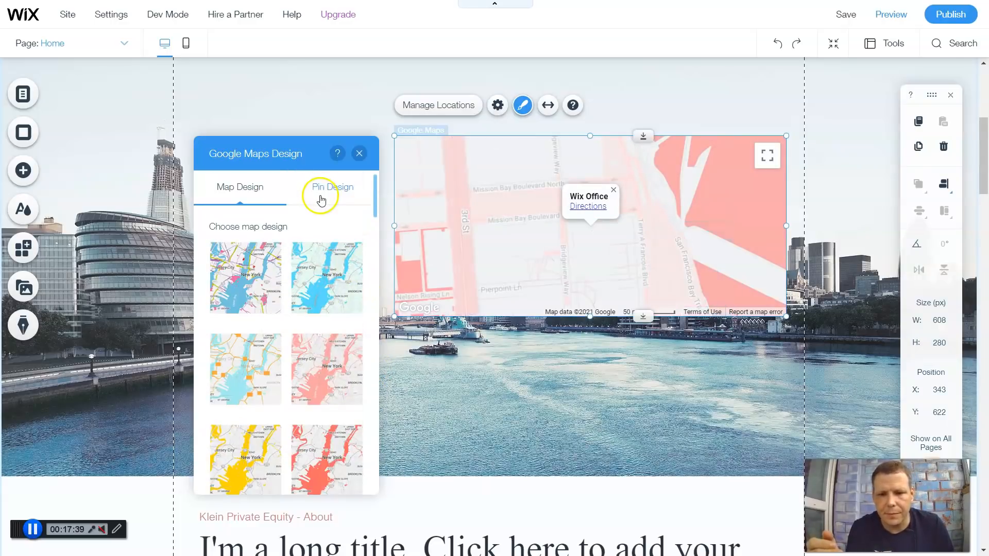
{"action": "left_click", "coordinate": [332, 187]}
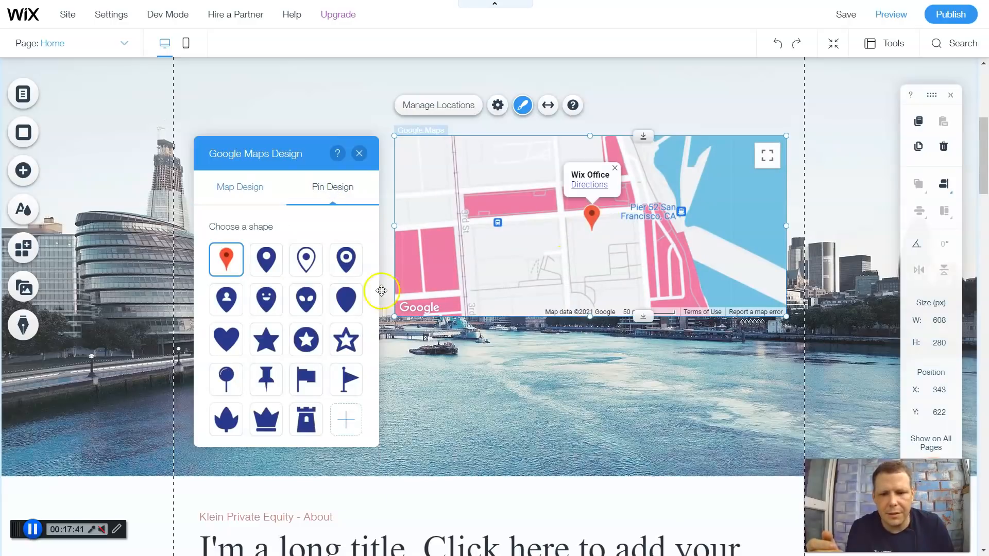
{"action": "left_click", "coordinate": [306, 299]}
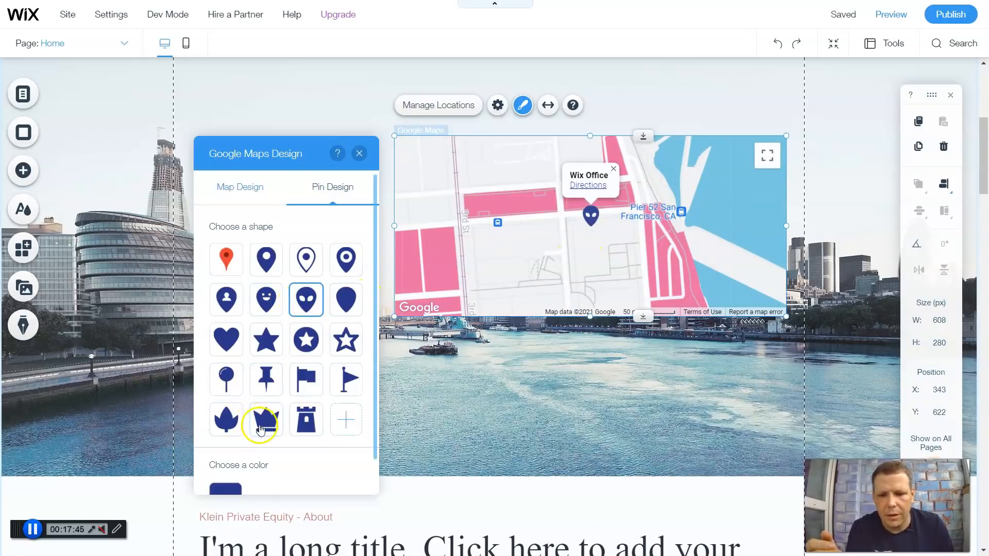
{"action": "left_click", "coordinate": [306, 419]}
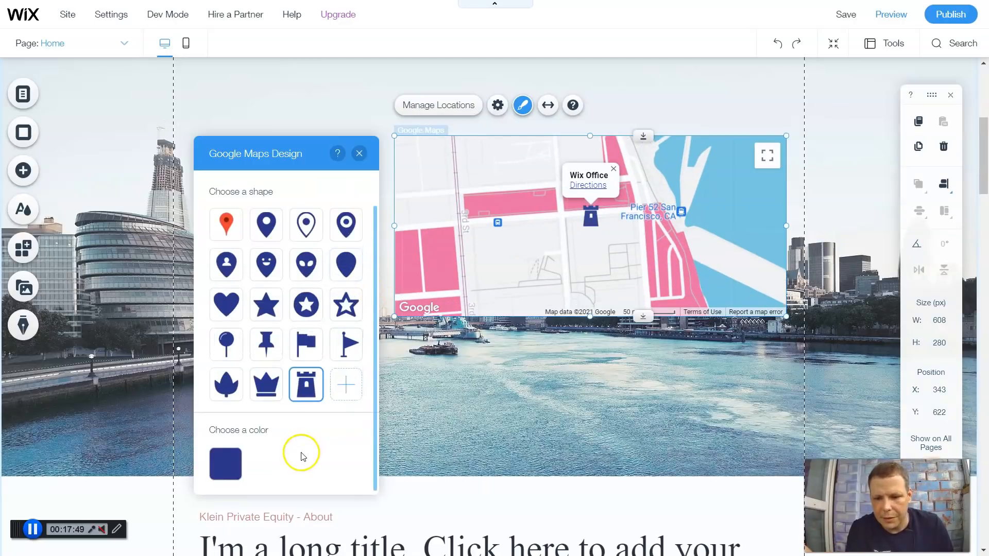
- Set the tower pin's colour to dark blue in Pin Design
{"action": "left_click", "coordinate": [224, 463]}
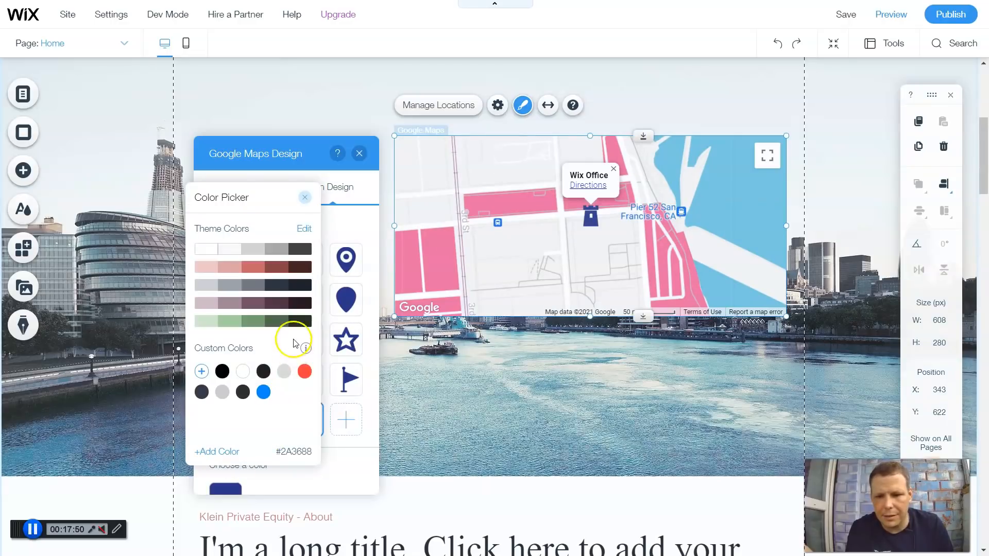
{"action": "left_click", "coordinate": [242, 372]}
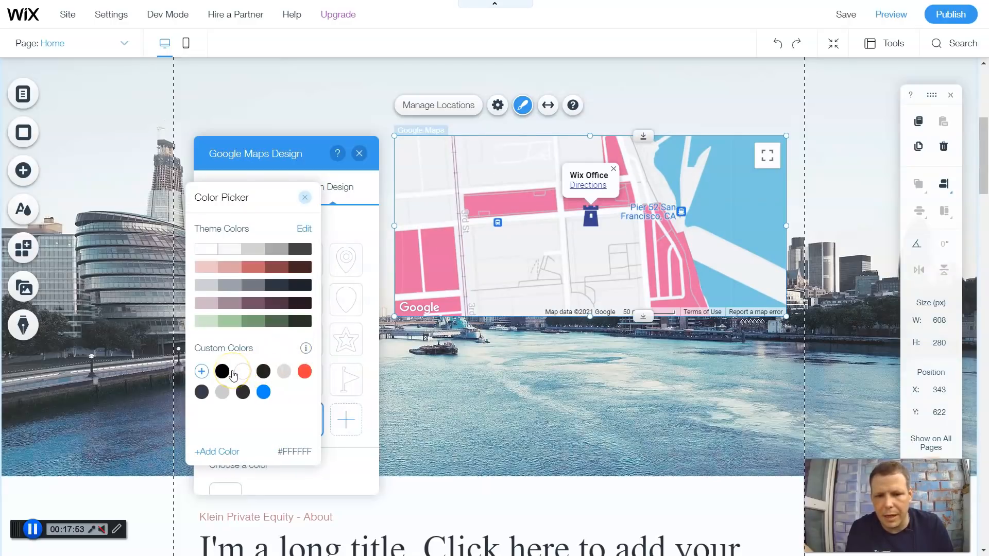
{"action": "left_click", "coordinate": [272, 312]}
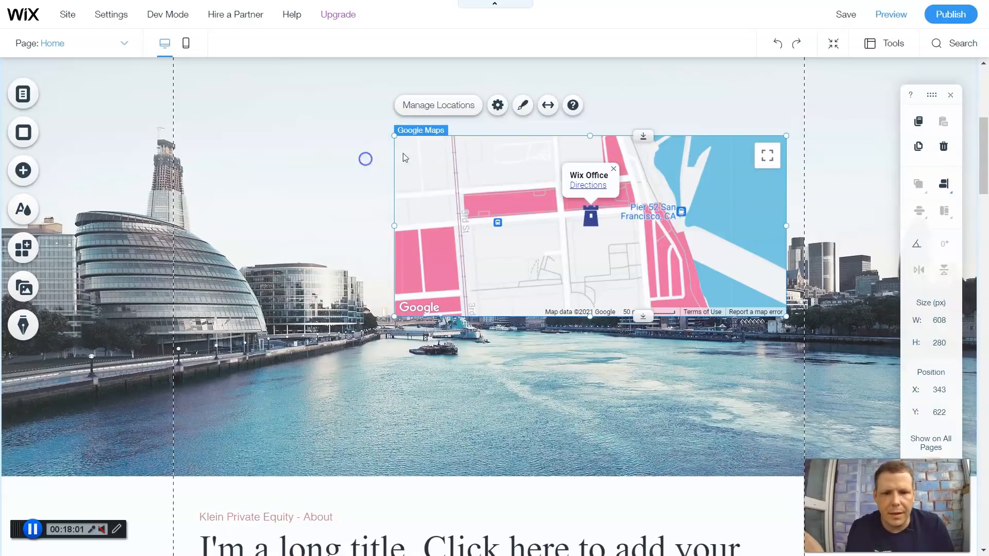
{"action": "left_click", "coordinate": [546, 104]}
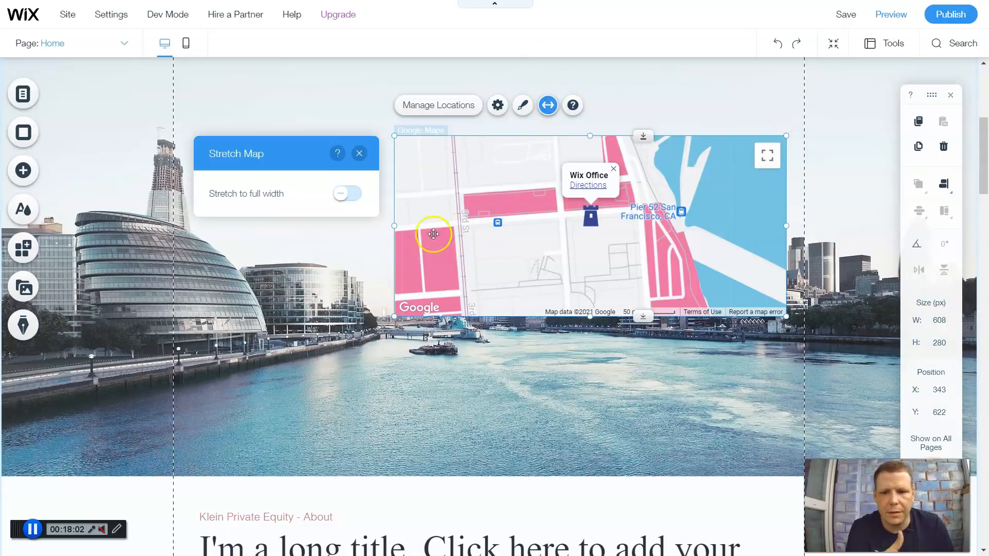
{"action": "left_click", "coordinate": [346, 193]}
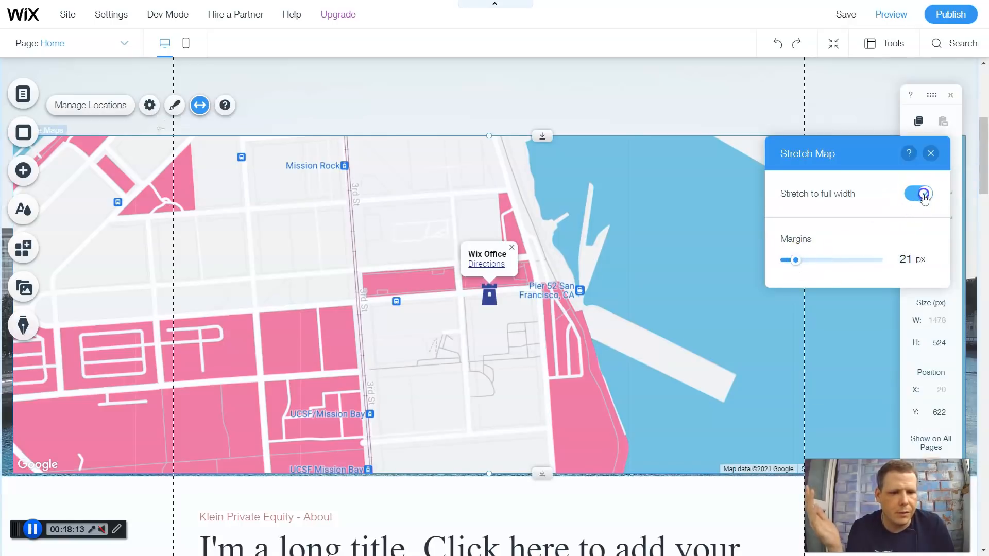
{"action": "left_click", "coordinate": [919, 193]}
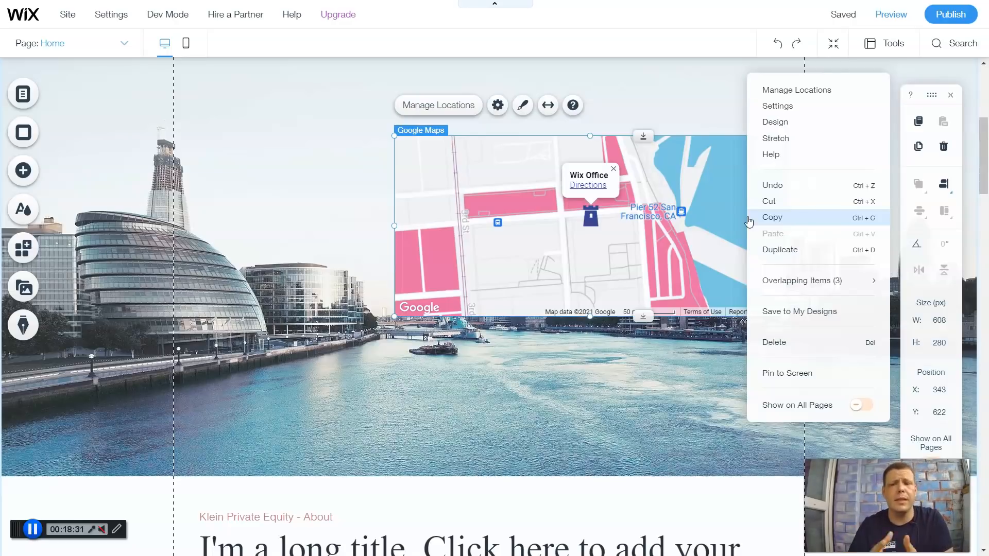
{"action": "mouse_move", "coordinate": [747, 217]}
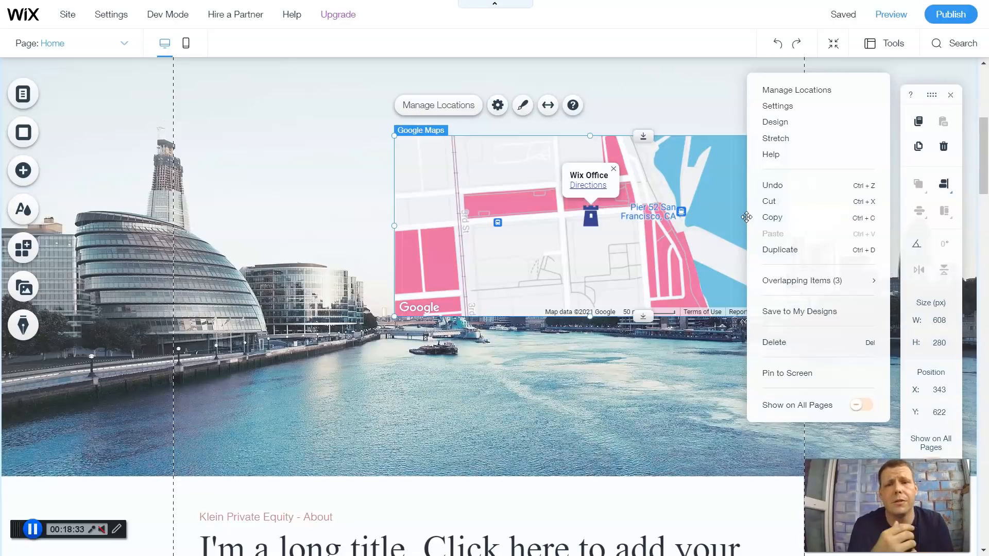
{"action": "mouse_move", "coordinate": [180, 517]}
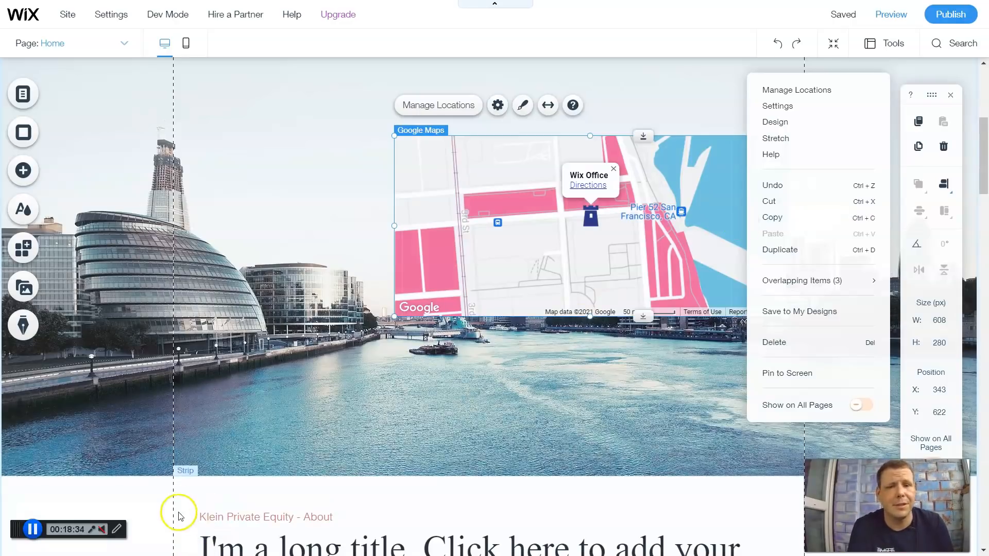